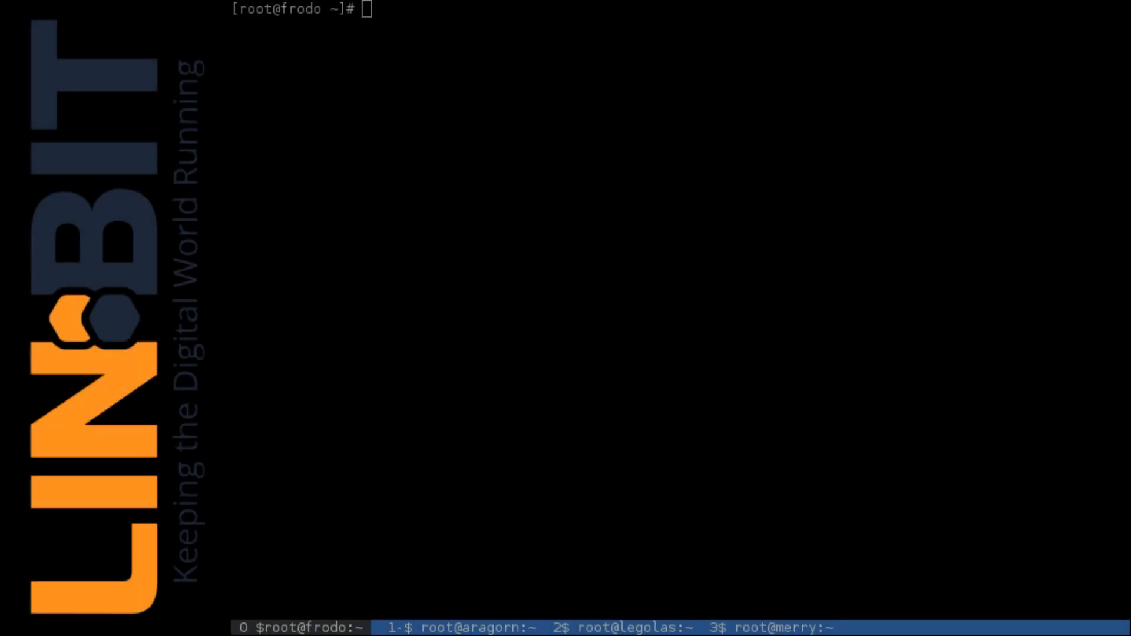
- Start linstor-controller and linstor-satellite on frodo via systemctl
text(sy)
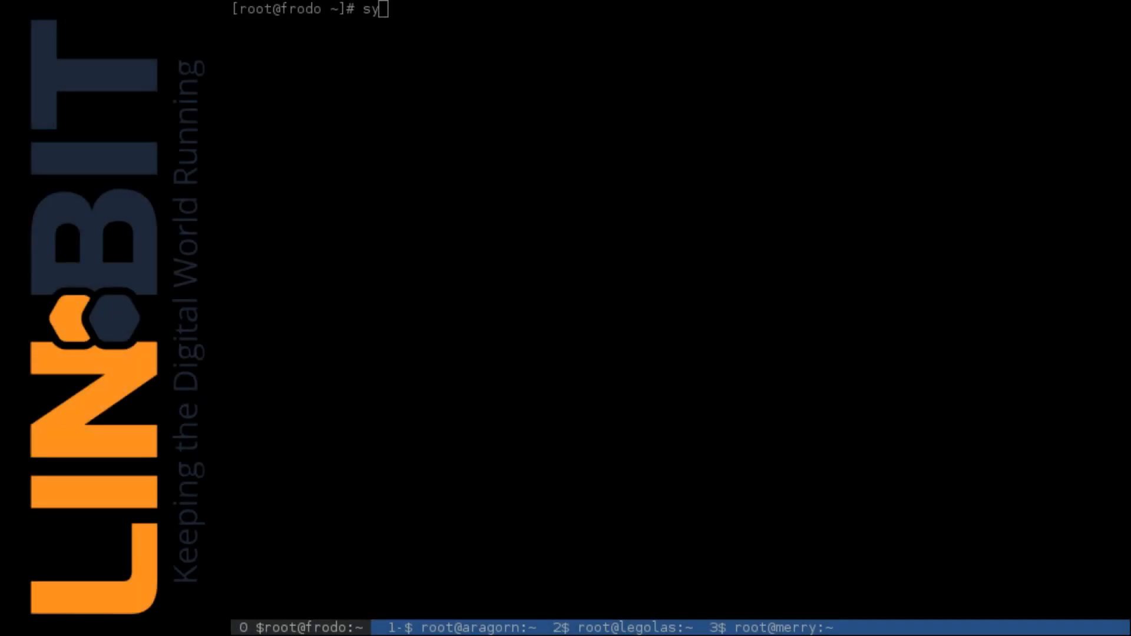
text(stemctl)
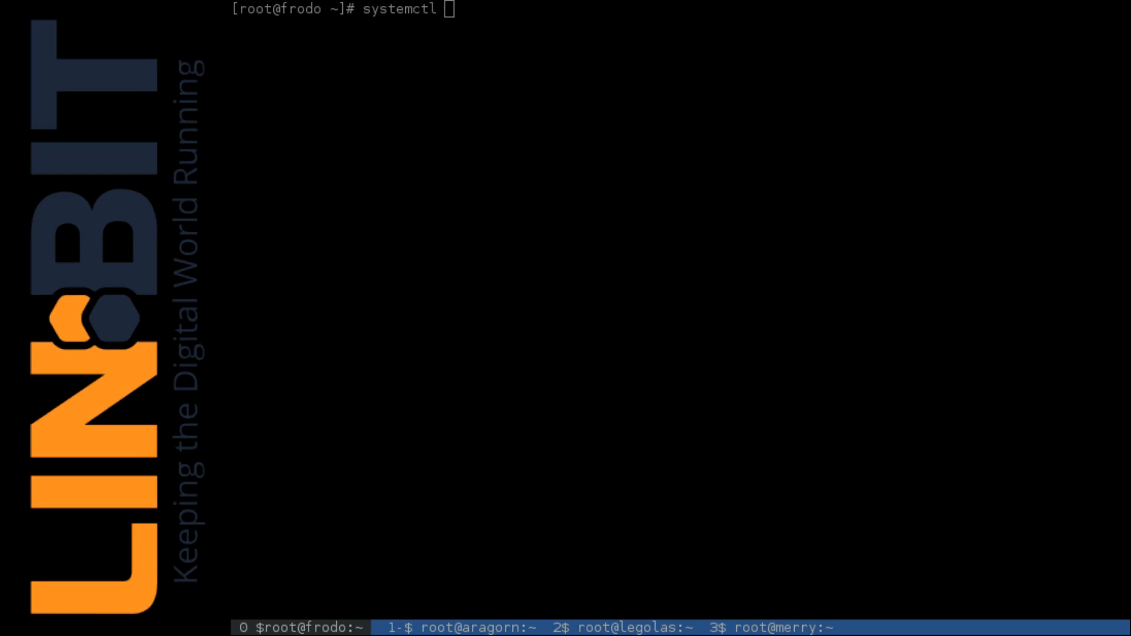
text(start)
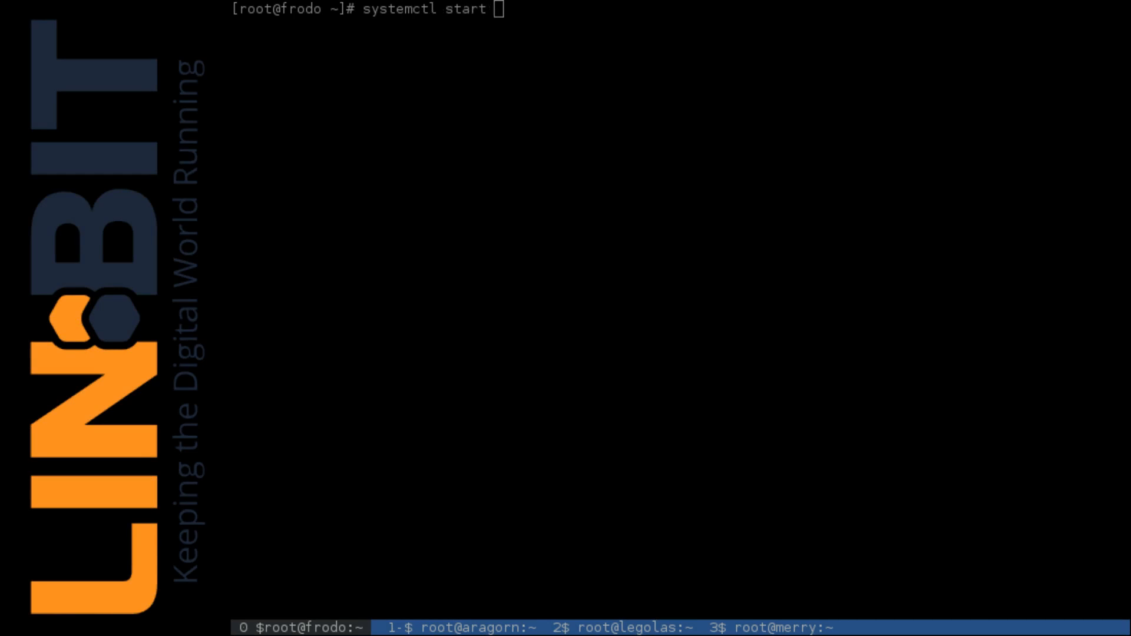
text(linstor-con)
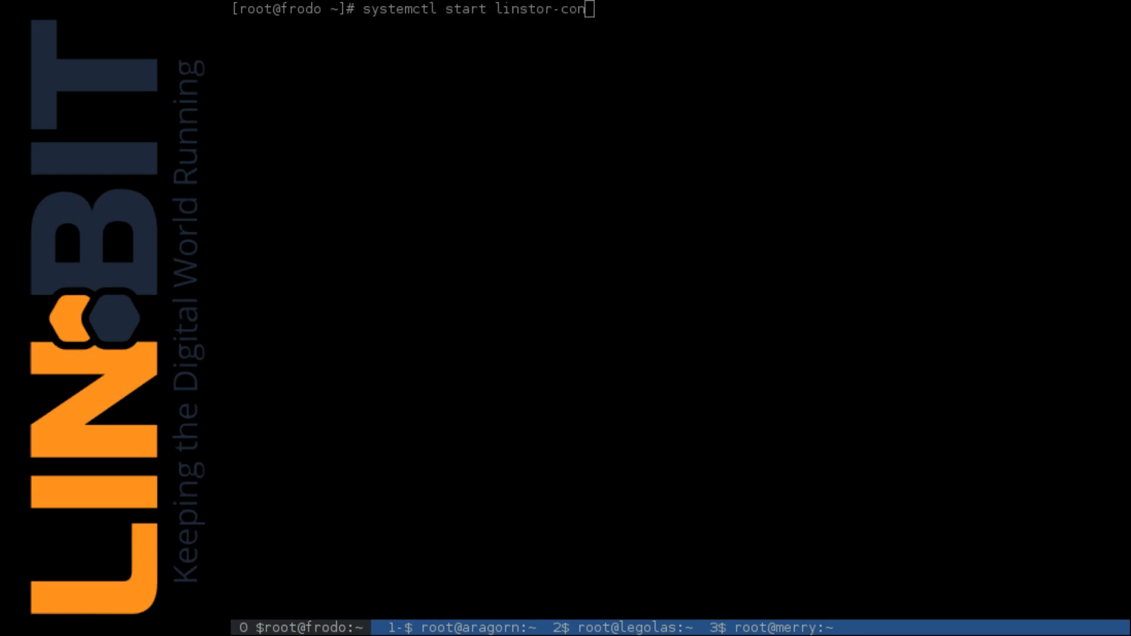
text(troller lins)
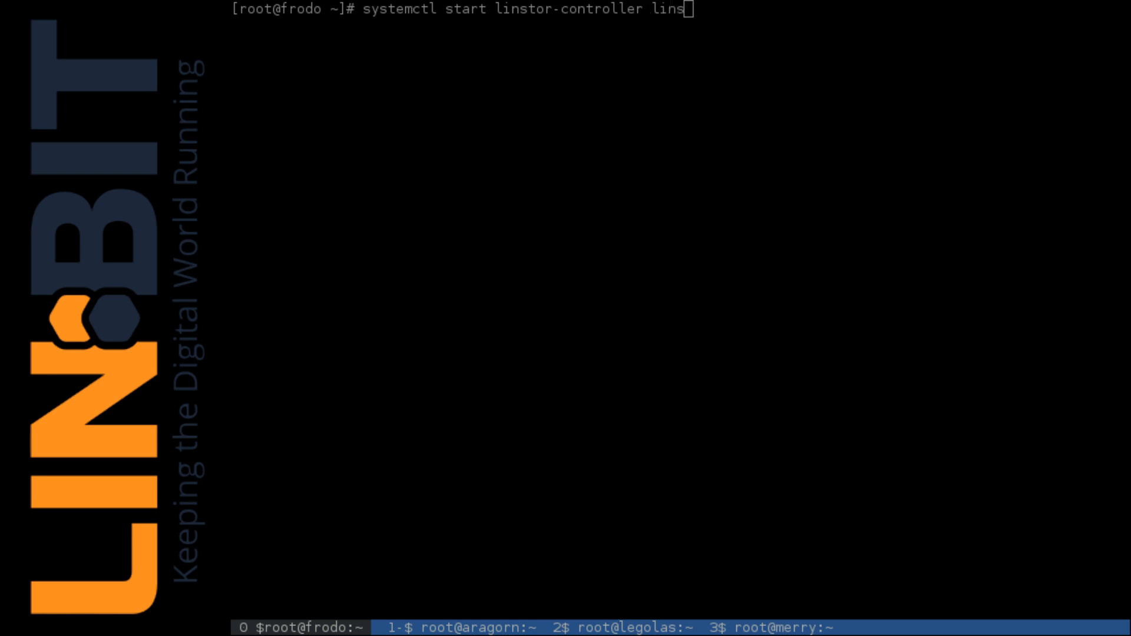
text(tor-sa)
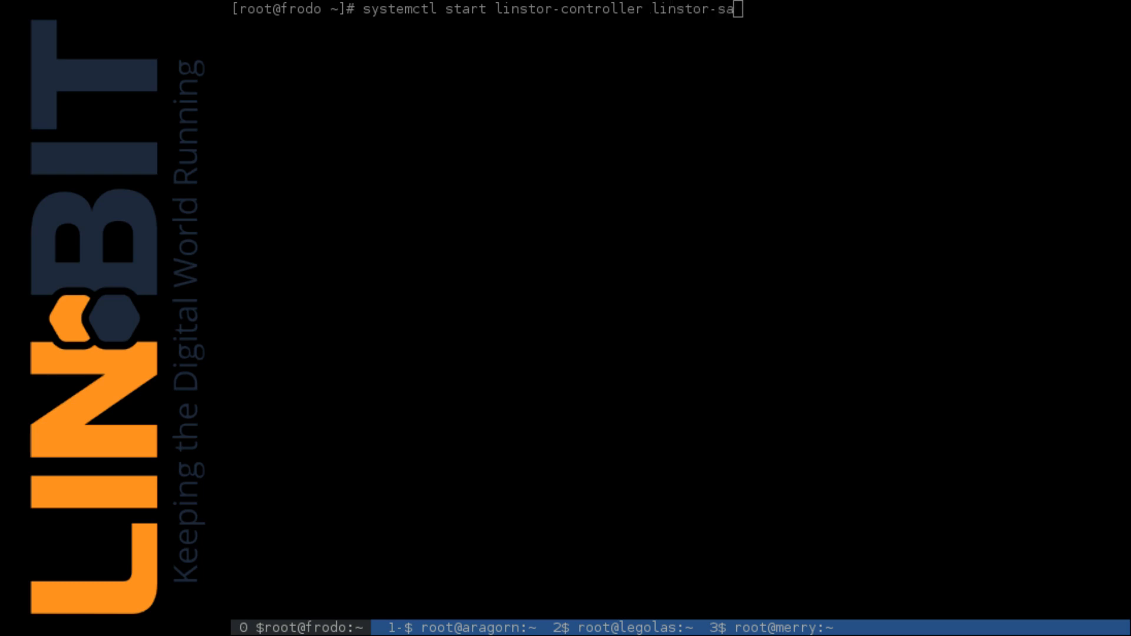
key(Return)
text(systemc)
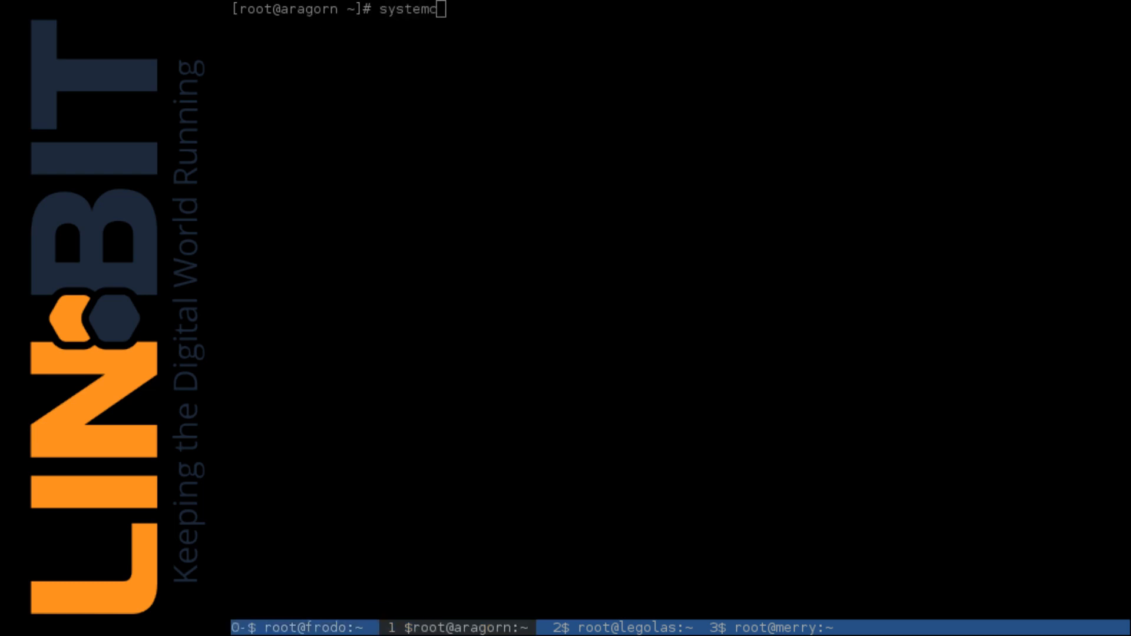
text(tl start linst)
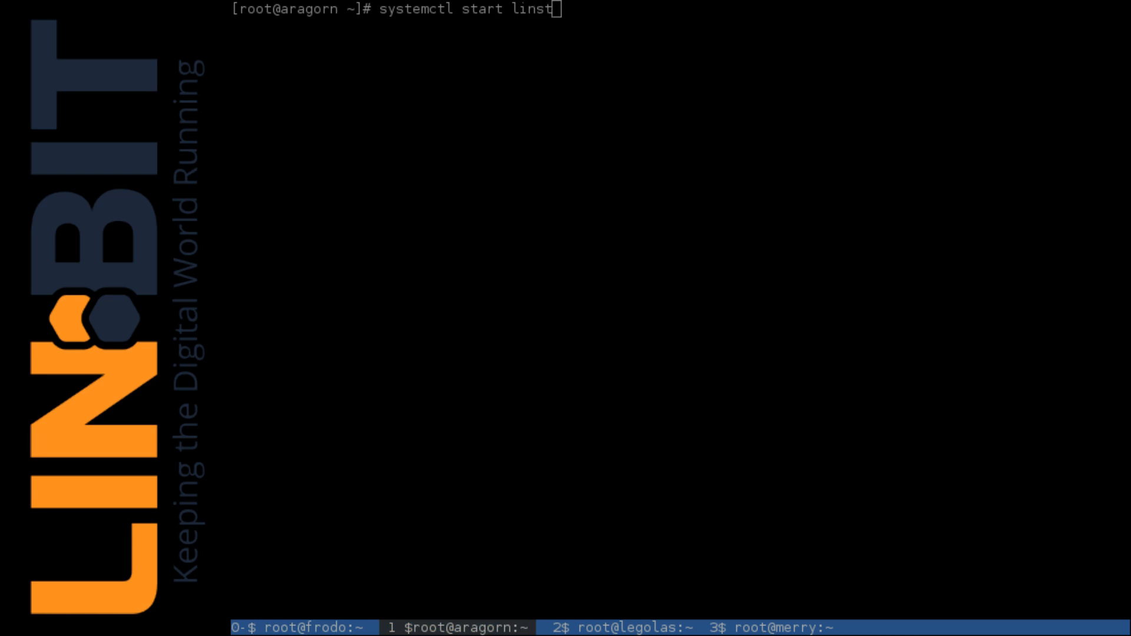
text(or-satellite)
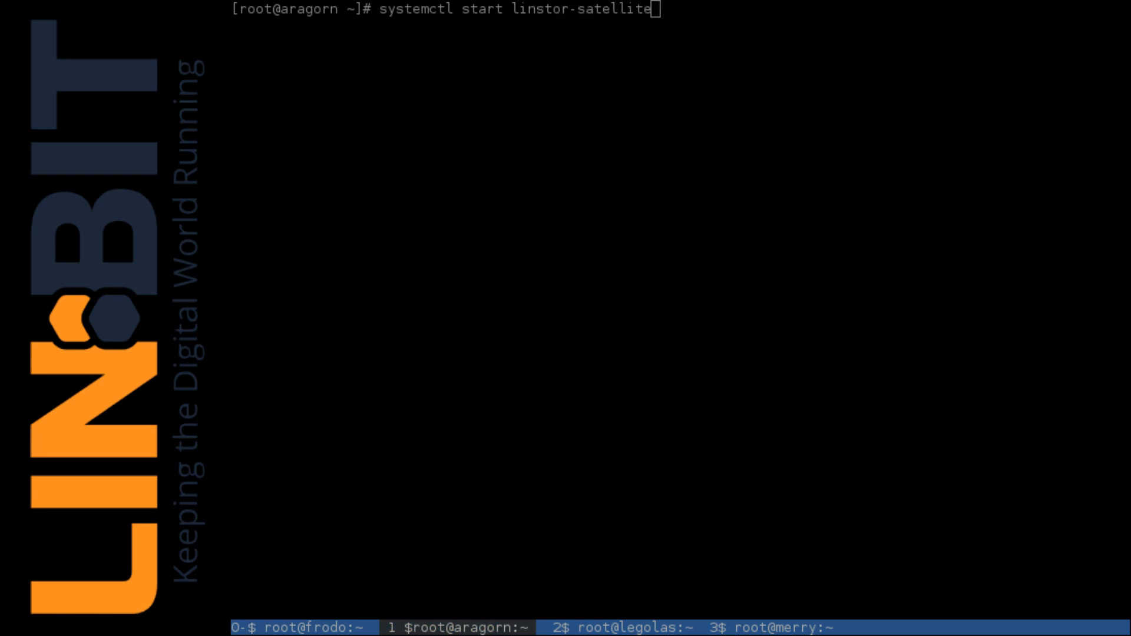
- Start linstor-satellite on legolas and merry, then return to frodo's shell
click(603, 625)
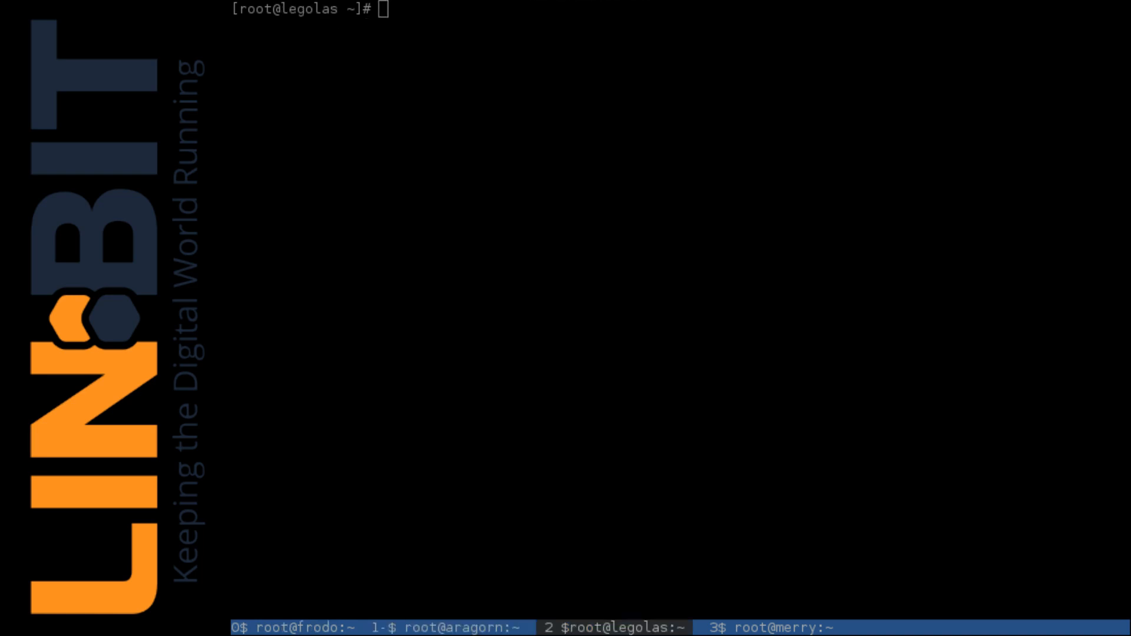
text(systemctl s)
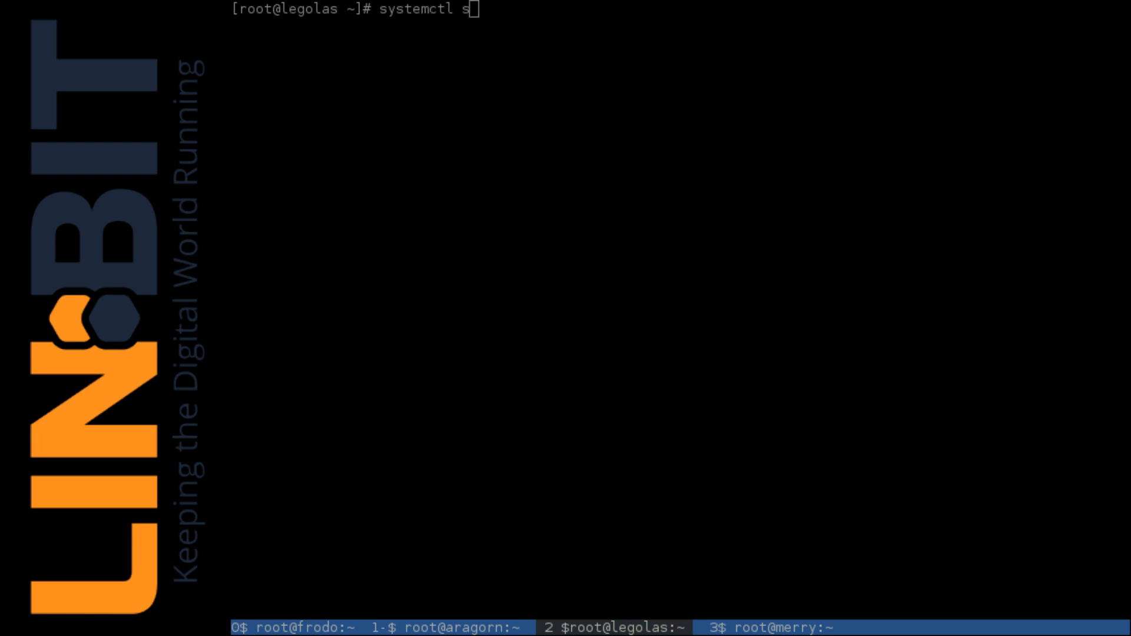
text(tart linstor)
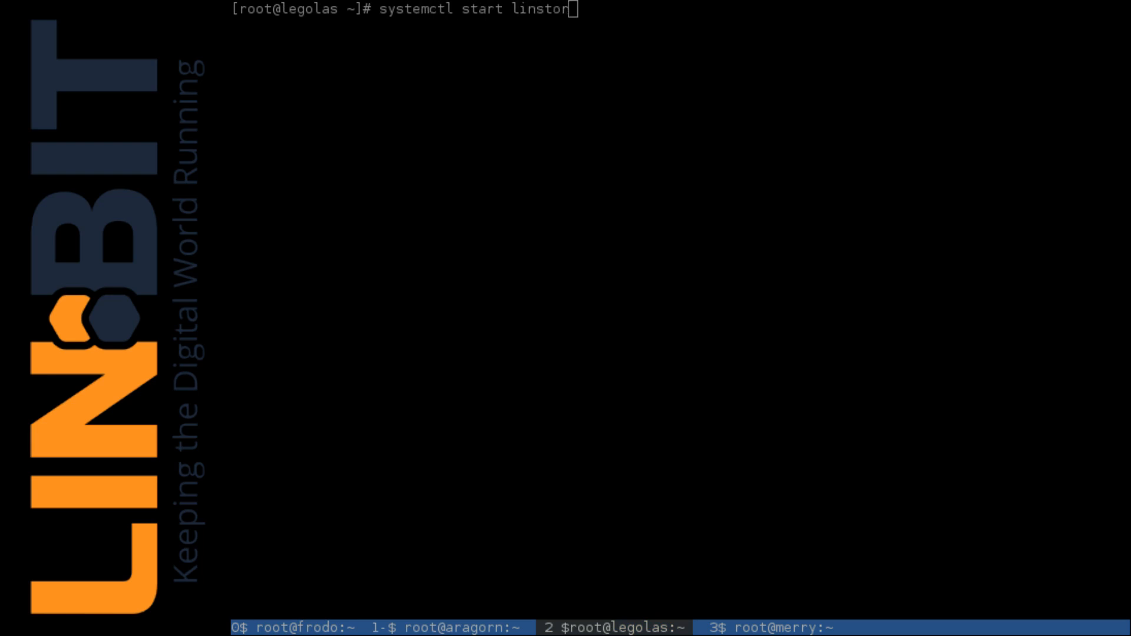
key(Return)
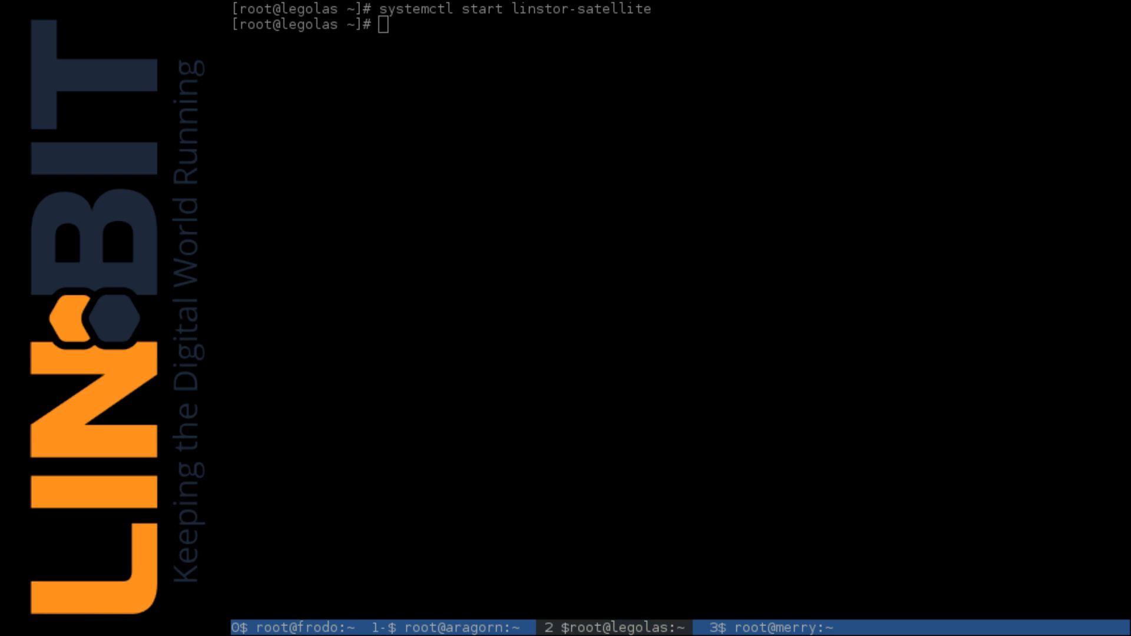
click(764, 626)
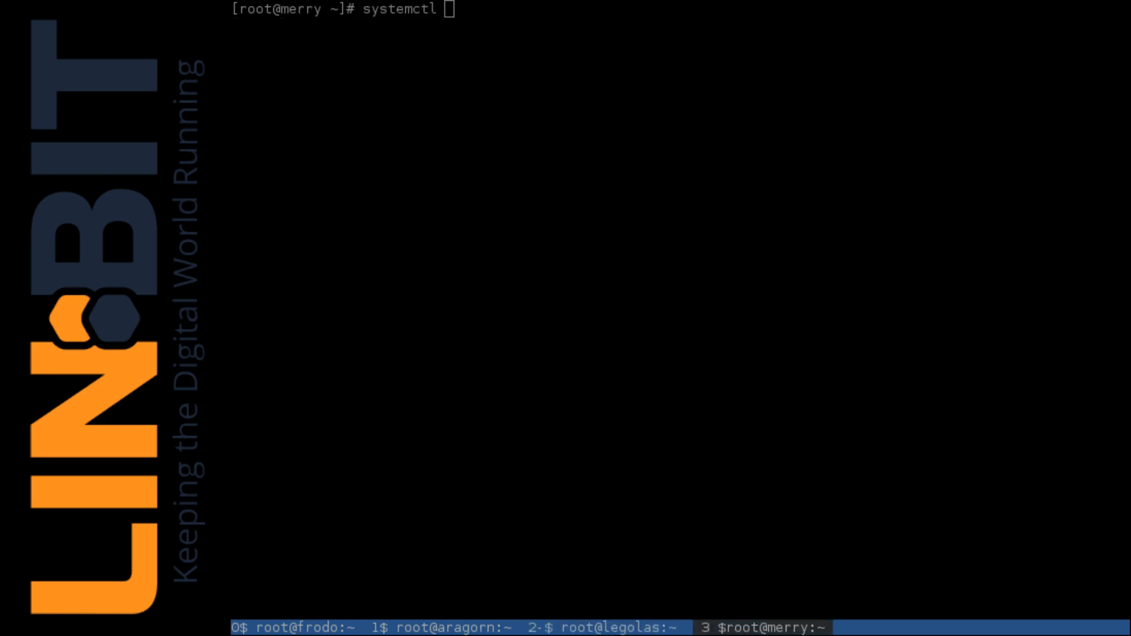
text(start linstor-)
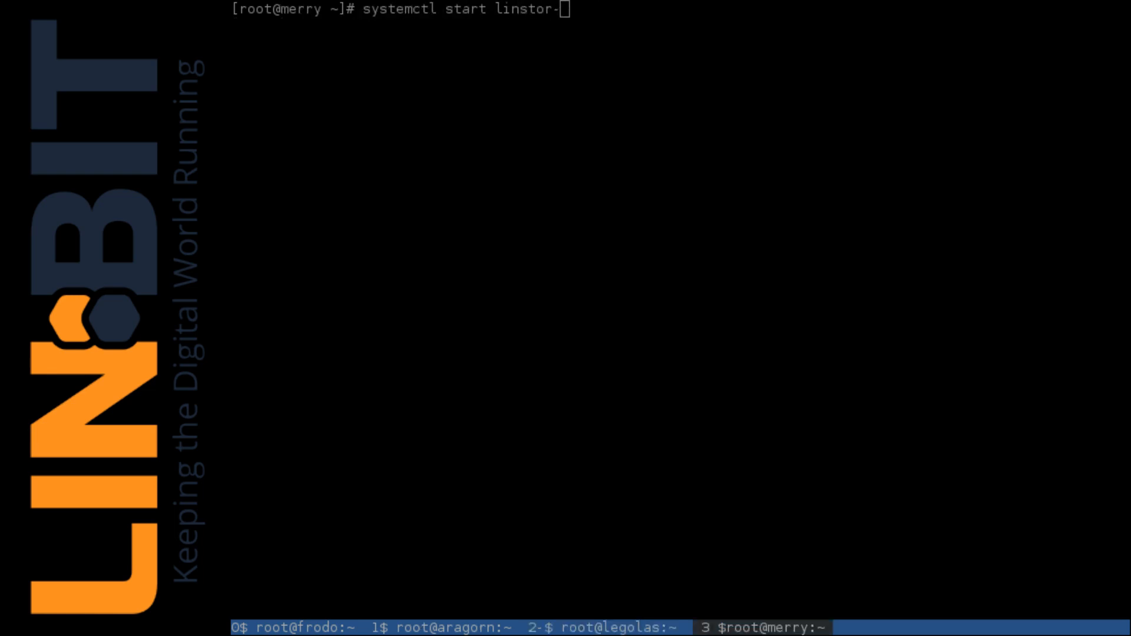
key(Return)
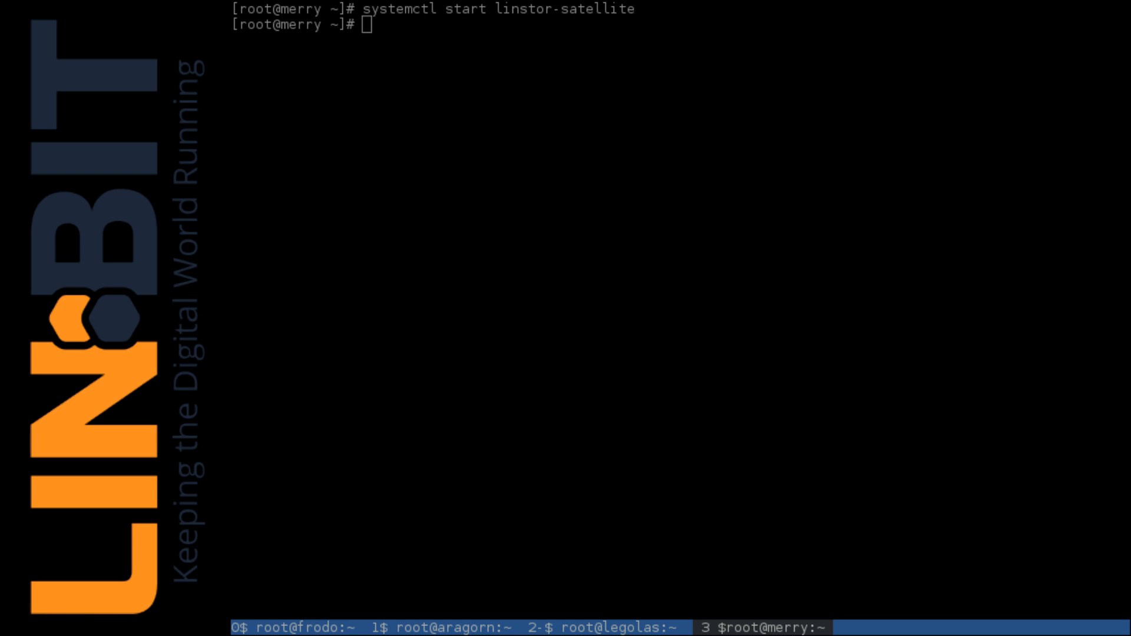
click(296, 626)
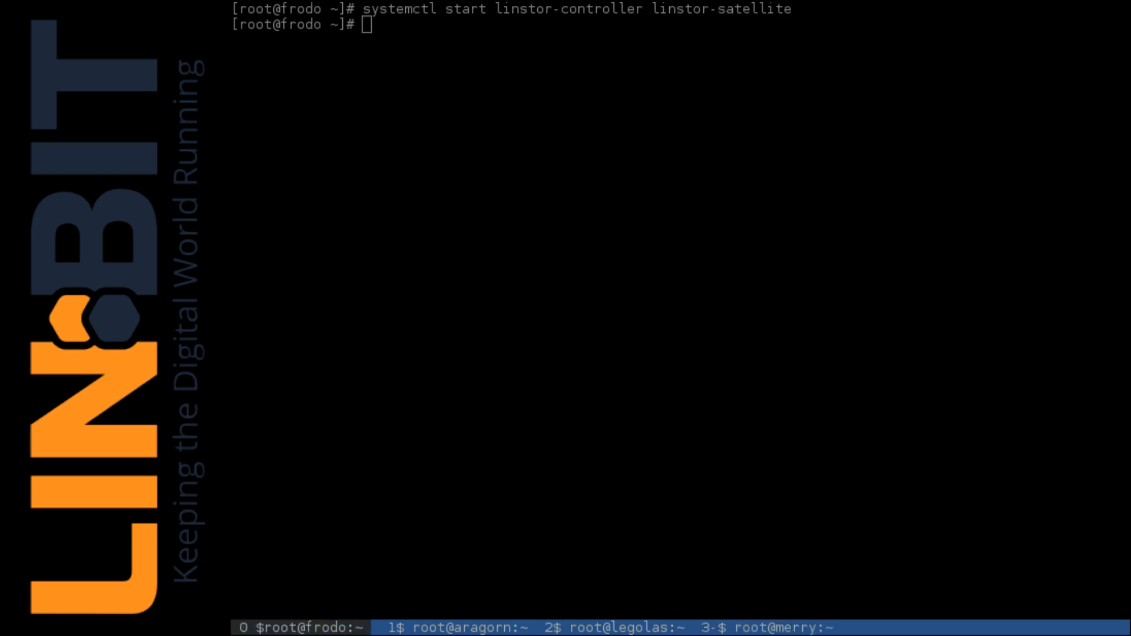
- Create node frodo.us.linbit at 10.1.1.72 with --node-type Combined
text(linstor crea)
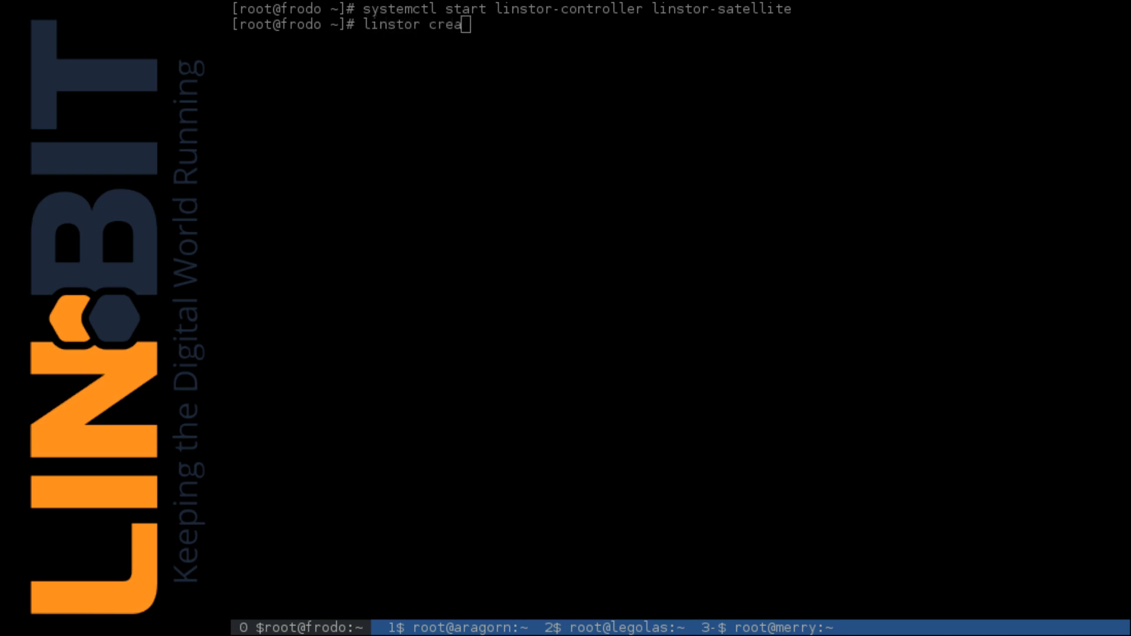
text(te-node fr)
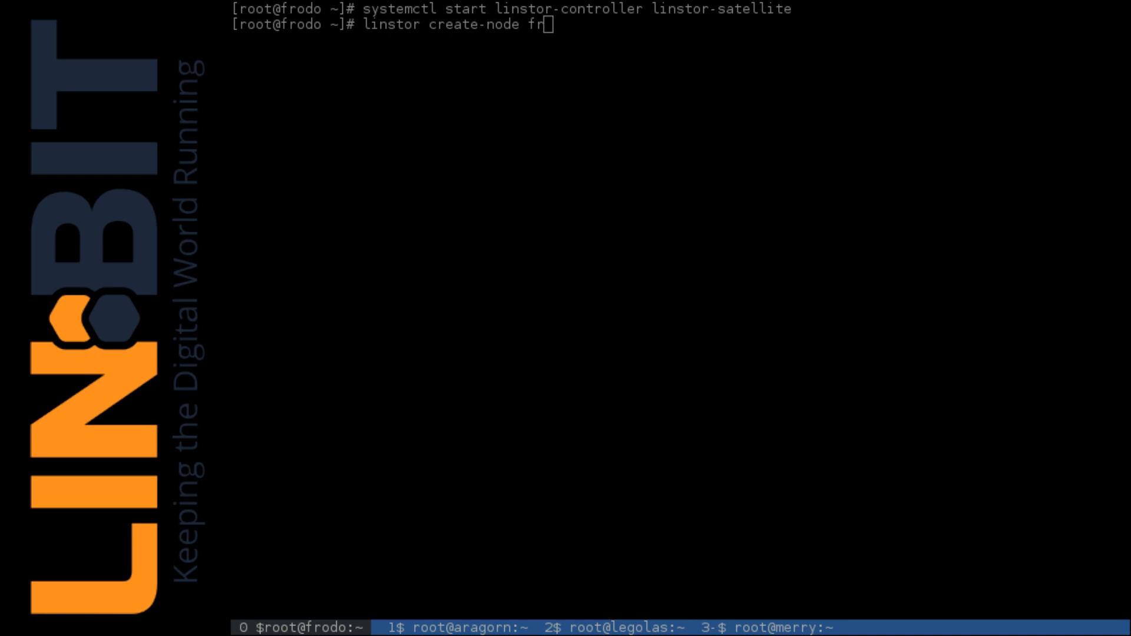
text(odo.us.)
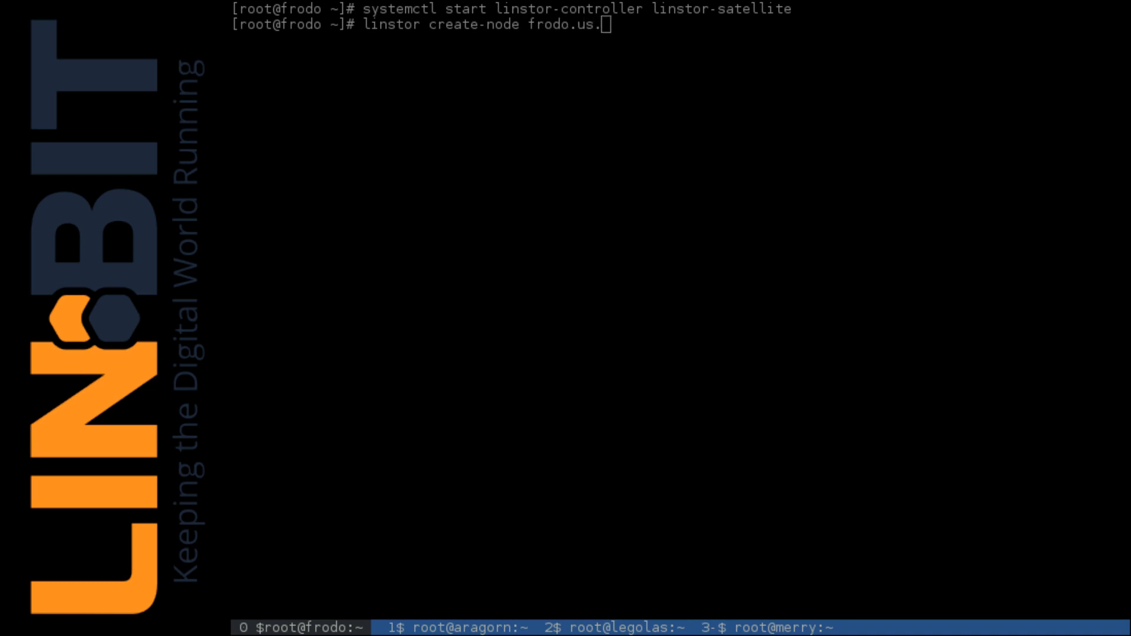
text(linbit)
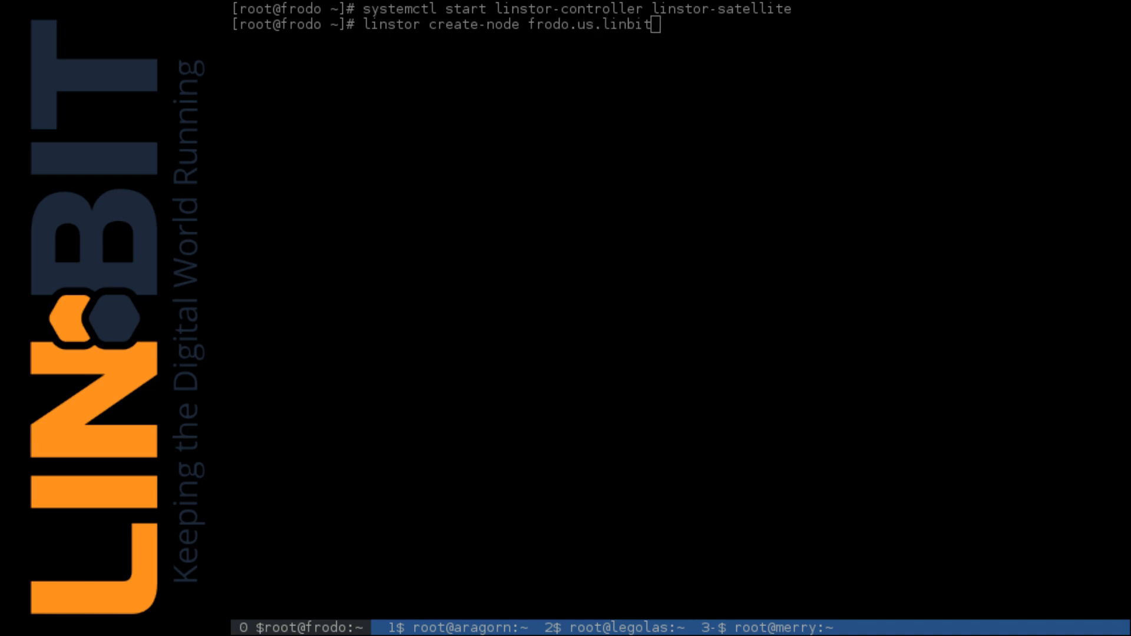
text(10.1.1.72)
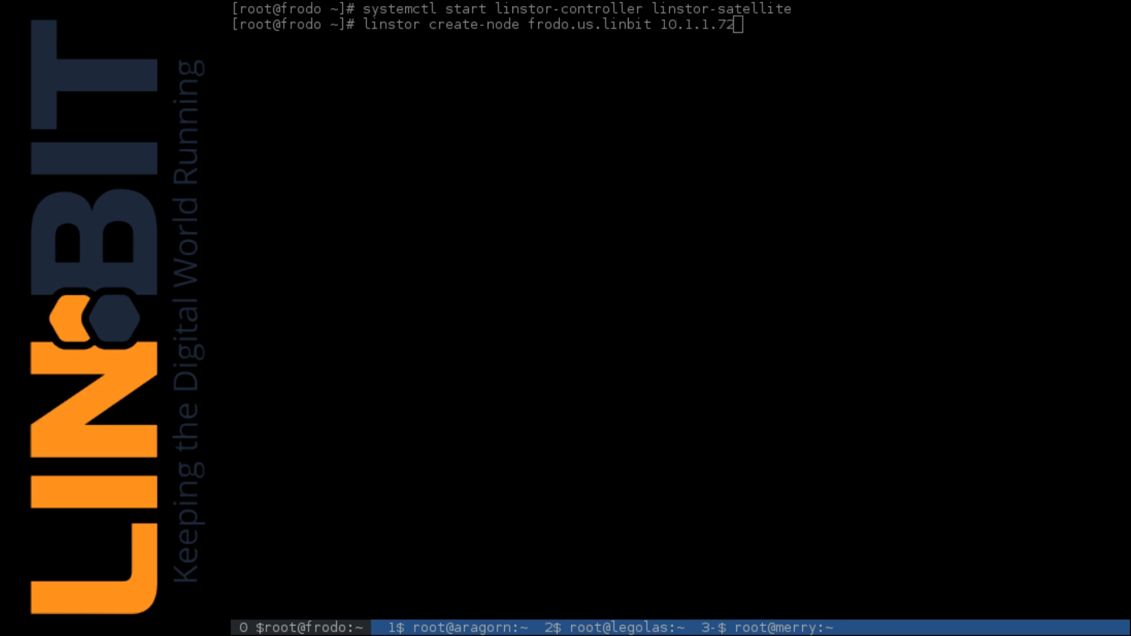
text(--nod)
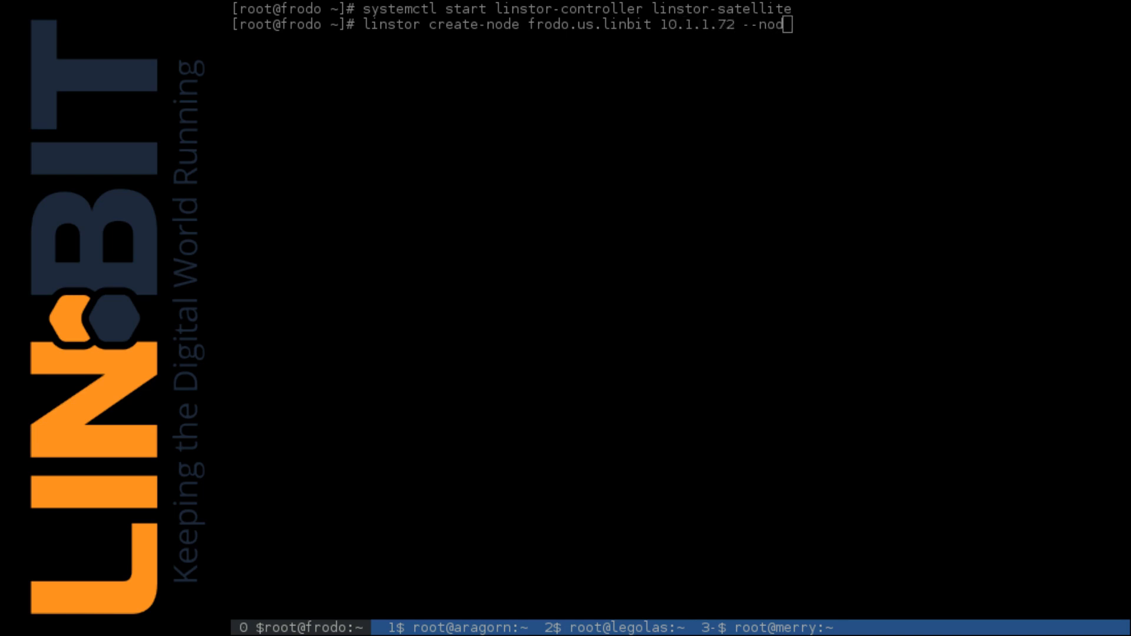
text(e-typ)
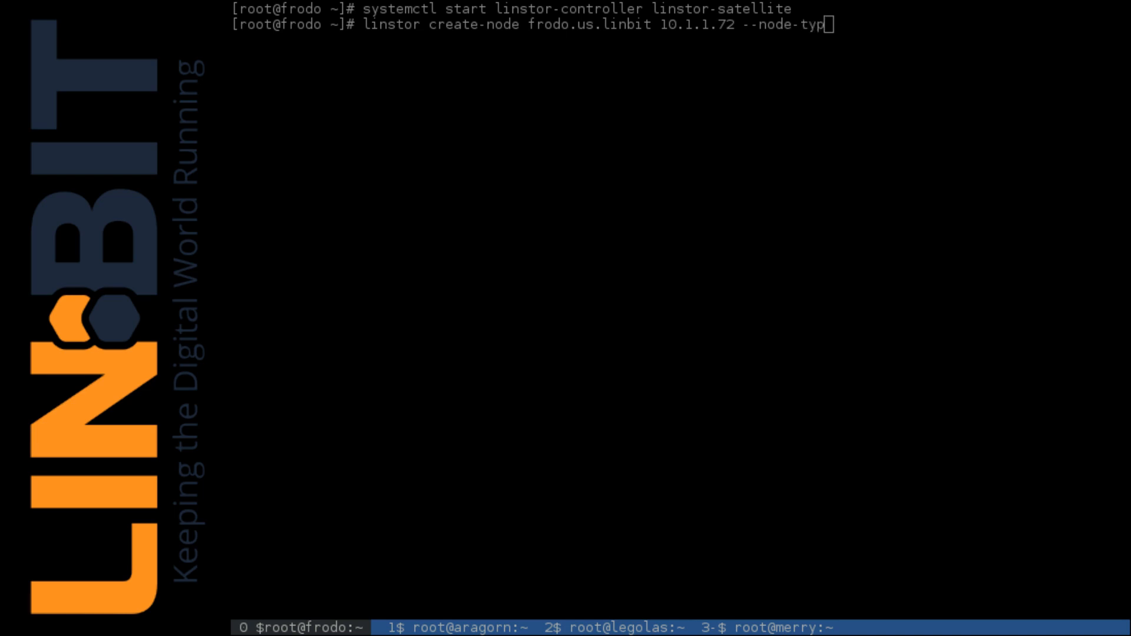
text(e)
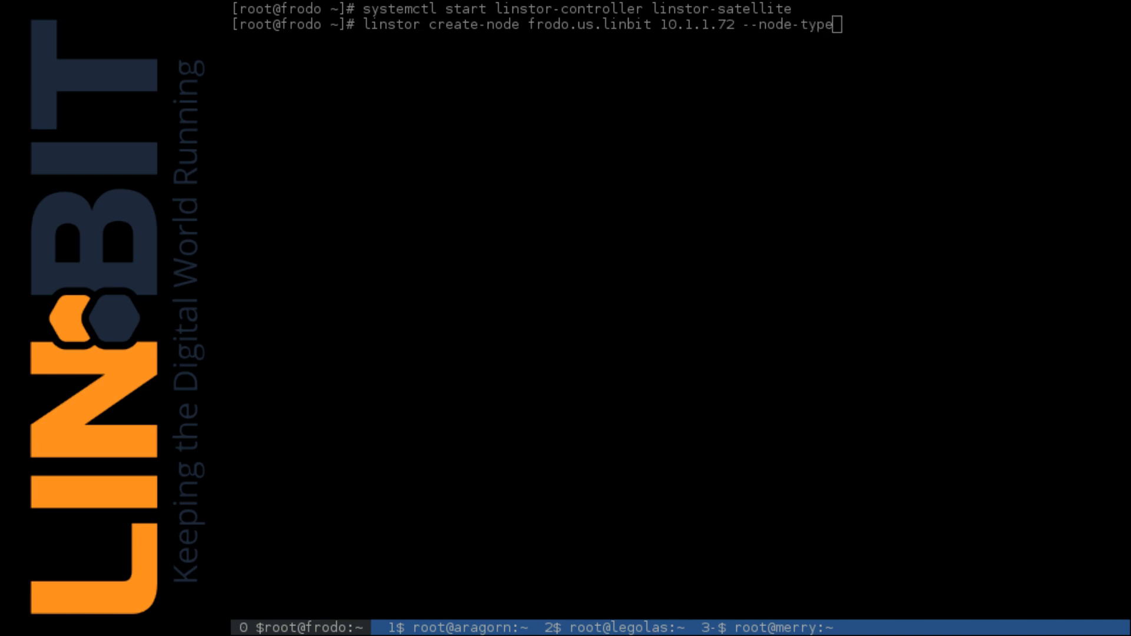
text(Combin)
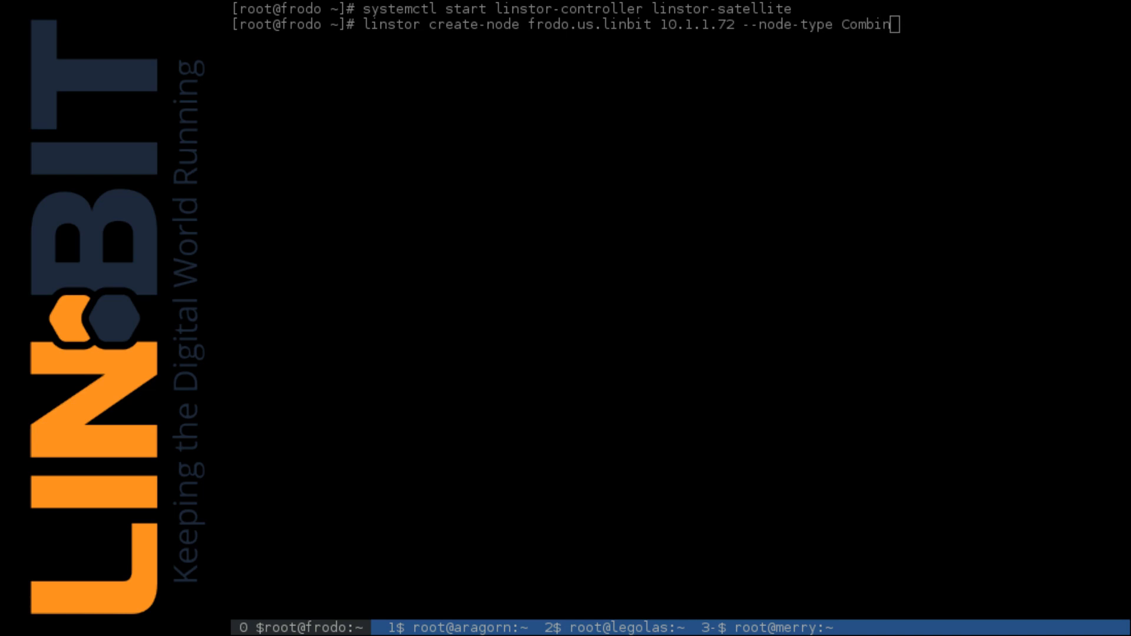
key(Return)
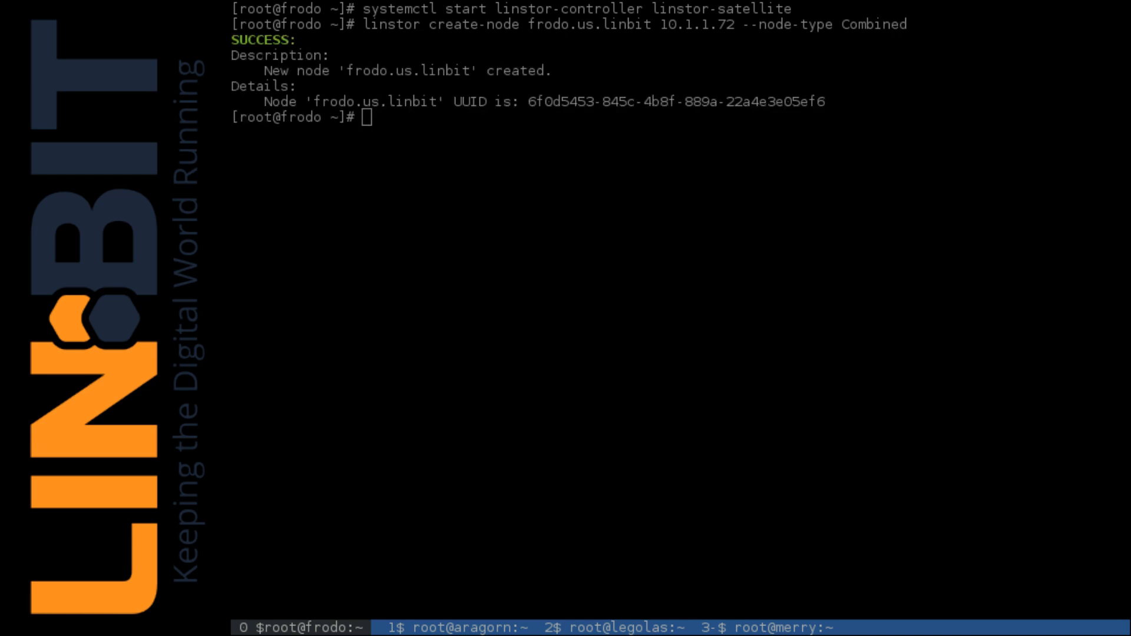
- Create nodes aragorn.us.linbit at 10.1.1.73 and legolas.us.linbit at 10.1.1.74
text(linstor create)
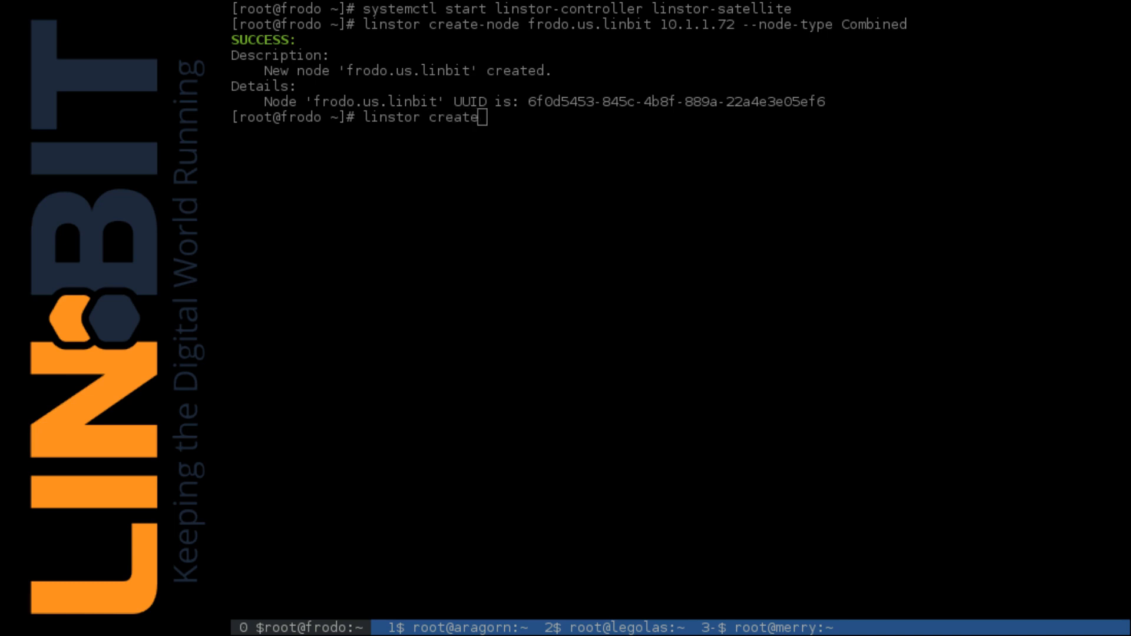
text(-node)
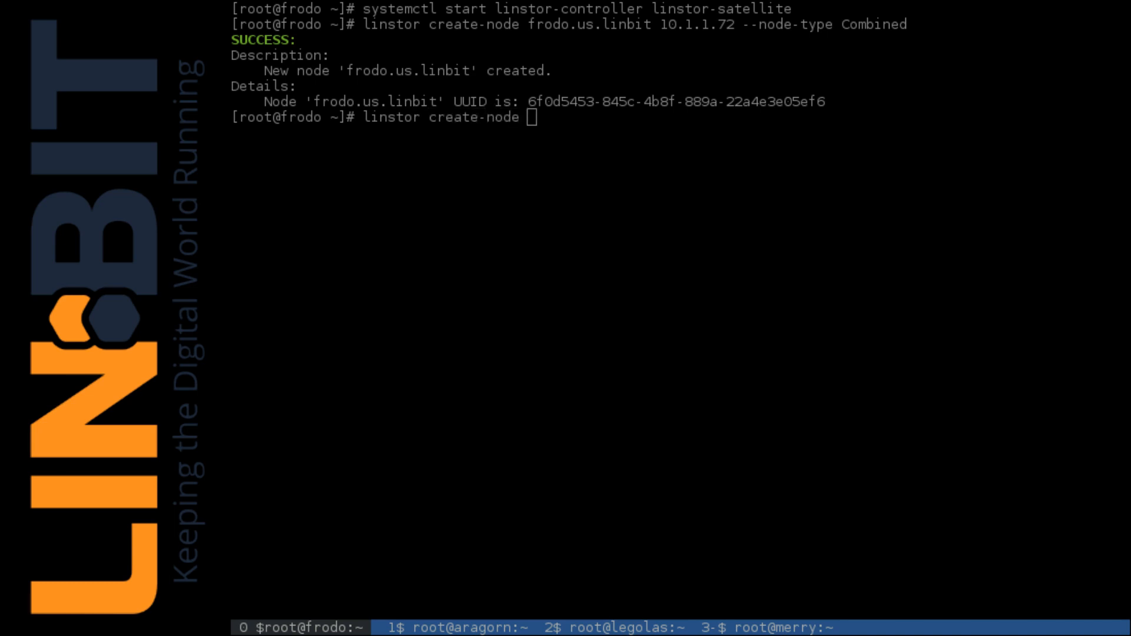
text(aragorn.us.li)
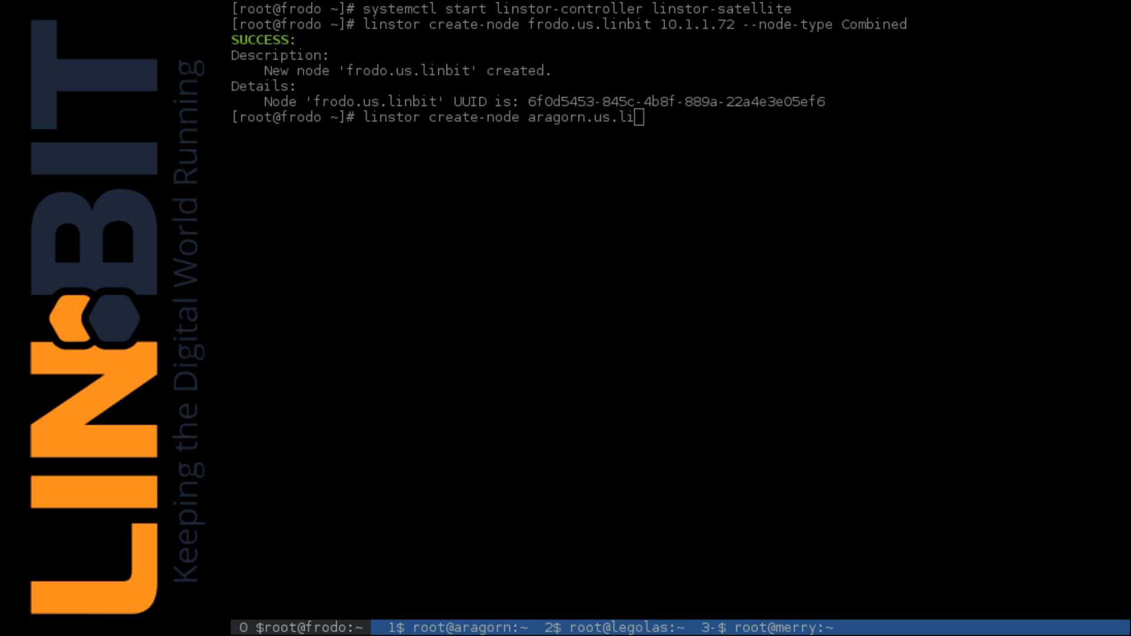
text(nbit 10.1.1.73)
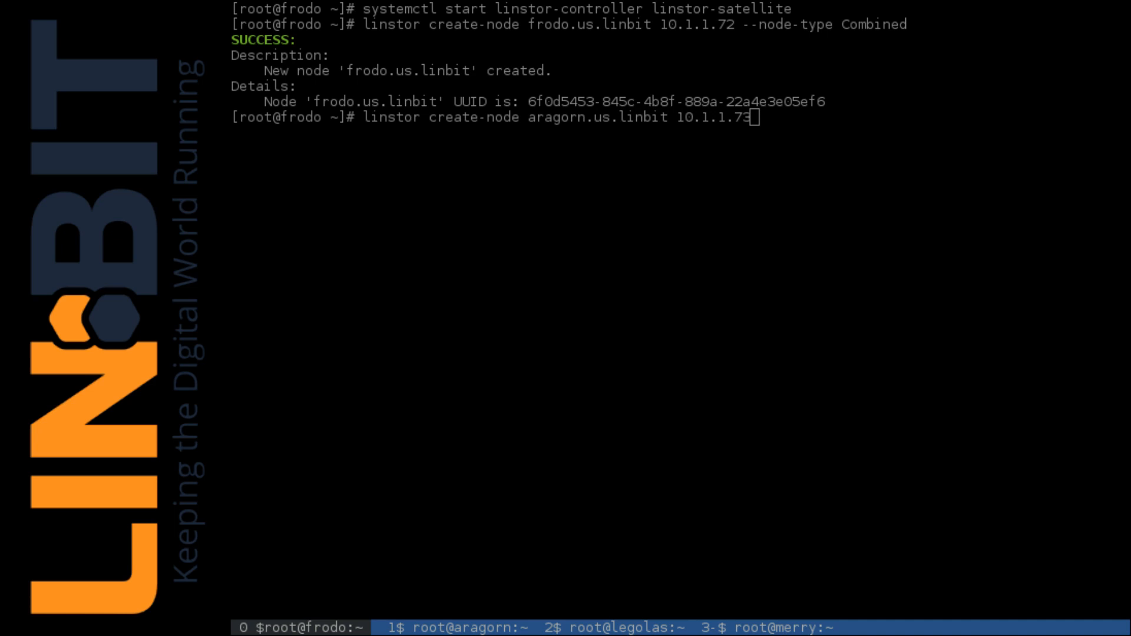
key(Return)
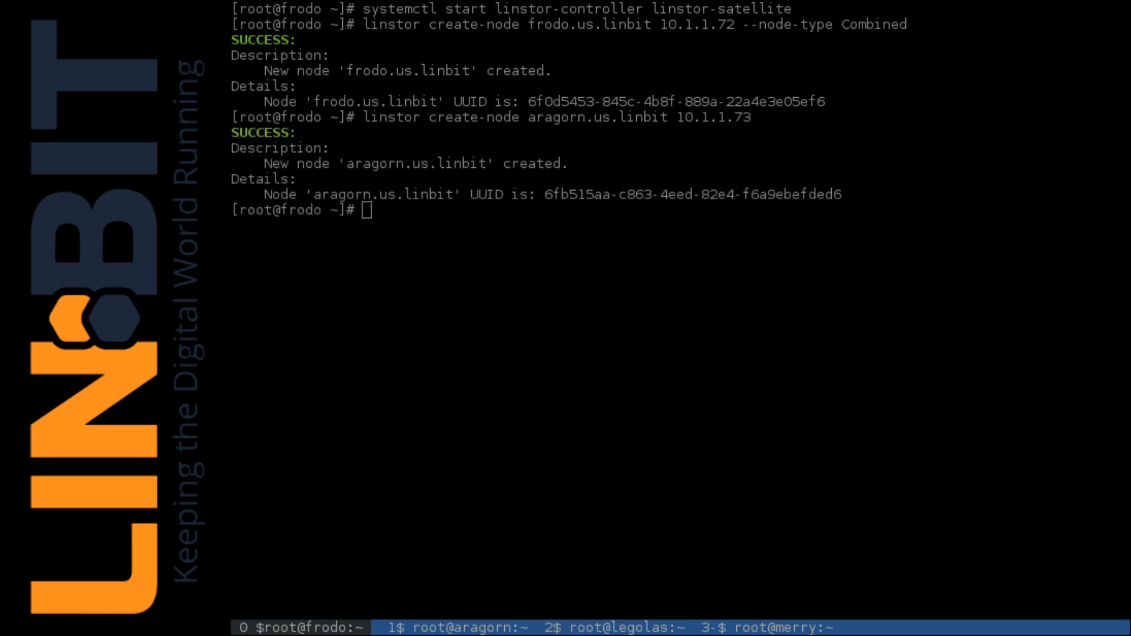
text(linstor c)
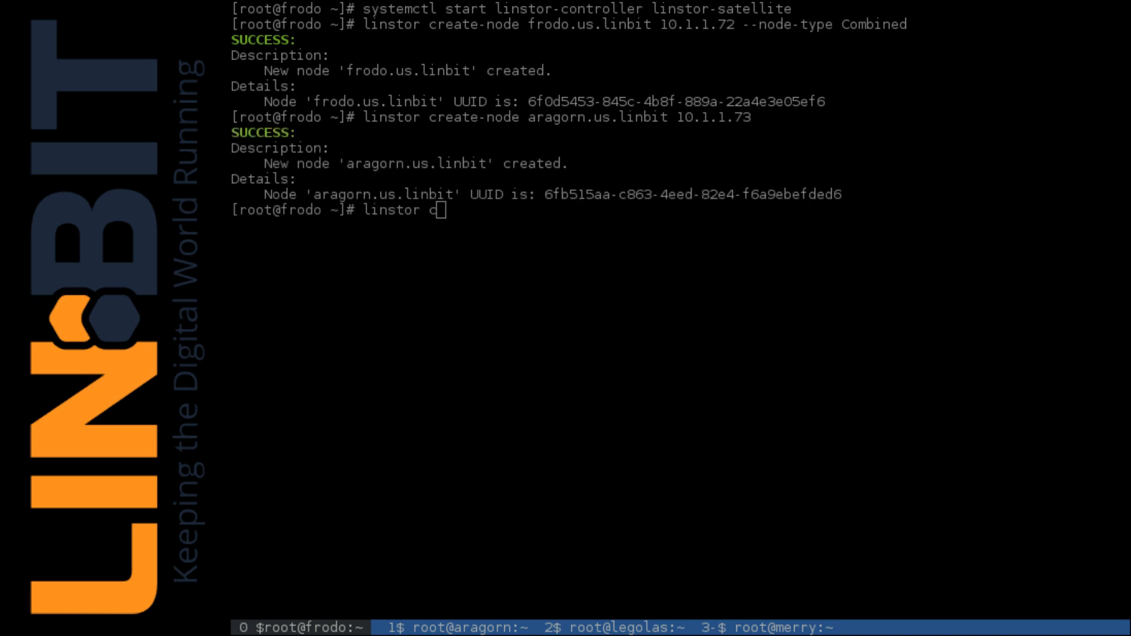
text(reate-node)
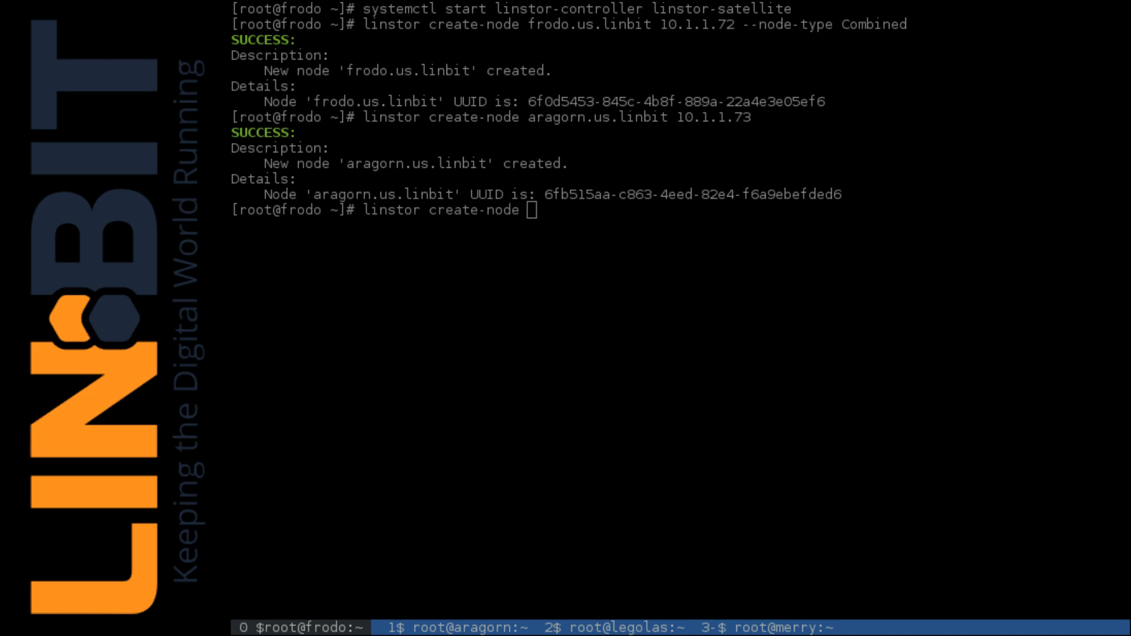
text(legolas.)
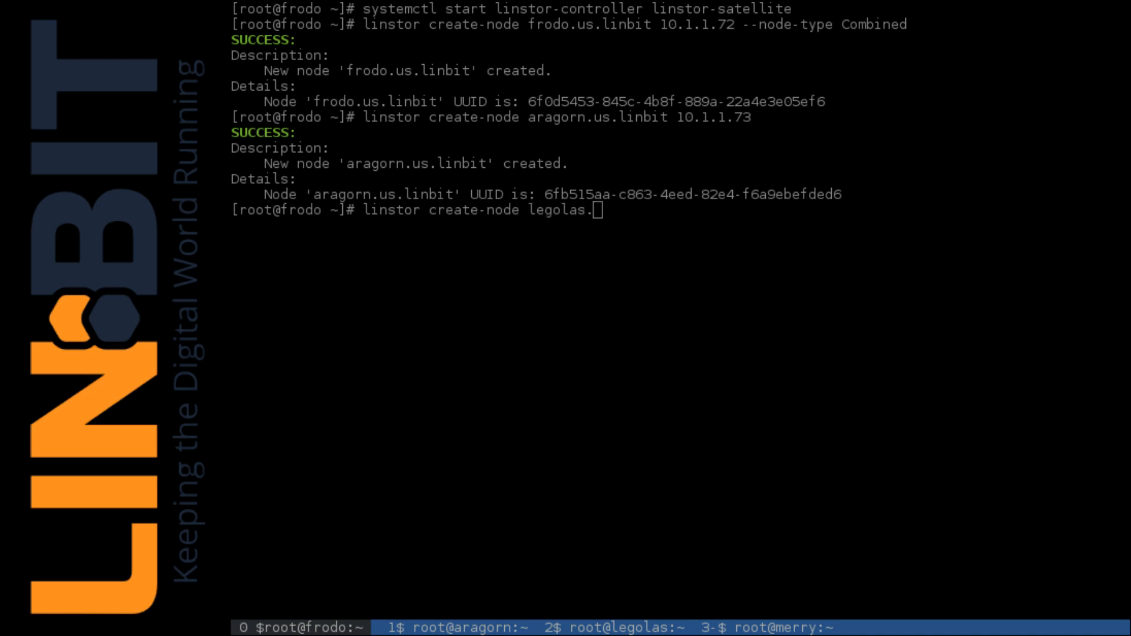
text(us.linbit)
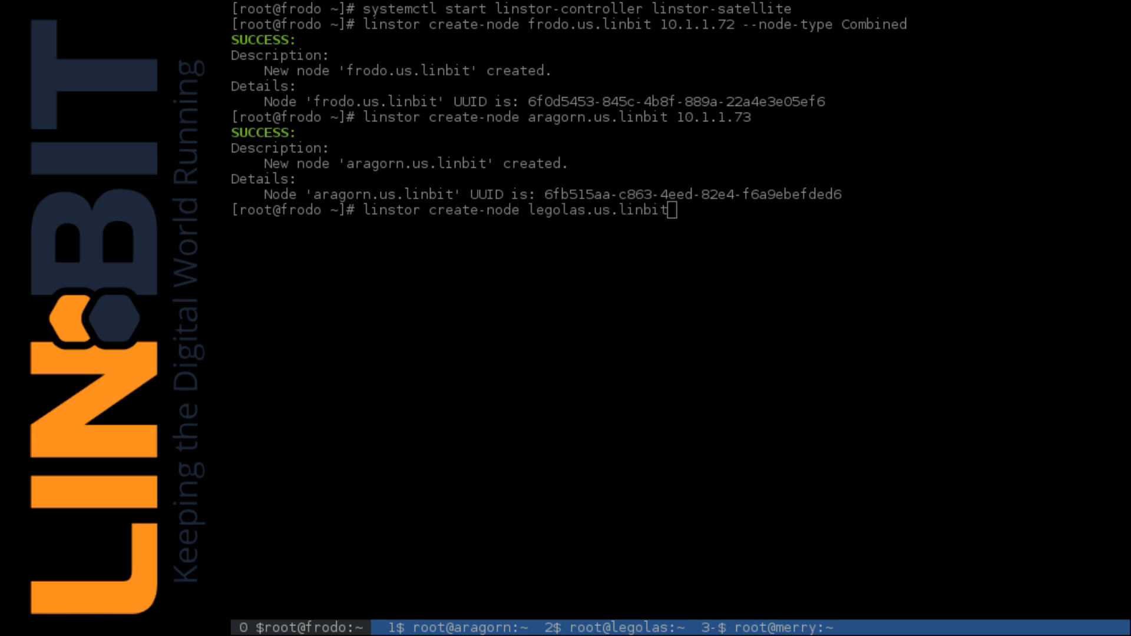
text(10.1.1.)
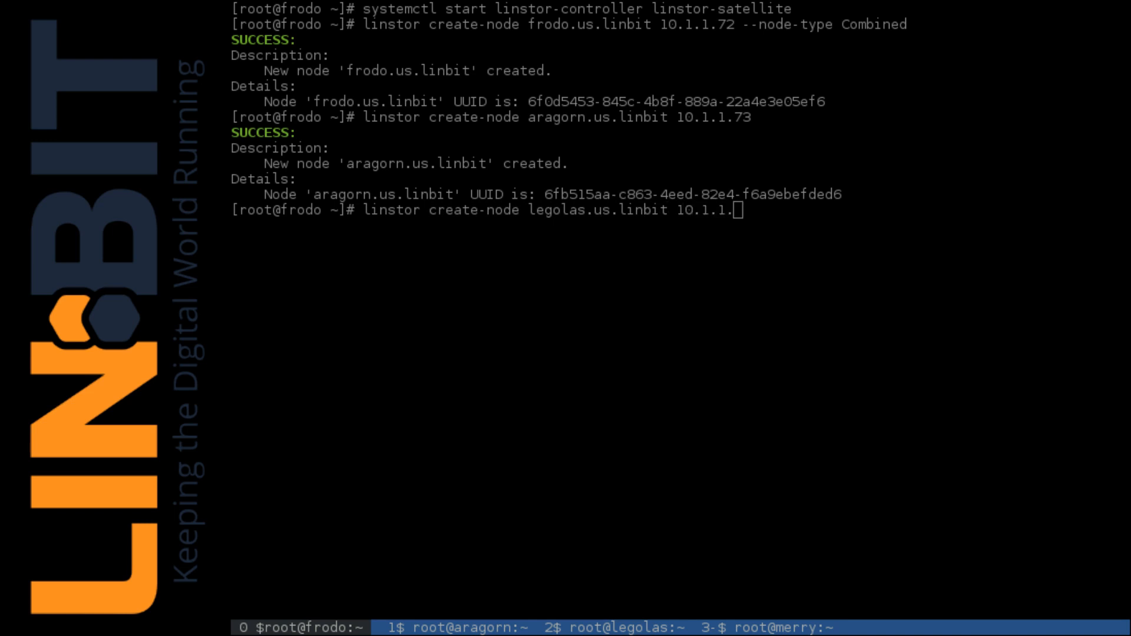
key(Return)
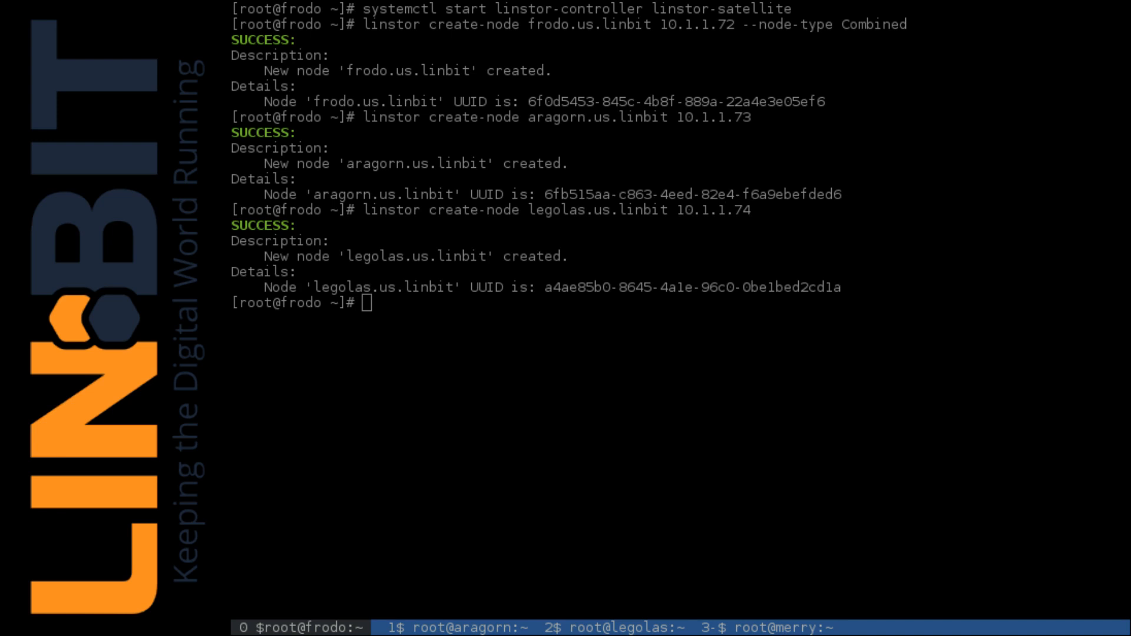
- Create node merry.us.linbit at 10.1.1.77 and list all registered nodes
text(linst)
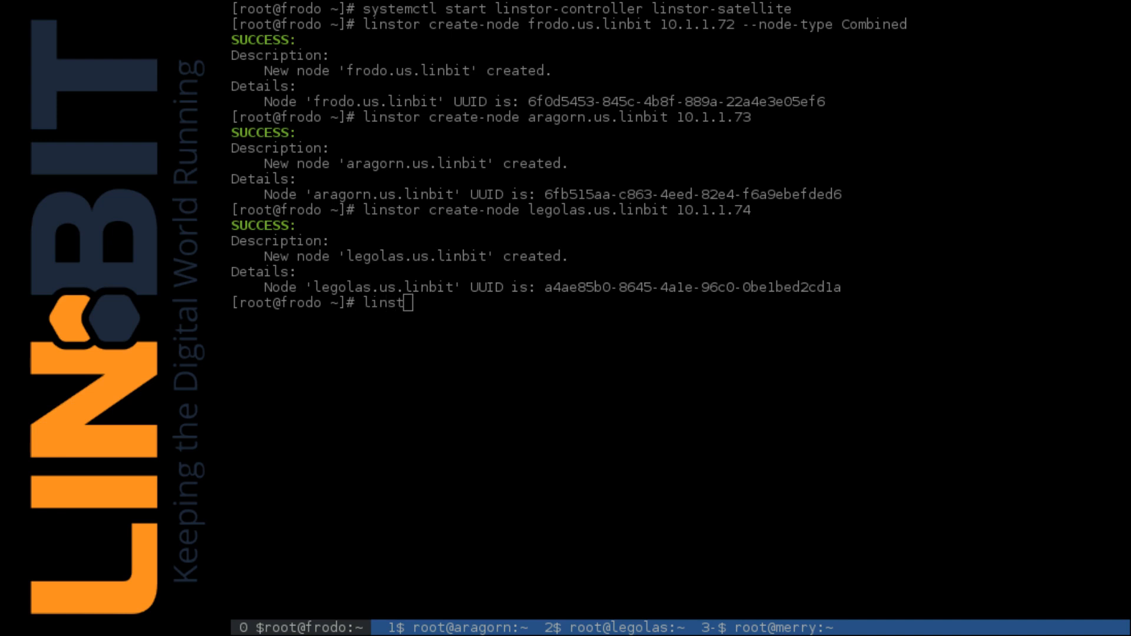
text(or create-node m)
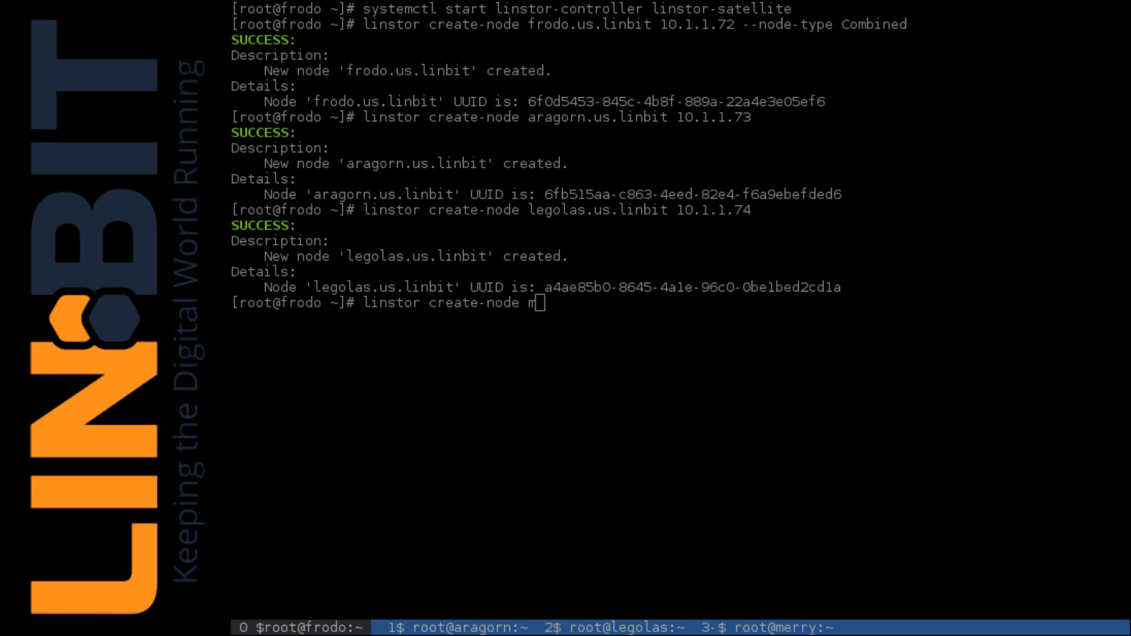
text(erry.us.)
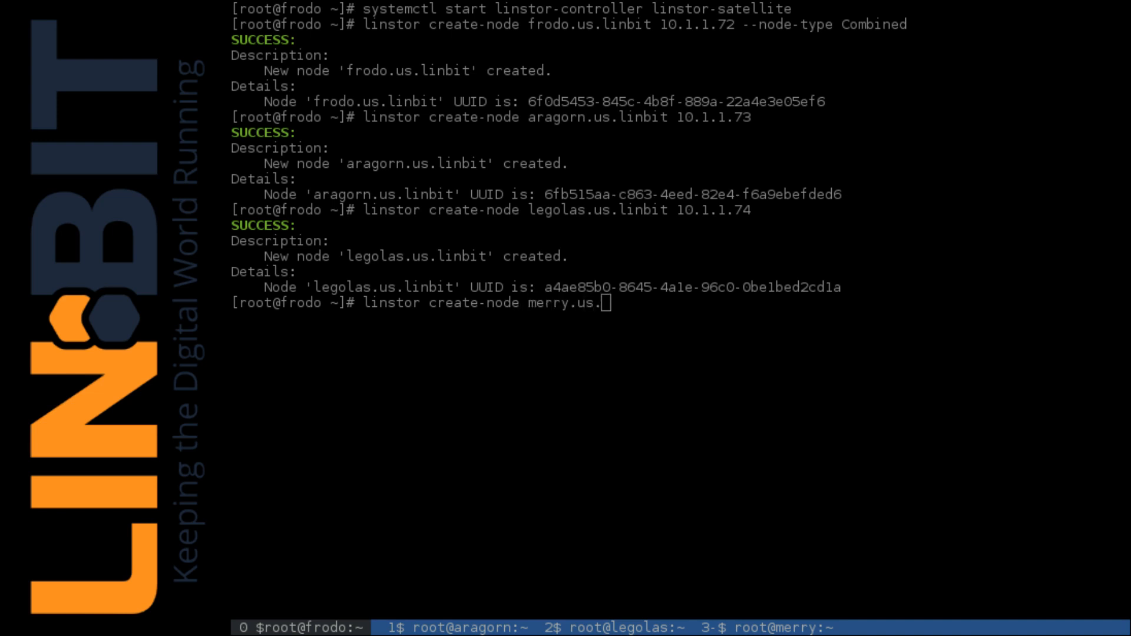
text(linbit)
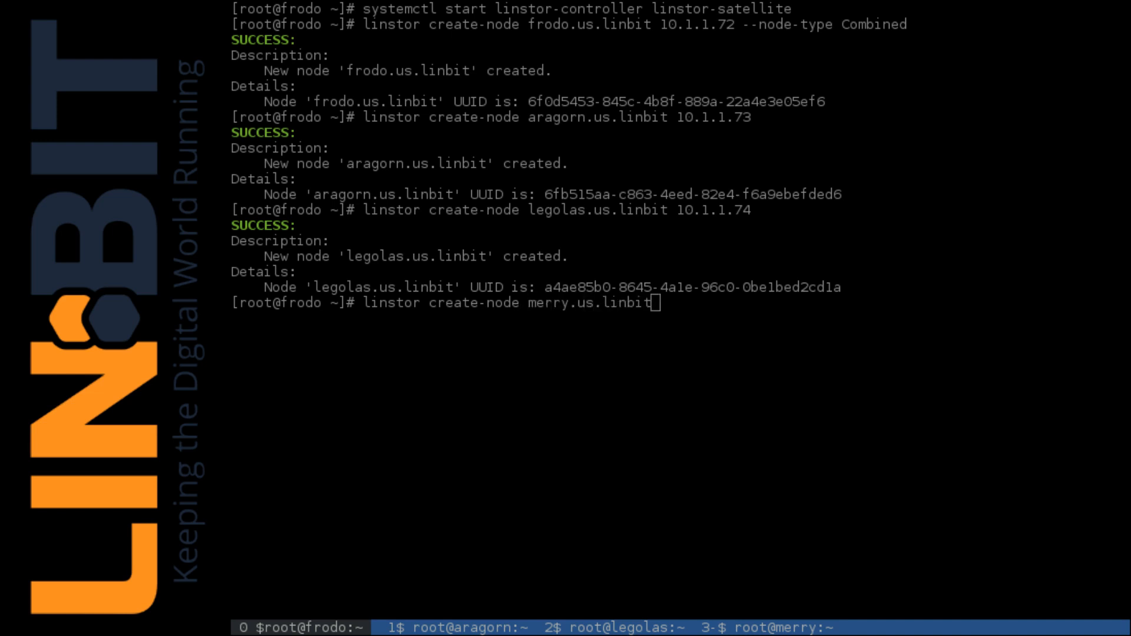
text(10.)
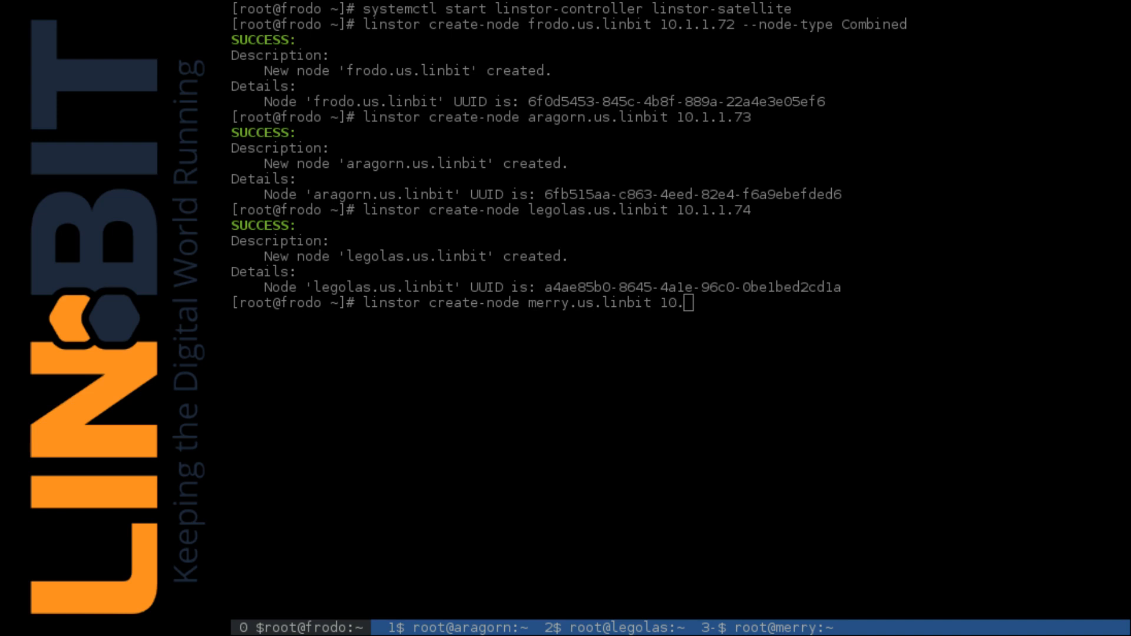
text(1.1.)
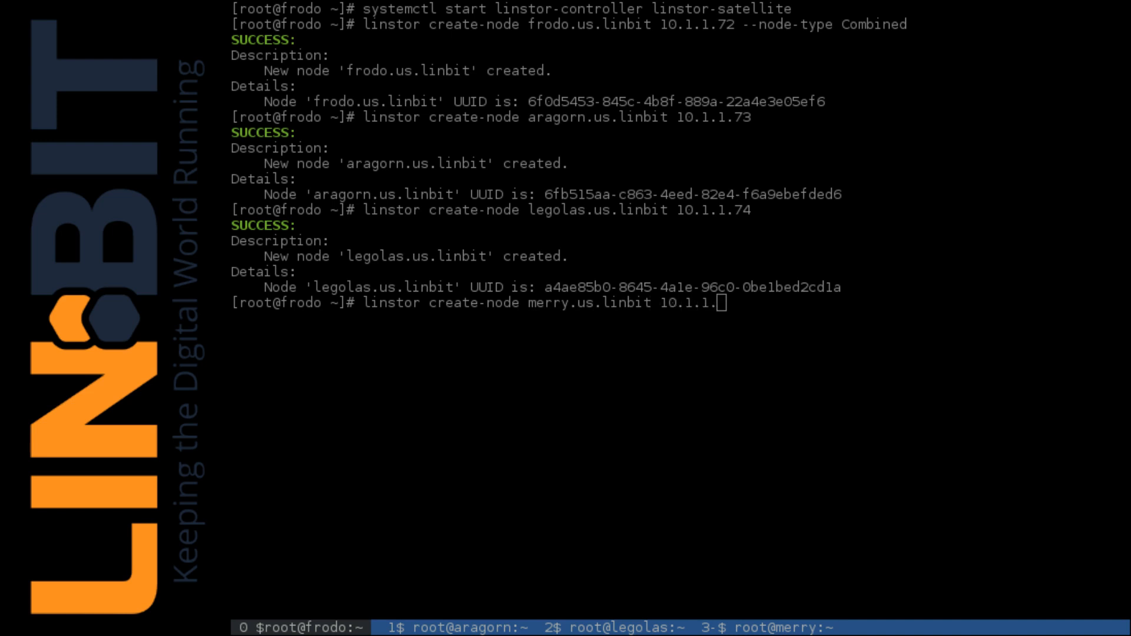
text(77)
text(linstor)
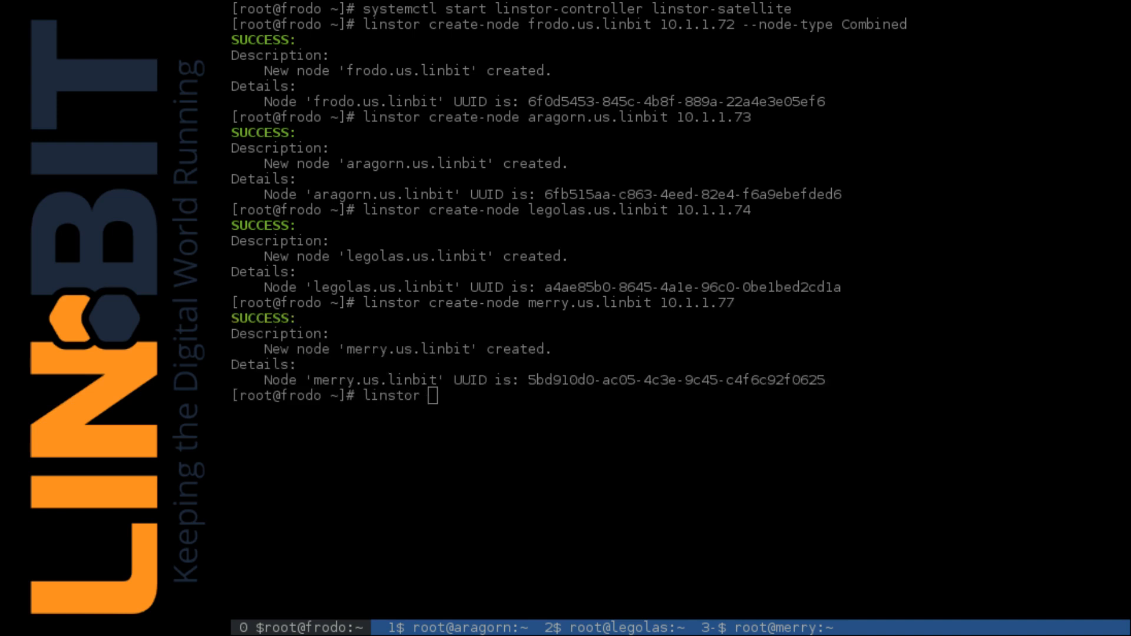
text(list-no)
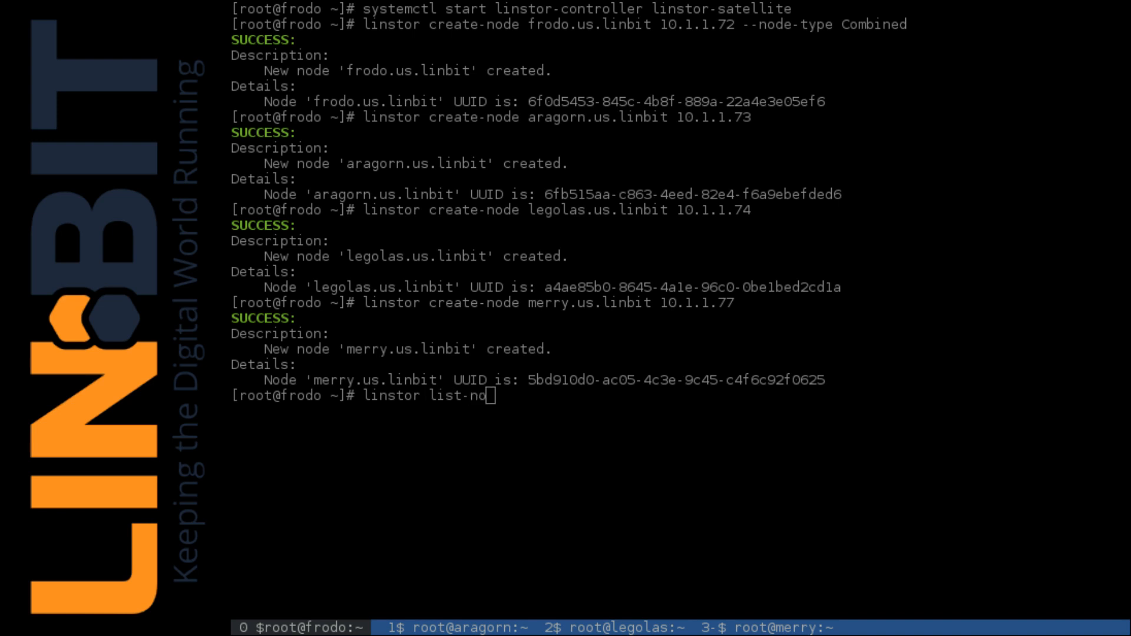
key(Return)
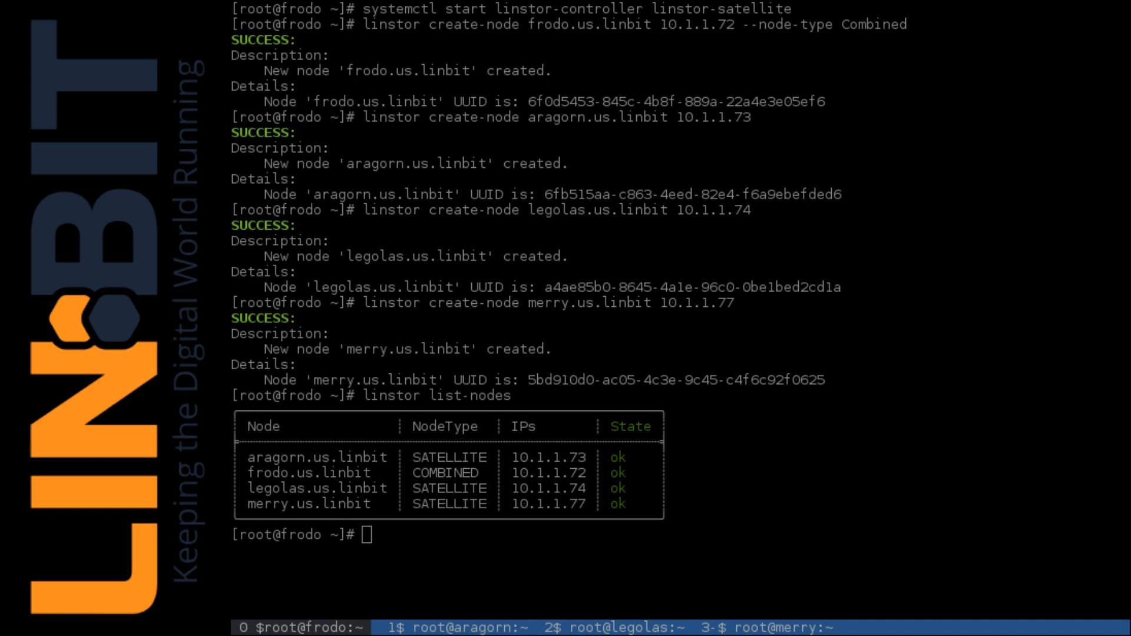
- Clear the screen and create the storage pool definition drbdpool
key(ctrl+l)
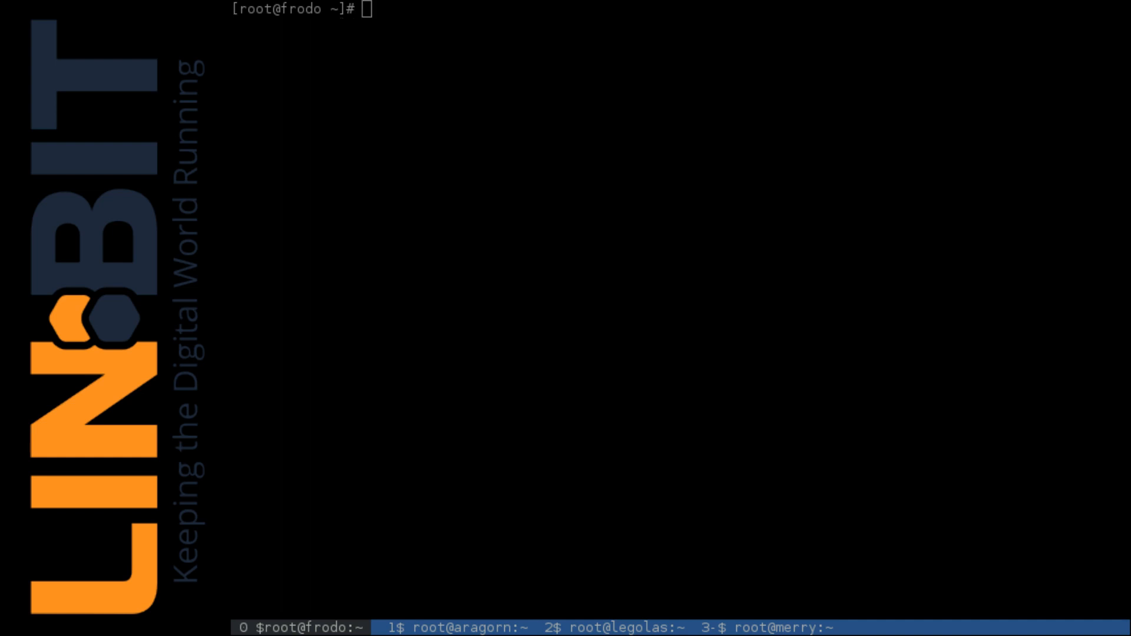
text(linsto)
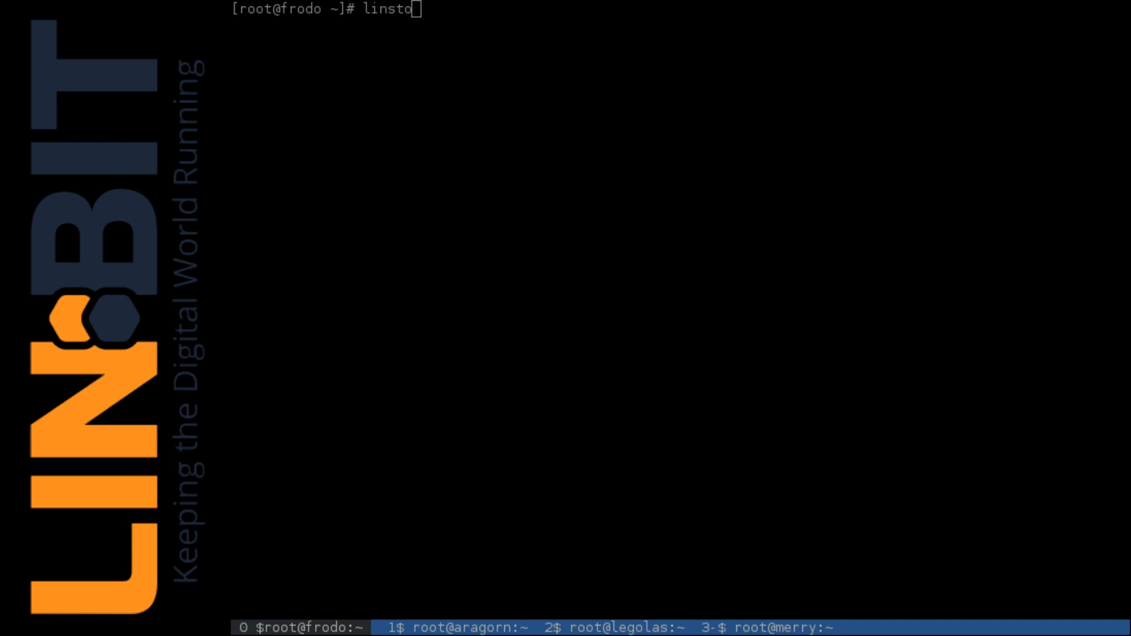
text(r)
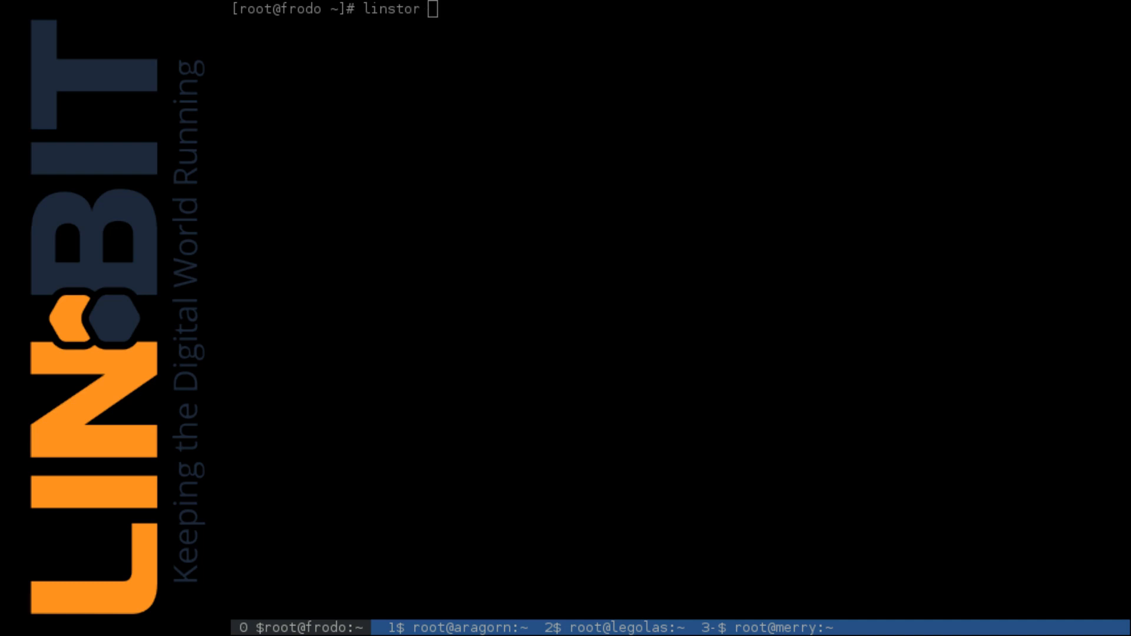
text(create-storage-pool)
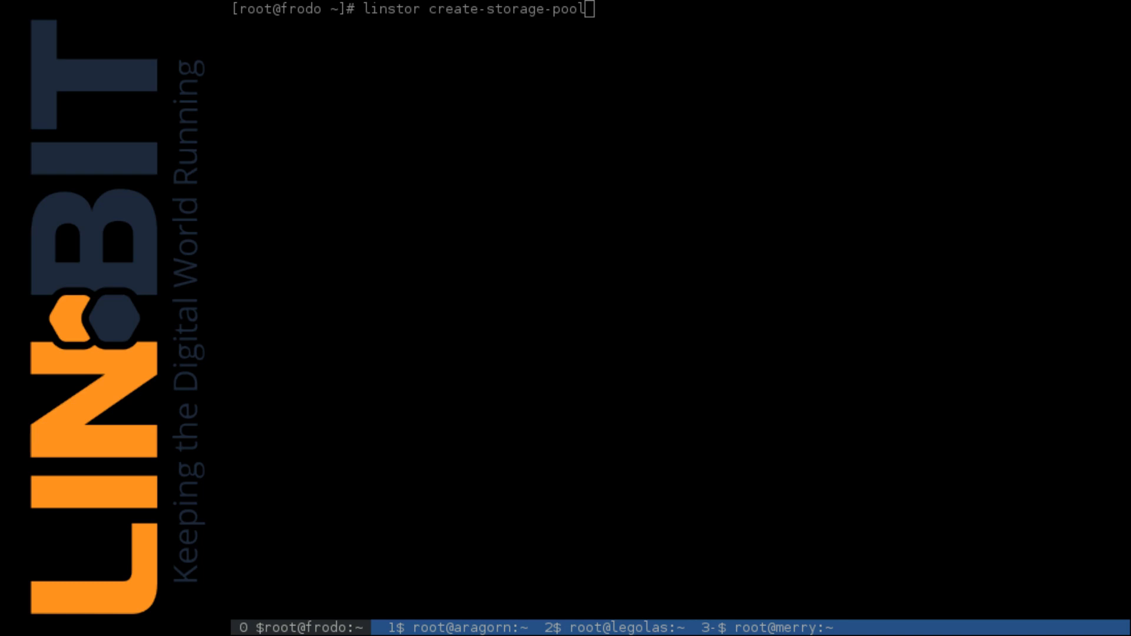
text(-defi)
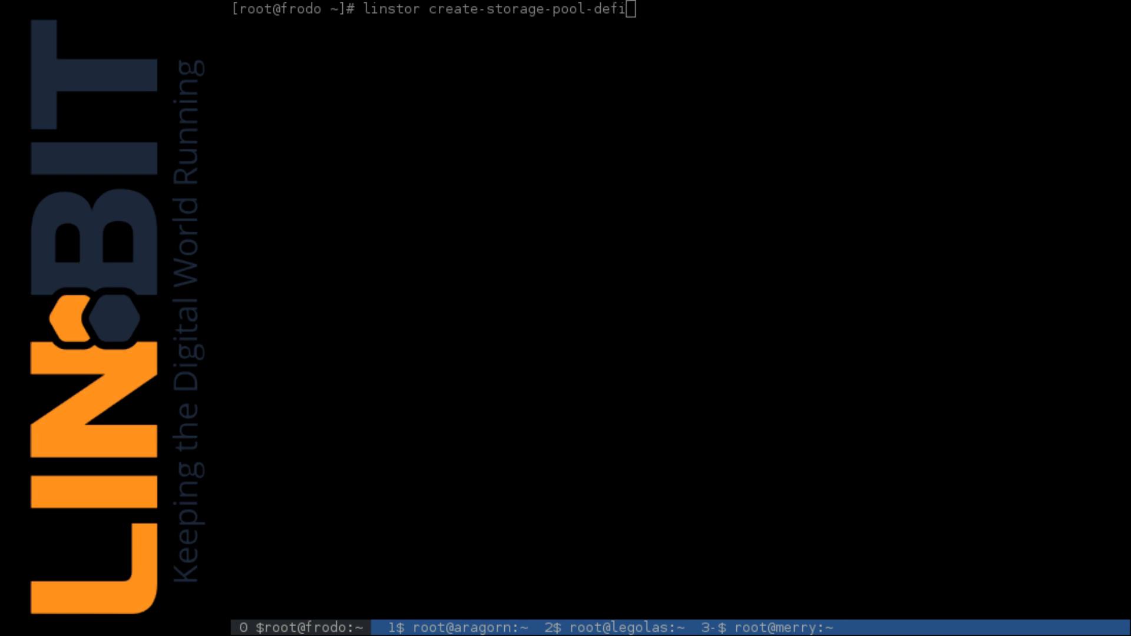
text(nition drbdpo)
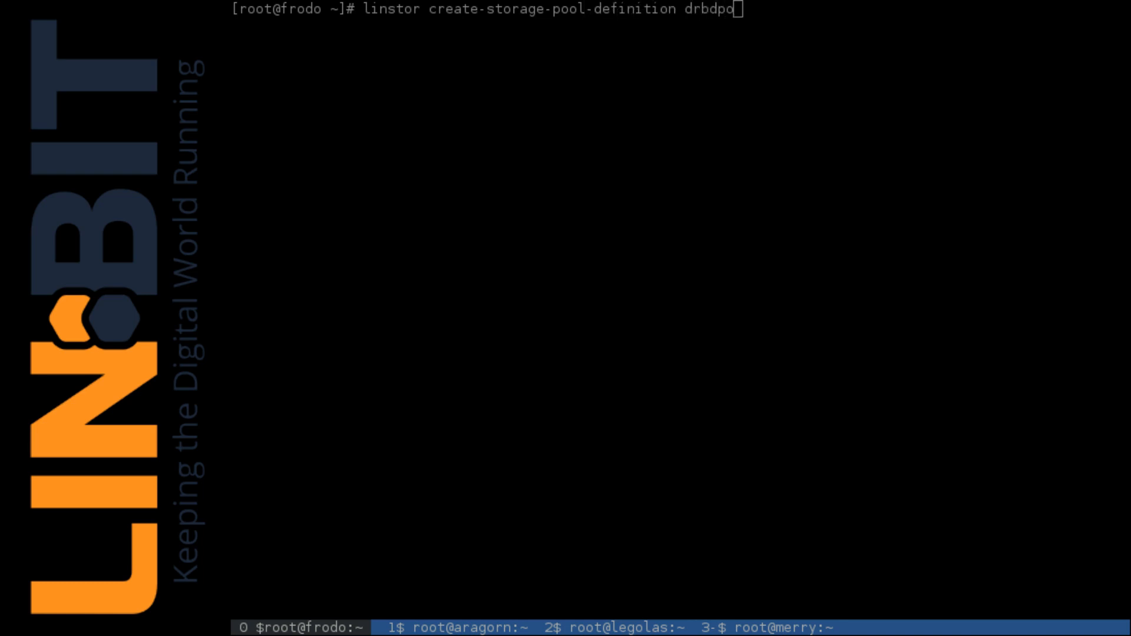
text(ol)
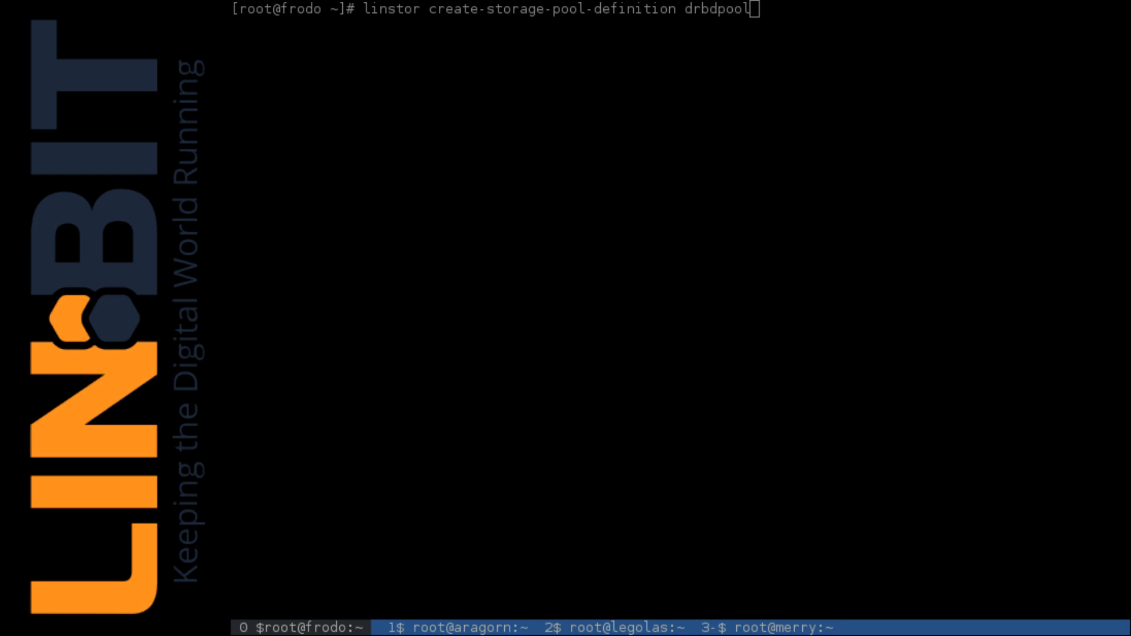
key(Return)
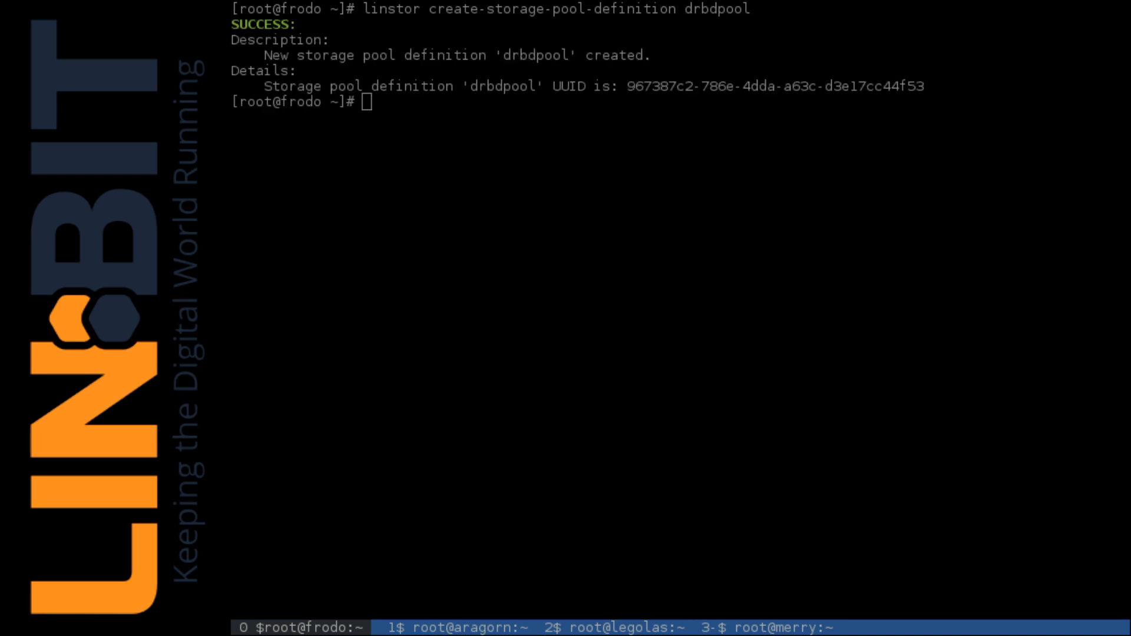
- Create the LVM storage pool drbdpool on frodo.us.linbit and aragorn.us.linbit
text(linstor create-storage-pool)
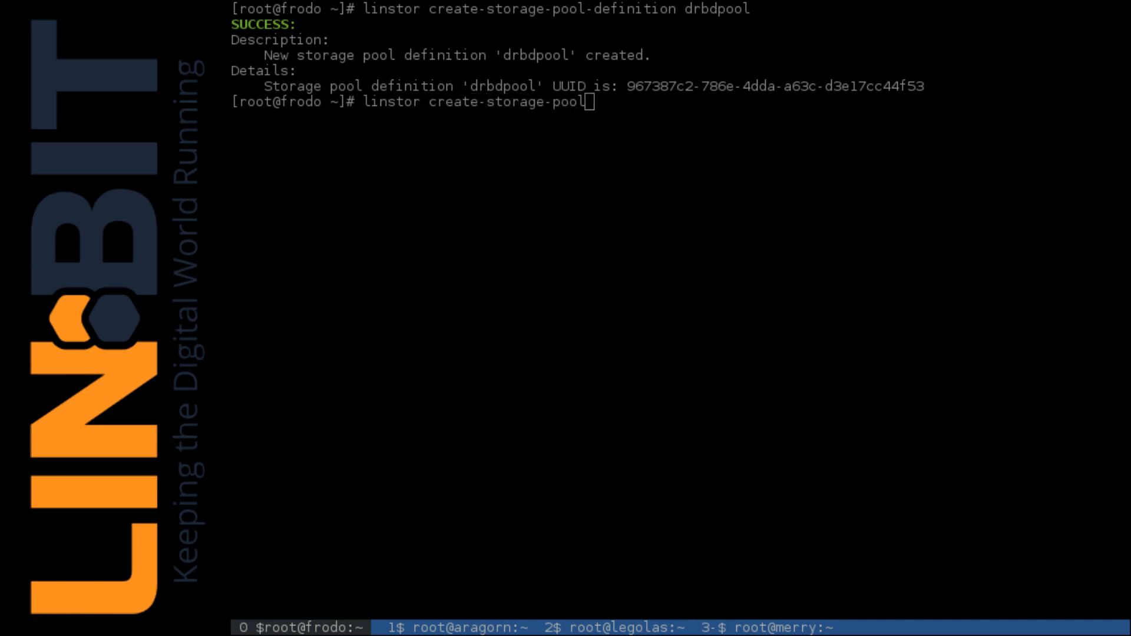
text(drb)
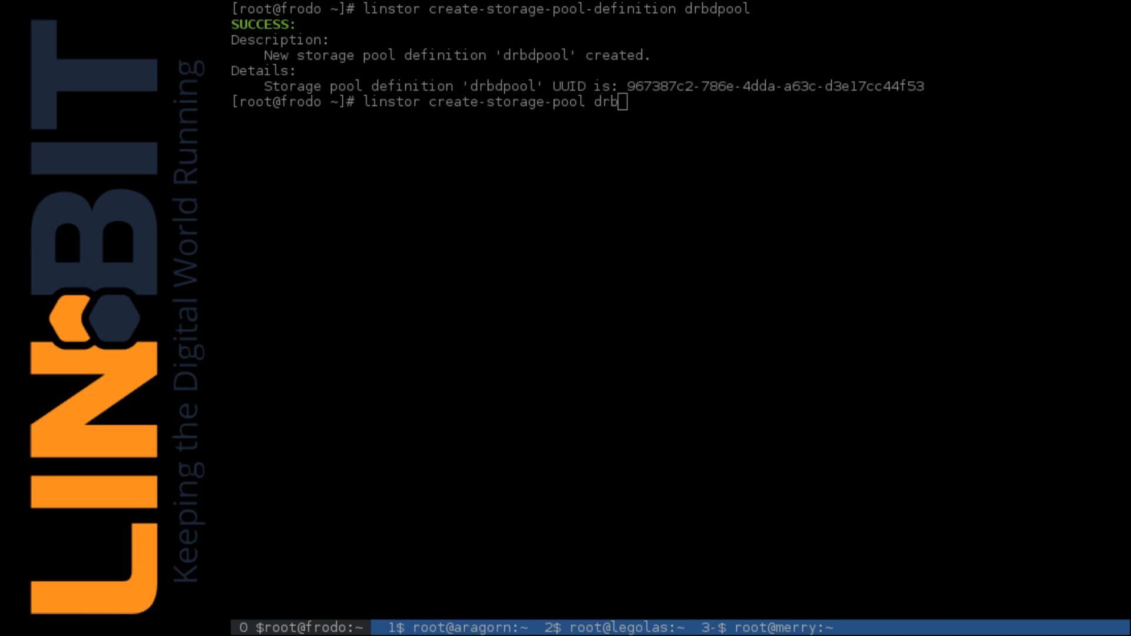
text(dpool f)
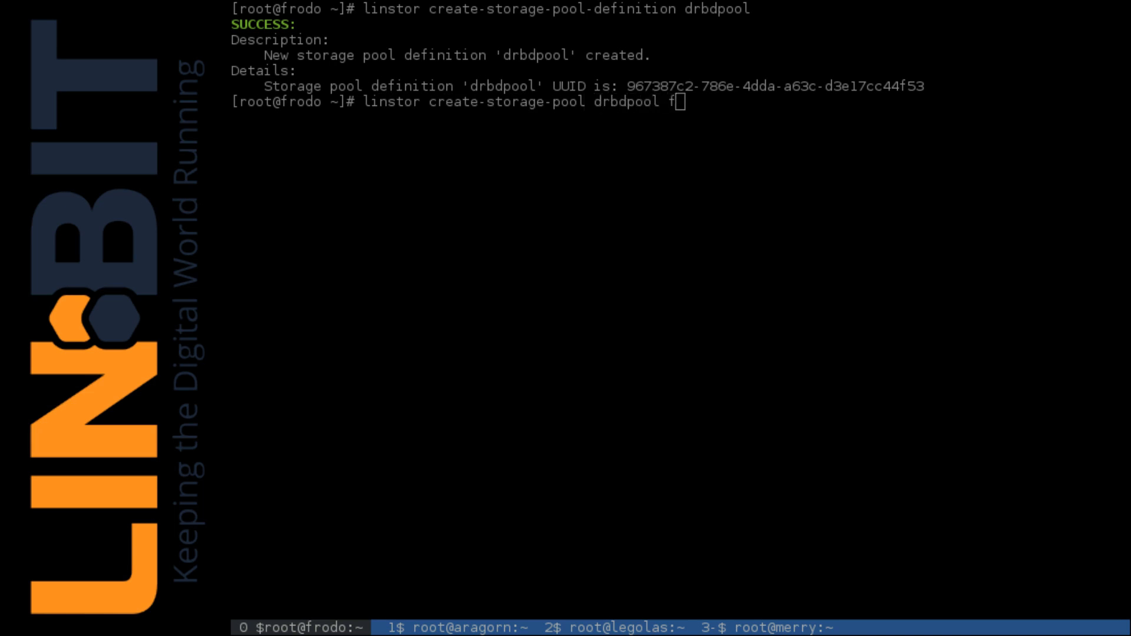
text(rodo.us)
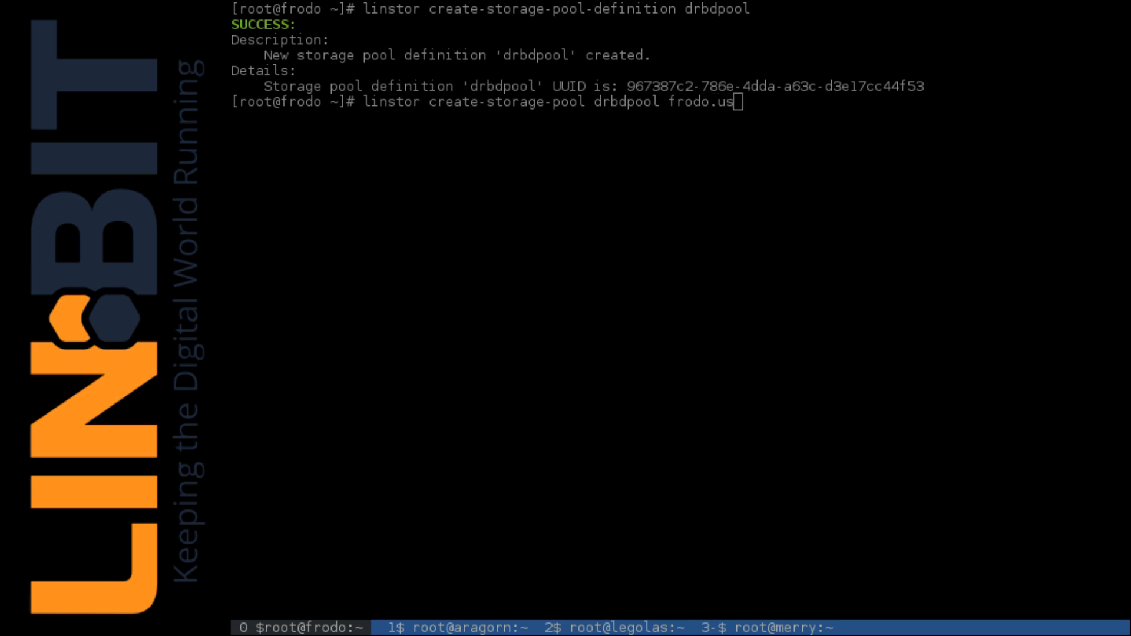
text(.linbit)
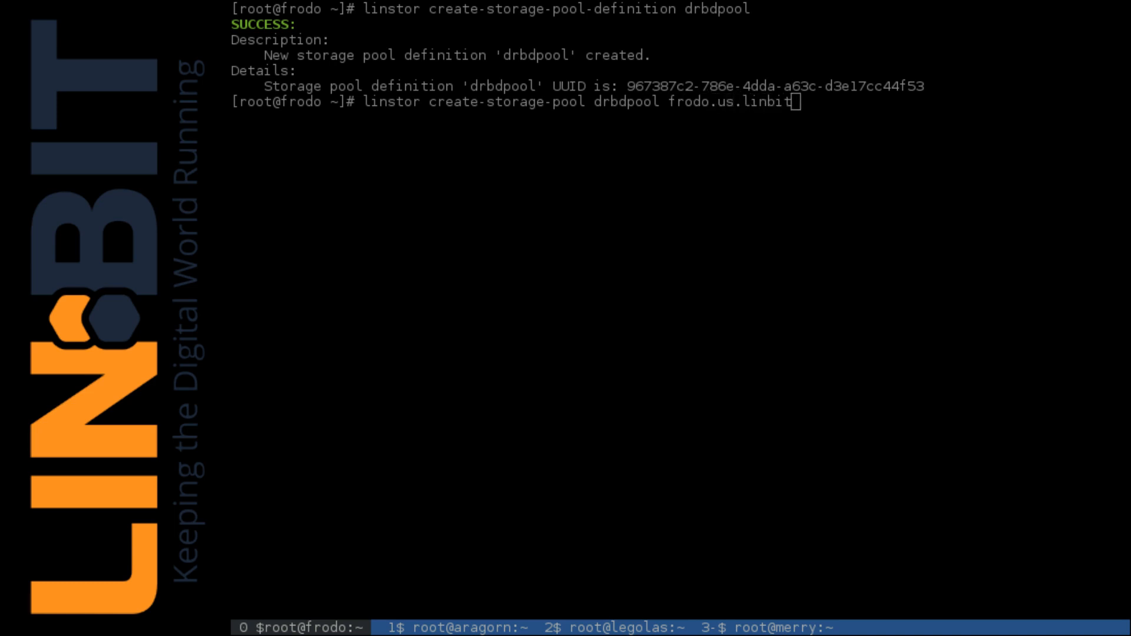
text(lvm)
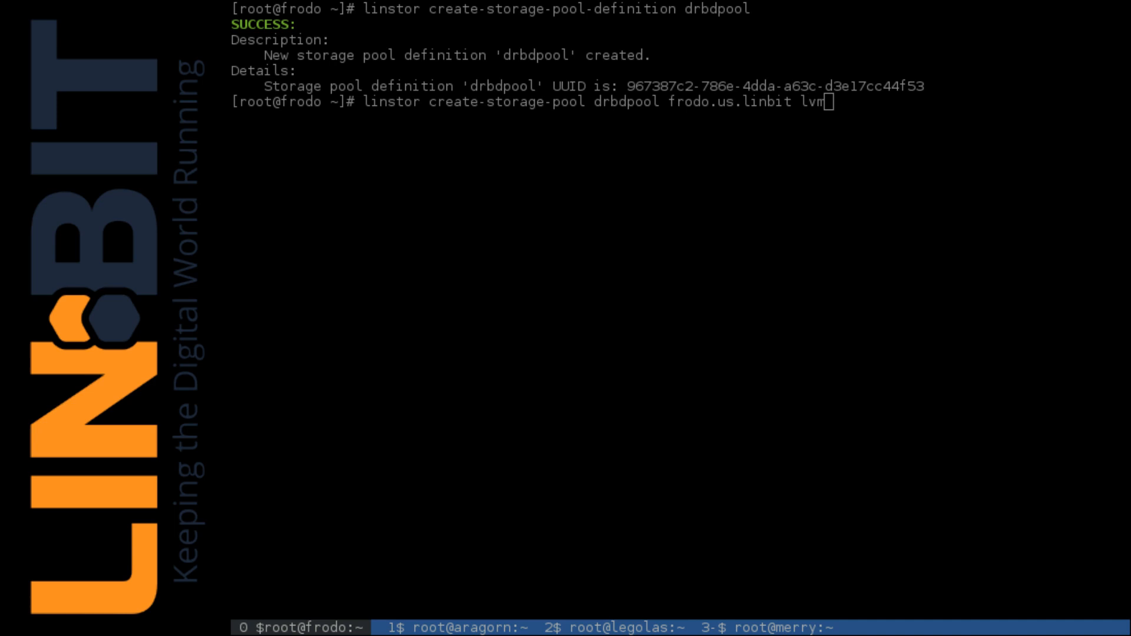
text(drbdpool)
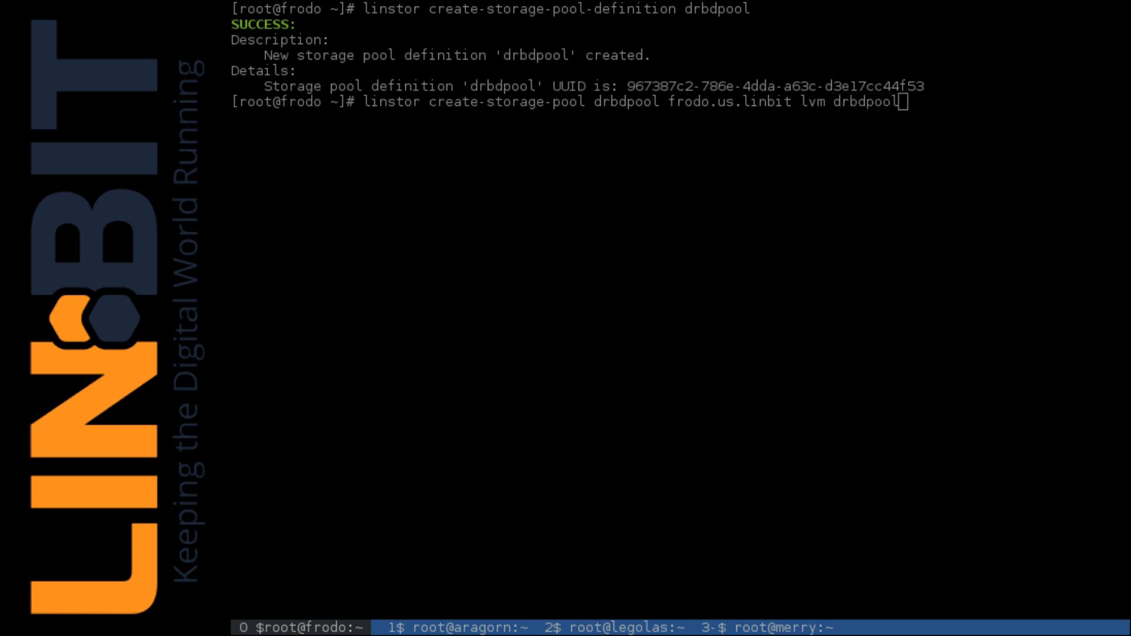
key(Return)
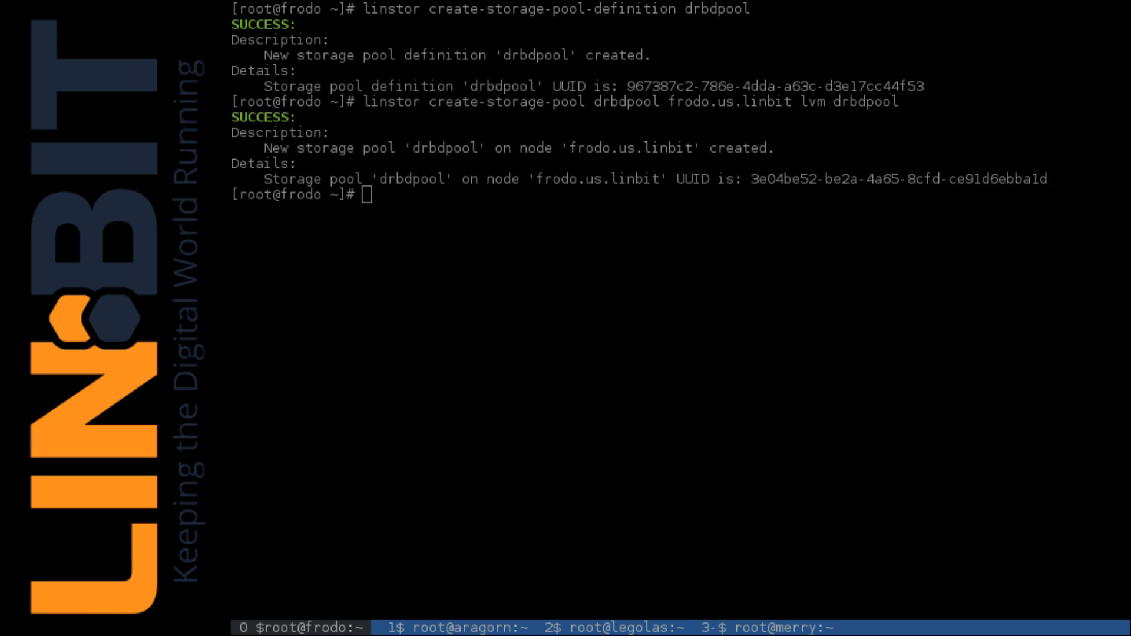
text(linstor c)
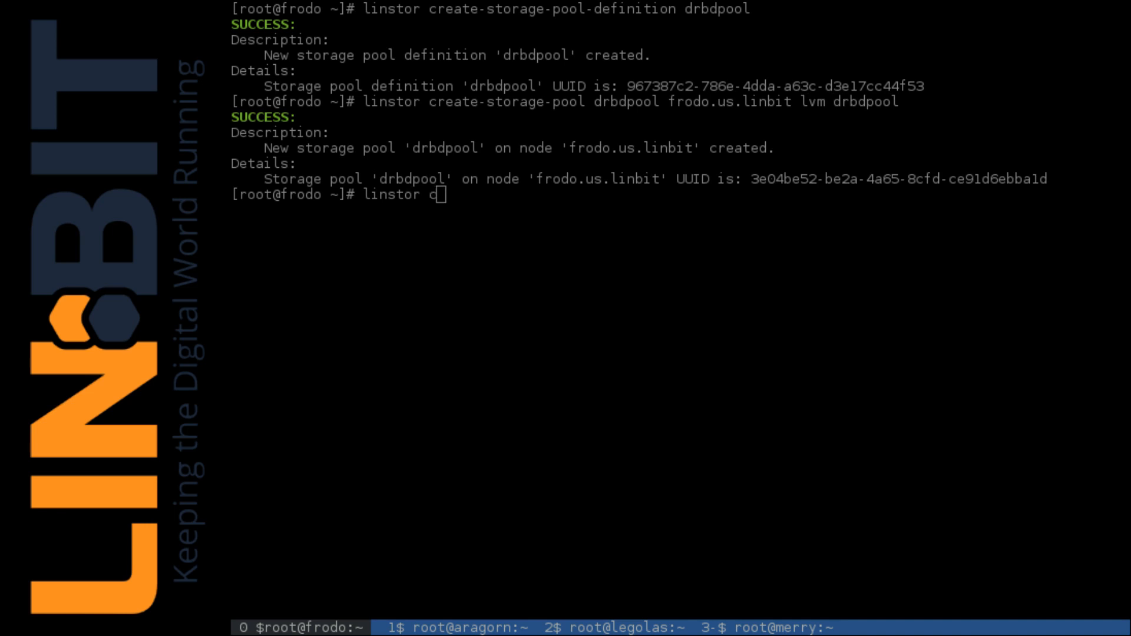
text(reate-storage-pool)
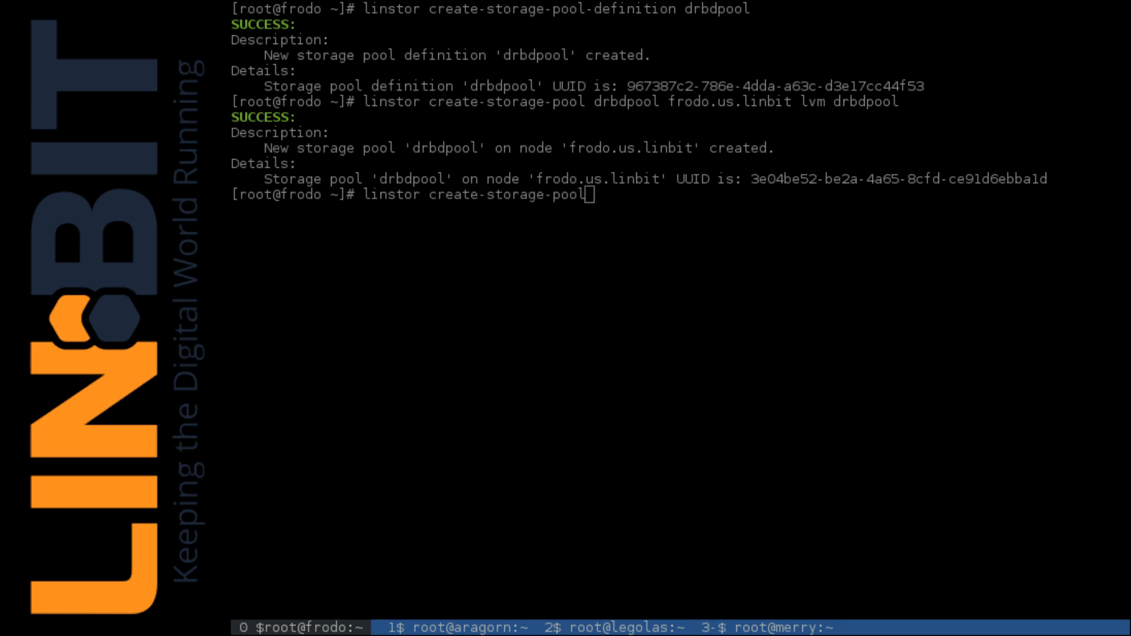
text(drbd)
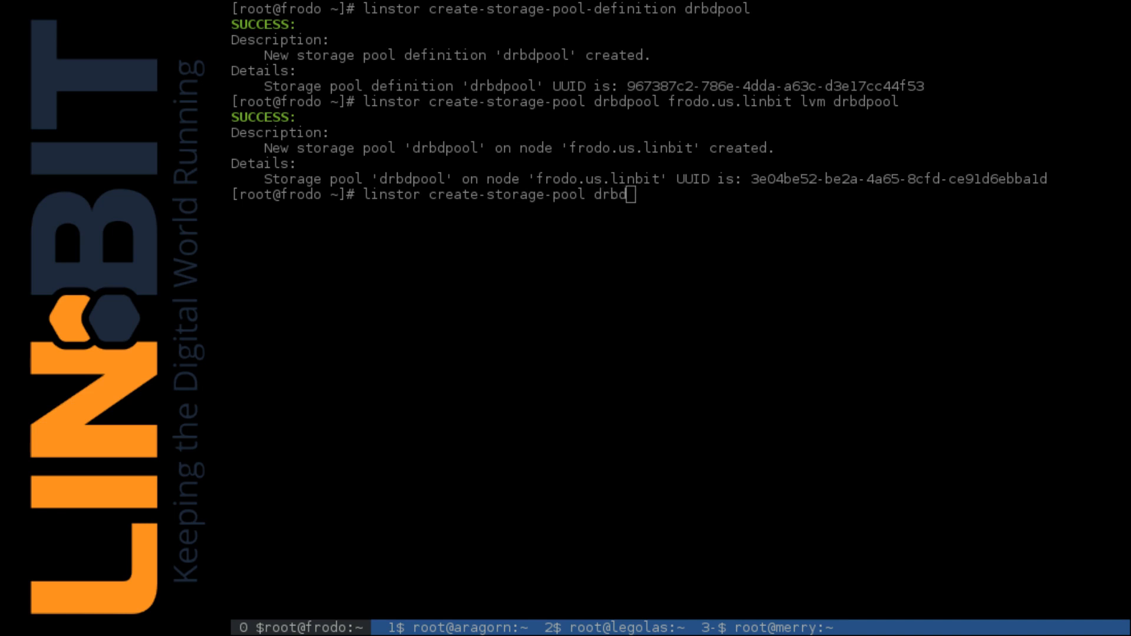
text(aragorn.us.linbit lvm)
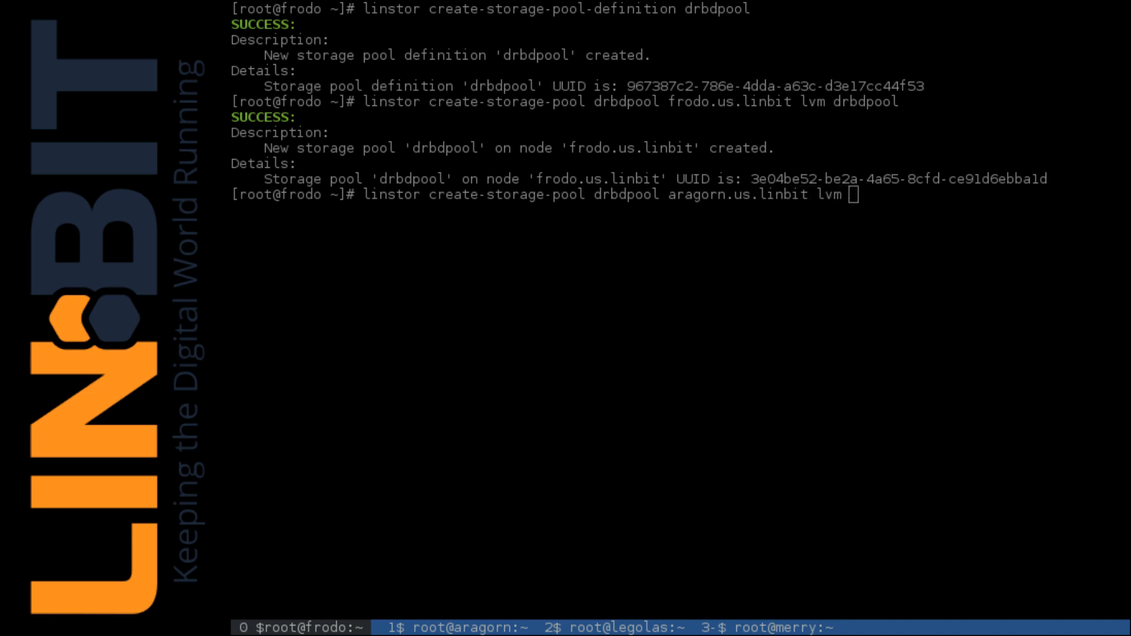
key(Return)
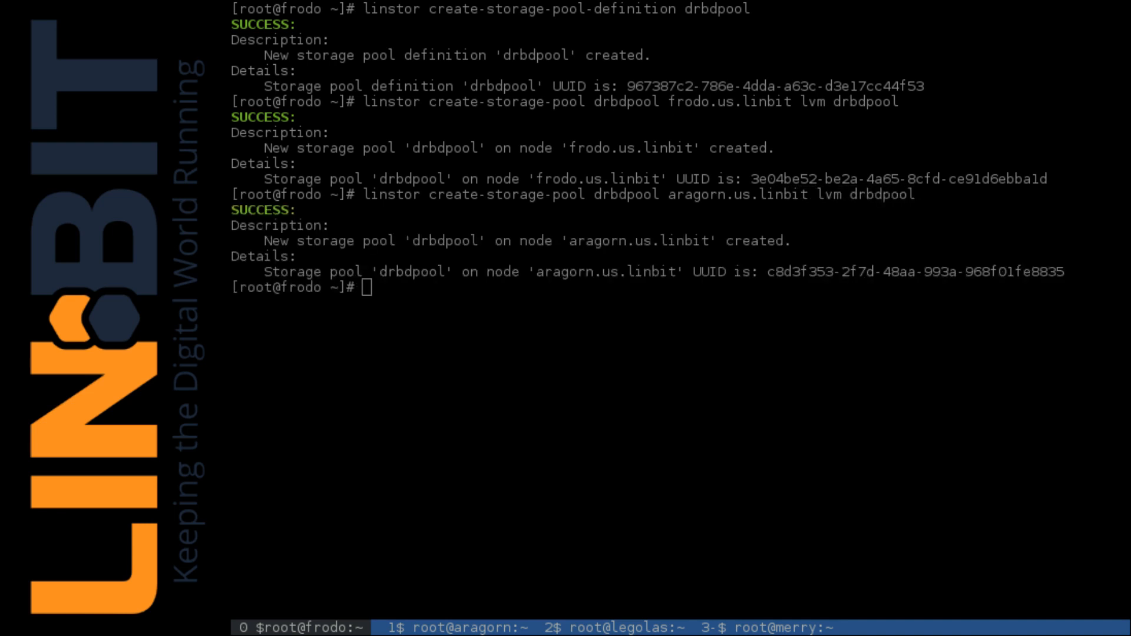
- Create the LVM storage pool drbdpool on legolas.us.linbit and merry.us.linbit
text(linstor)
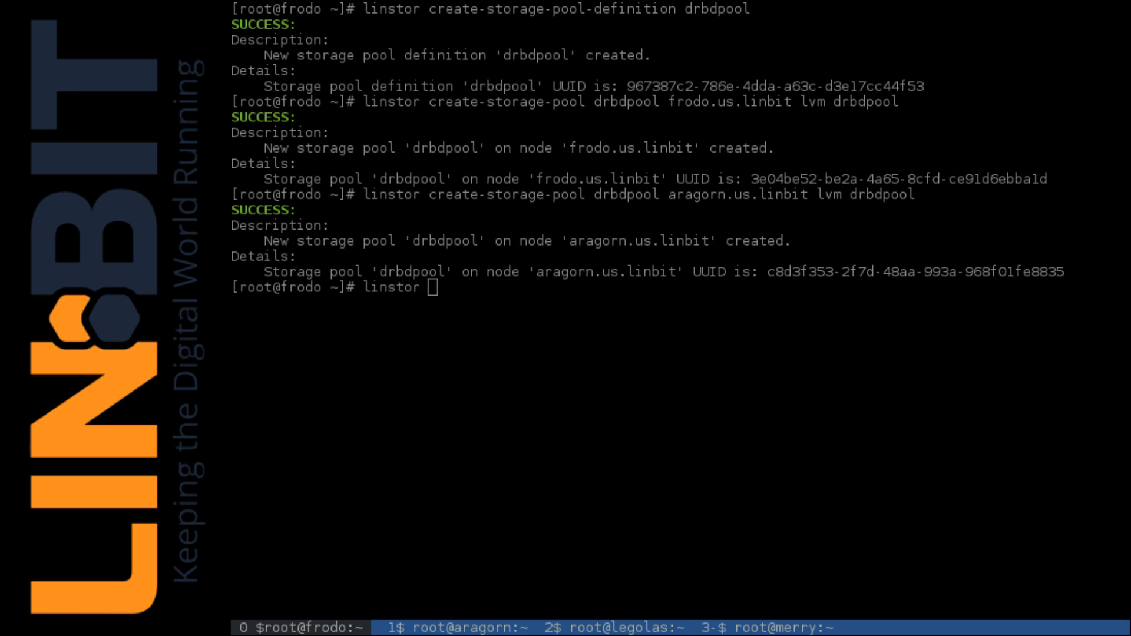
text(create-stor)
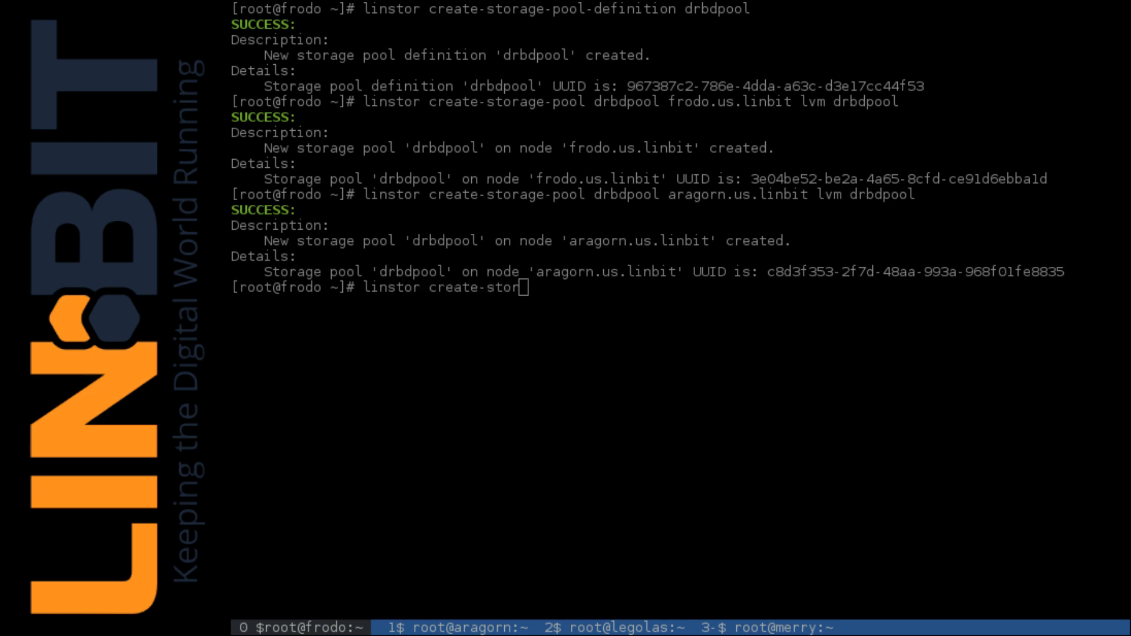
text(age-pool drb)
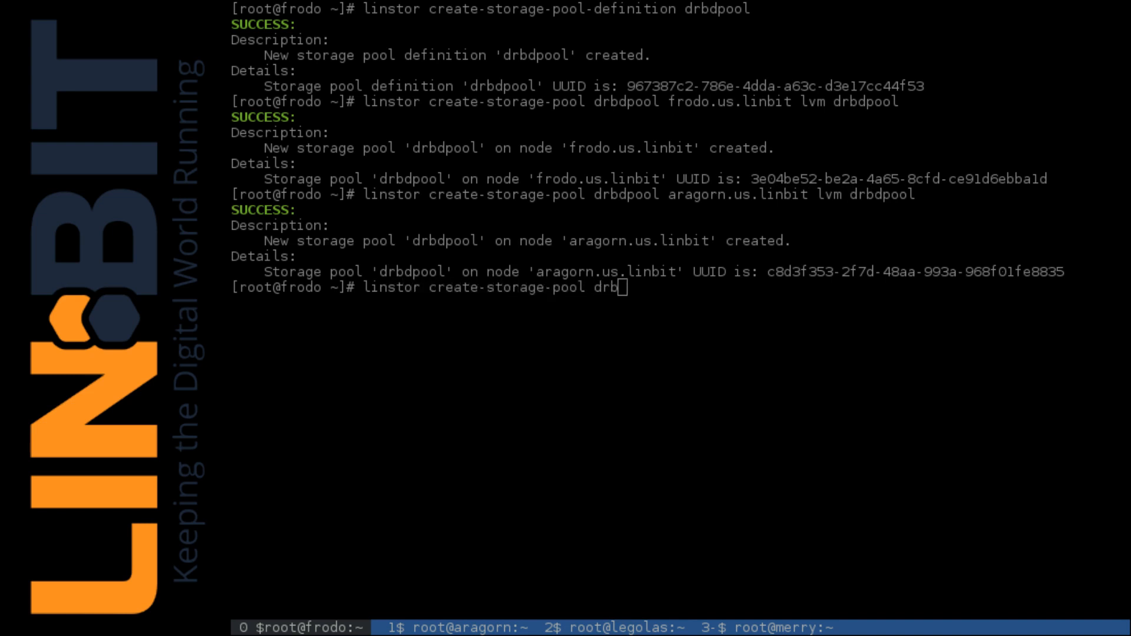
text(dpool legolas)
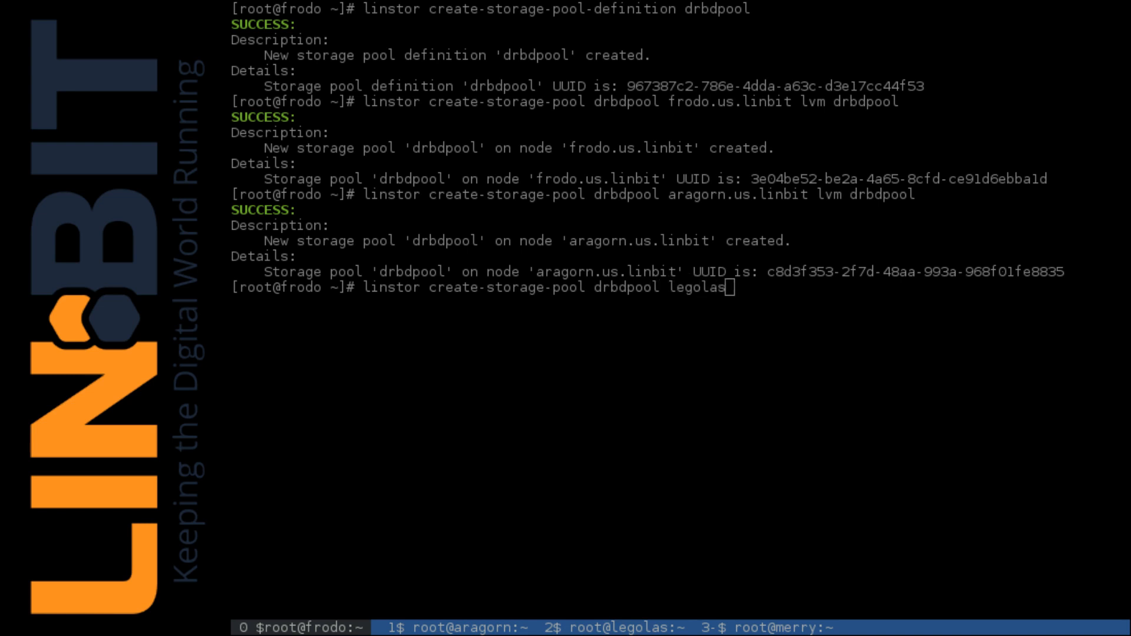
text(.us.linbit)
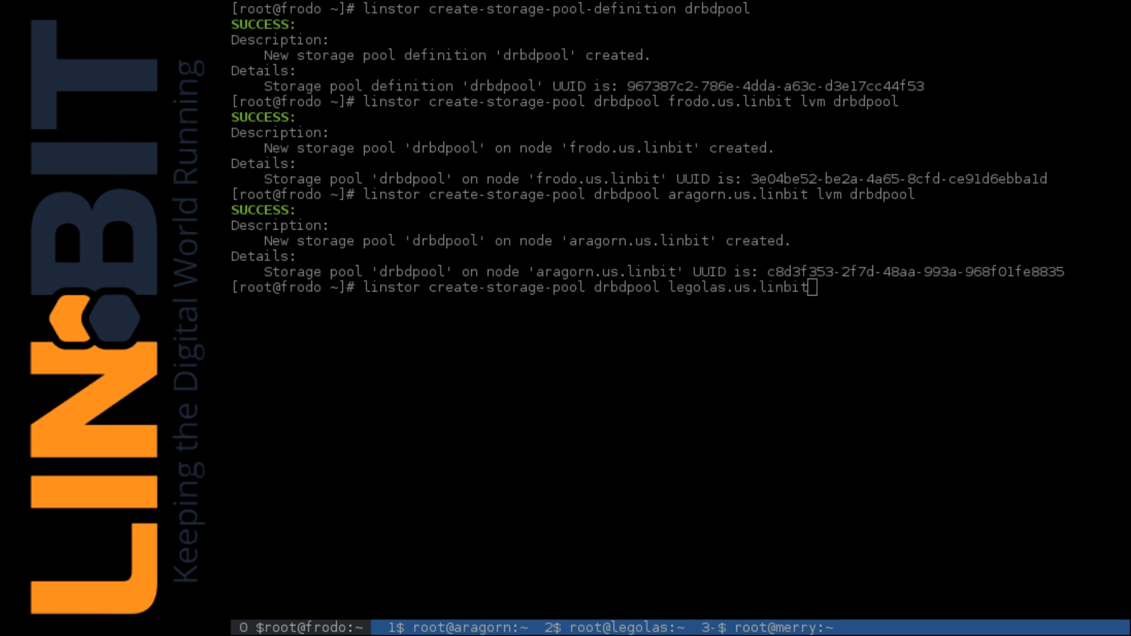
text(lvm drbdpo)
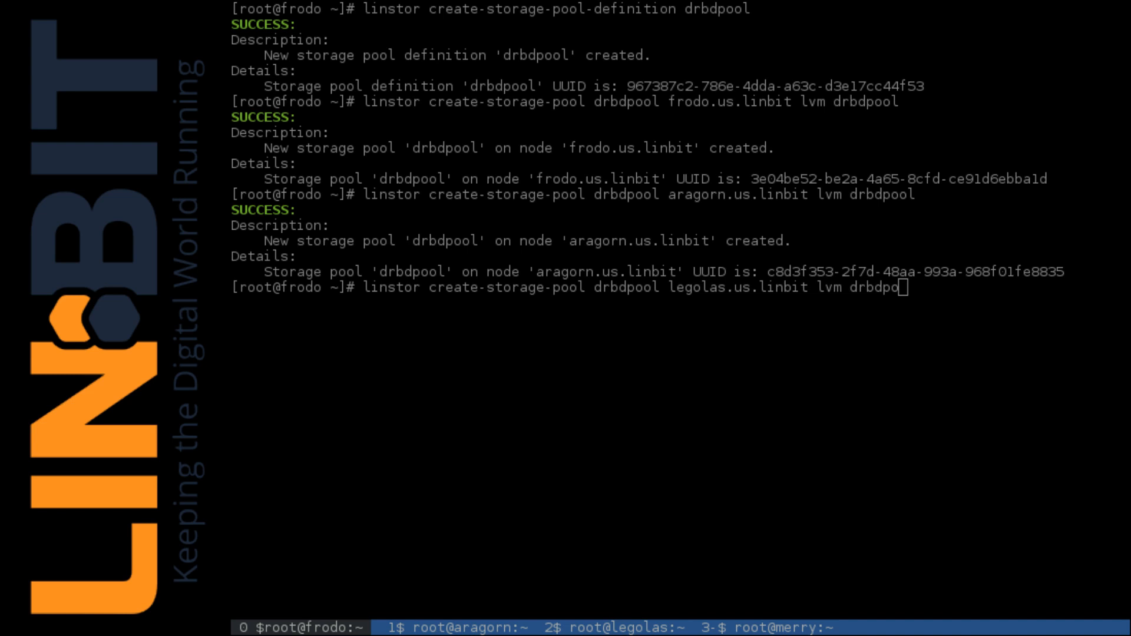
key(Return)
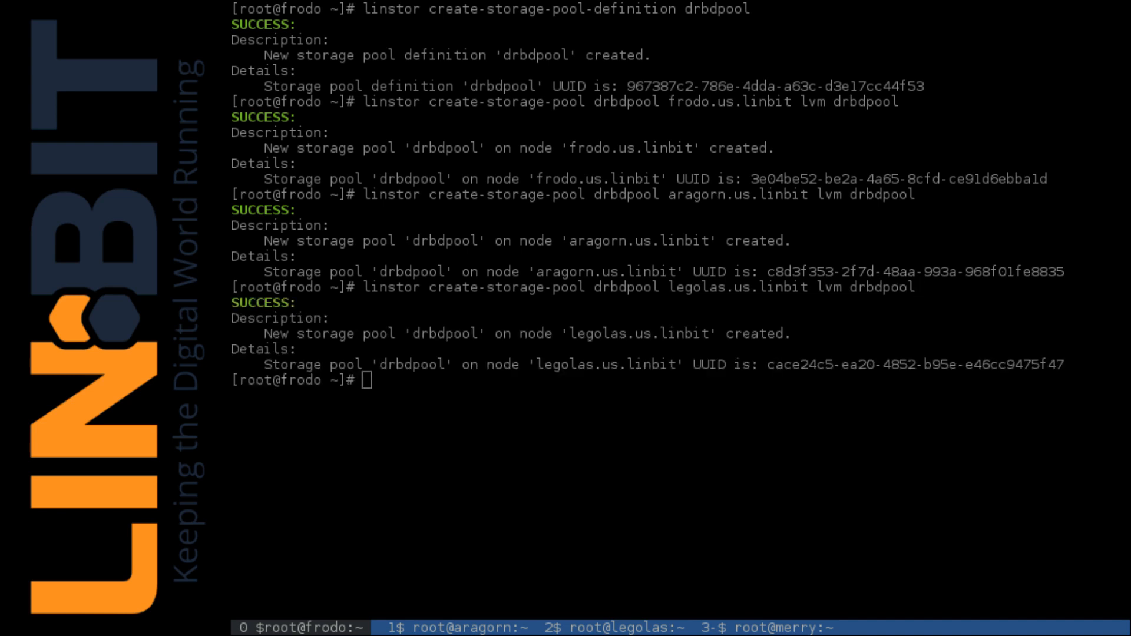
text(linstor c)
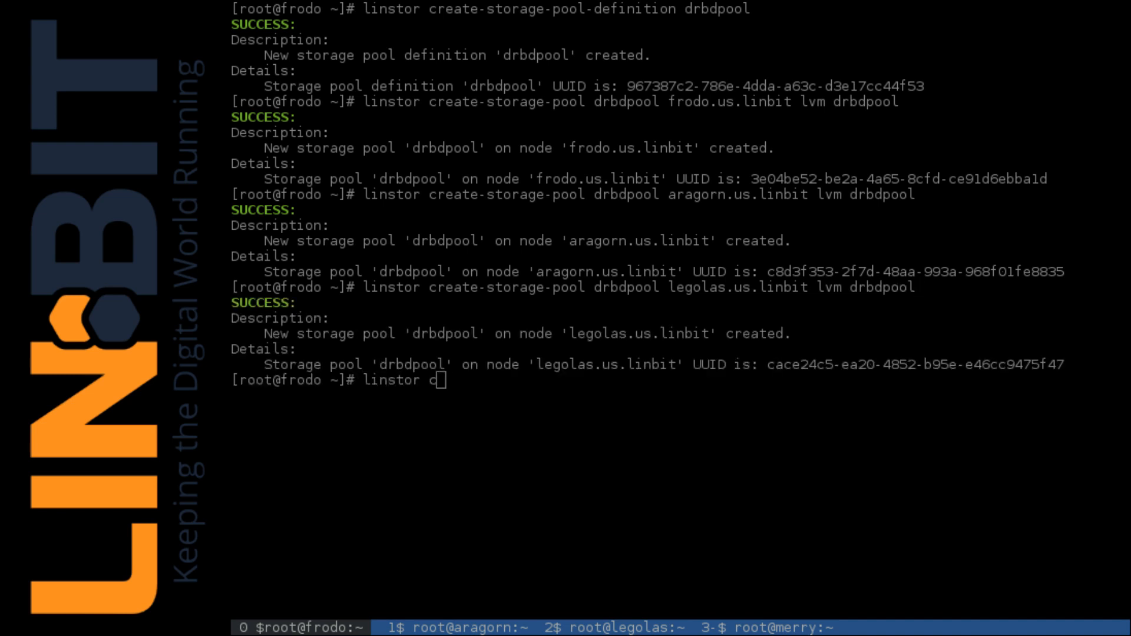
text(reate-storage-pool)
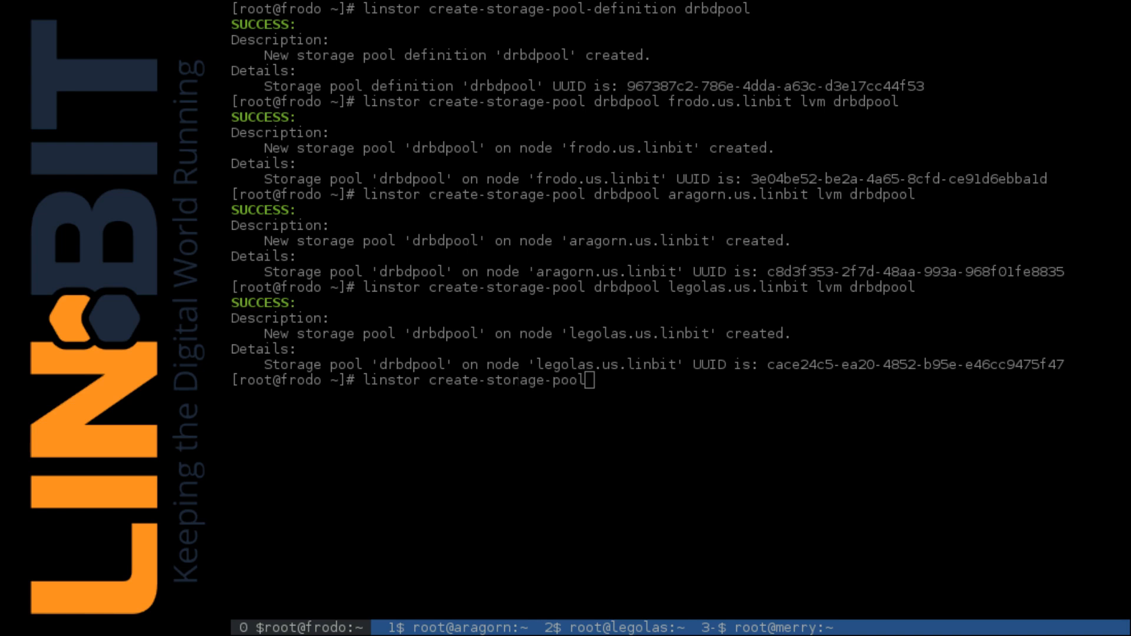
text(drbdpool)
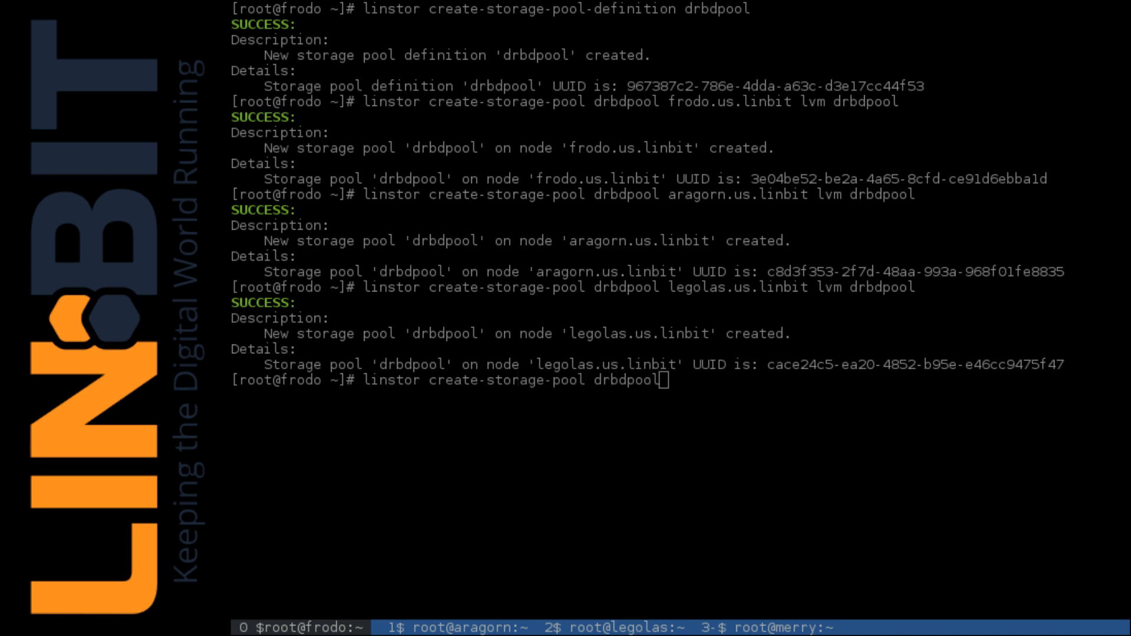
text(merry.us.linbit lvm)
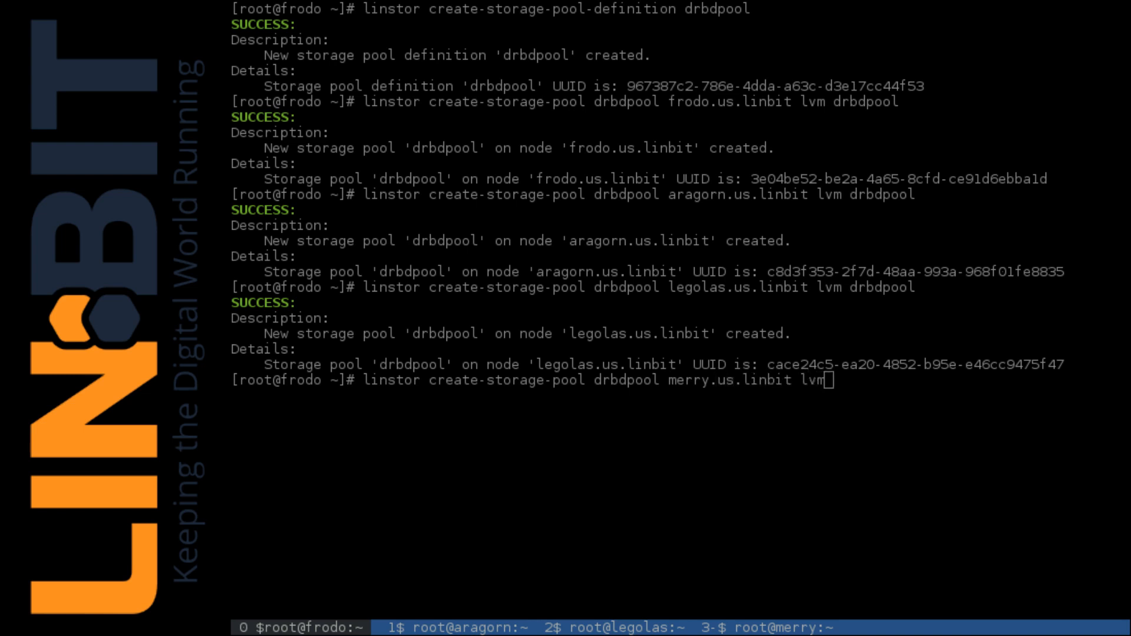
text(drbdpool)
text(linst)
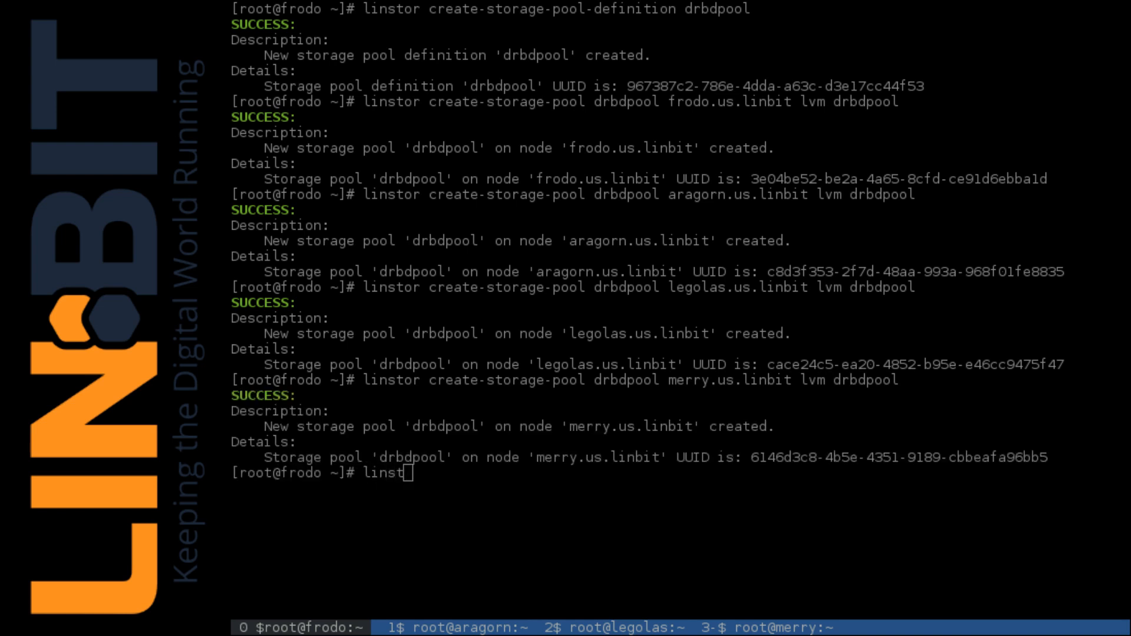
- Begin typing the linstor list/loop command for resources r00–r19
text(or list-s)
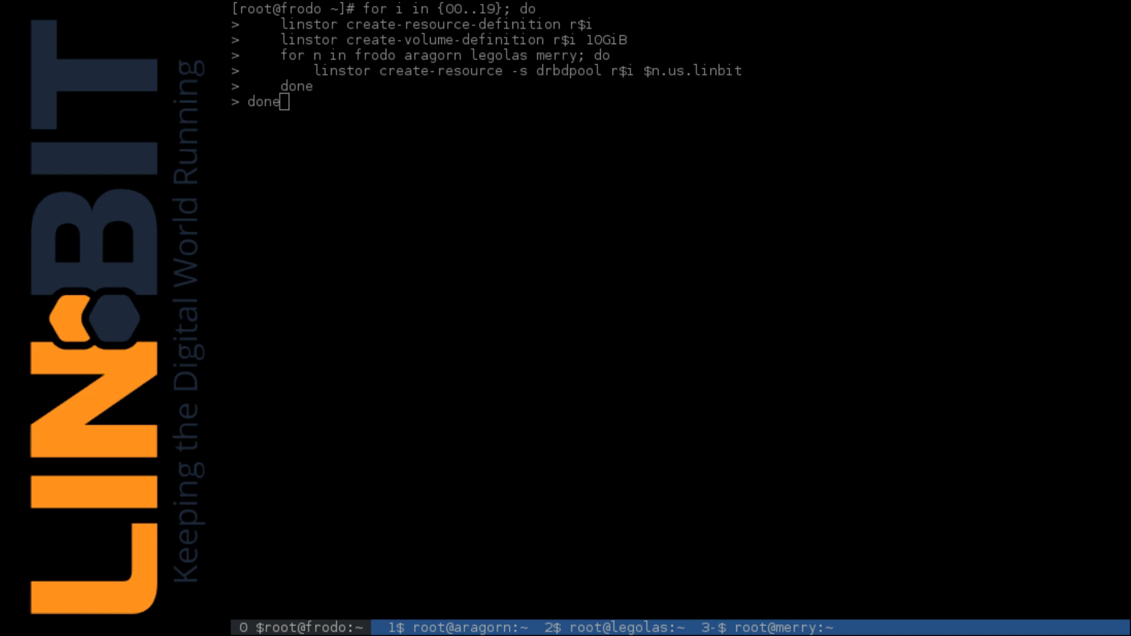
- Run the loop creating resources r00–r19 and scroll through the SUCCESS output
key(Return)
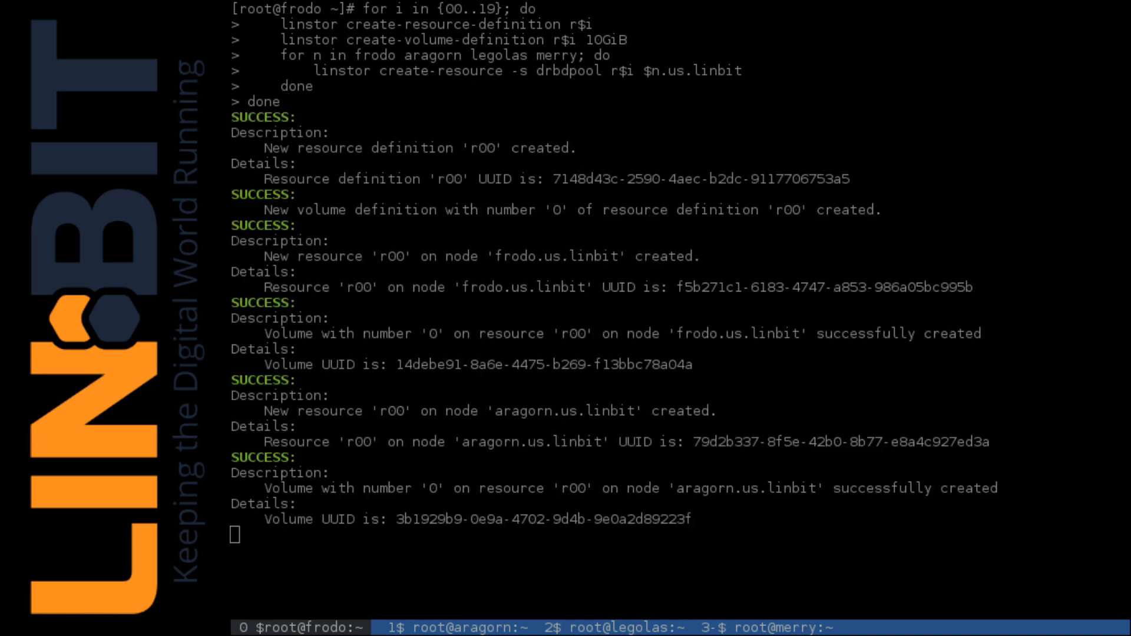
scroll(down, 3)
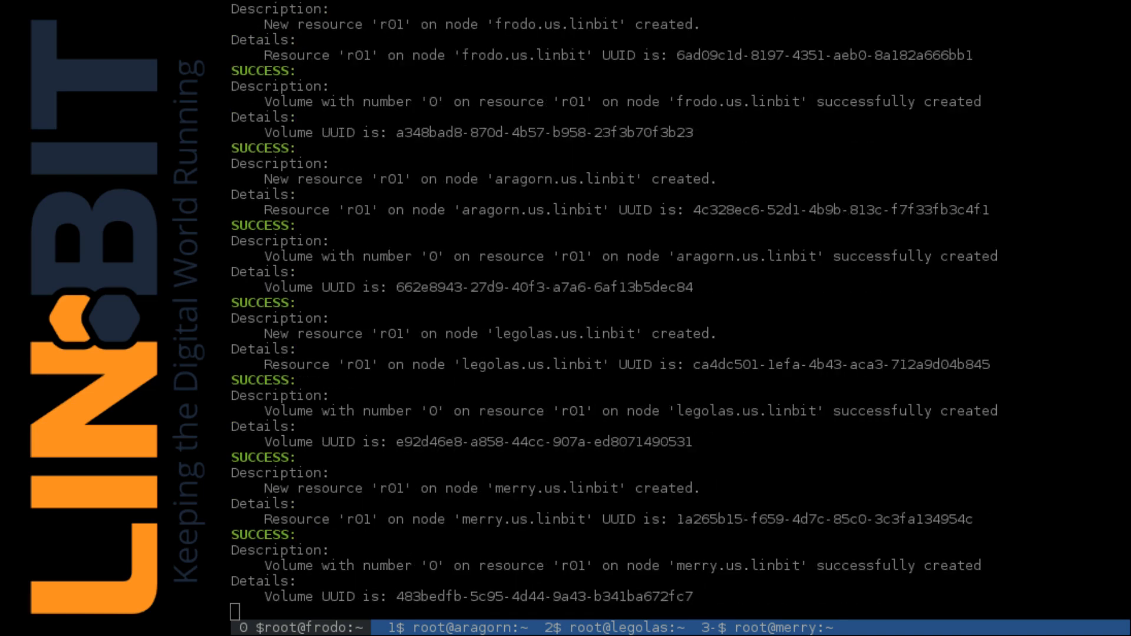
scroll(down, 3)
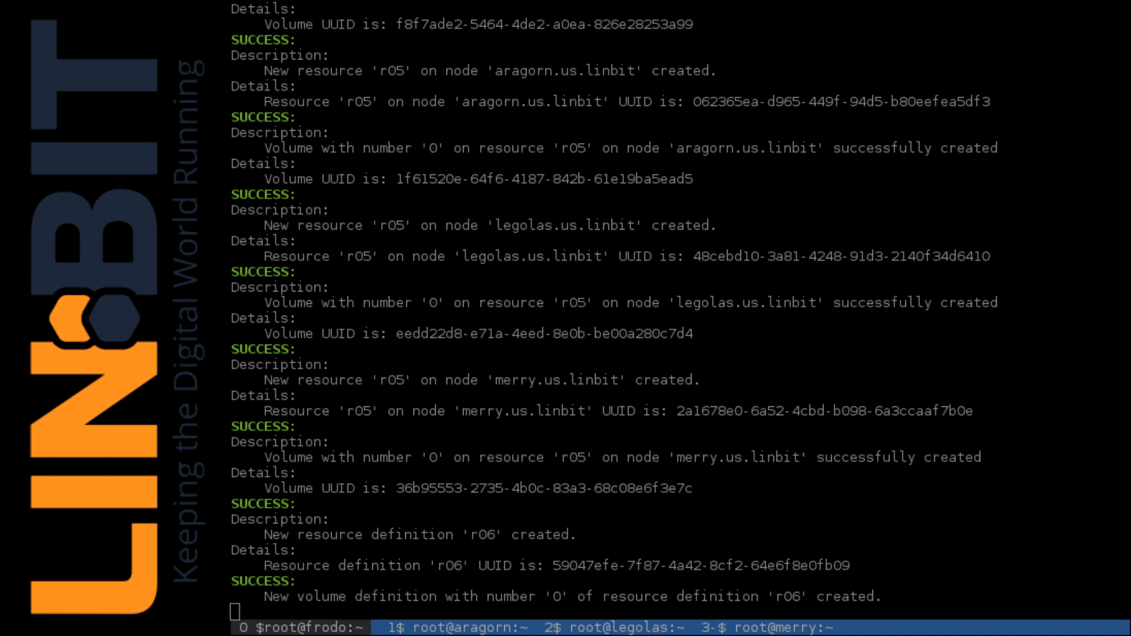
scroll(down, 3)
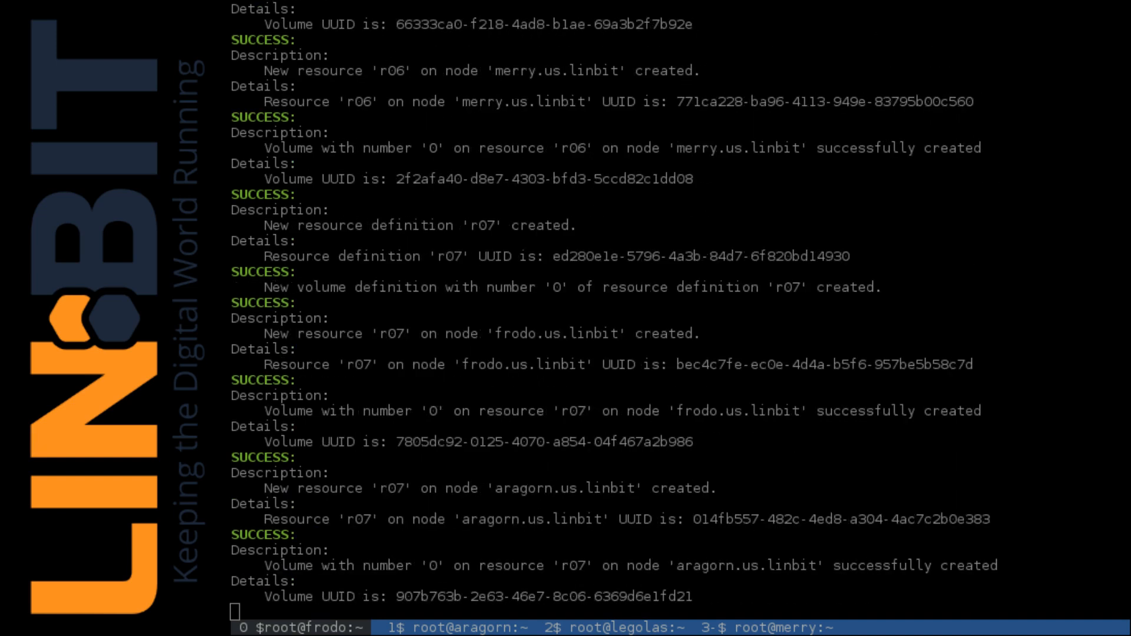
scroll(down, 3)
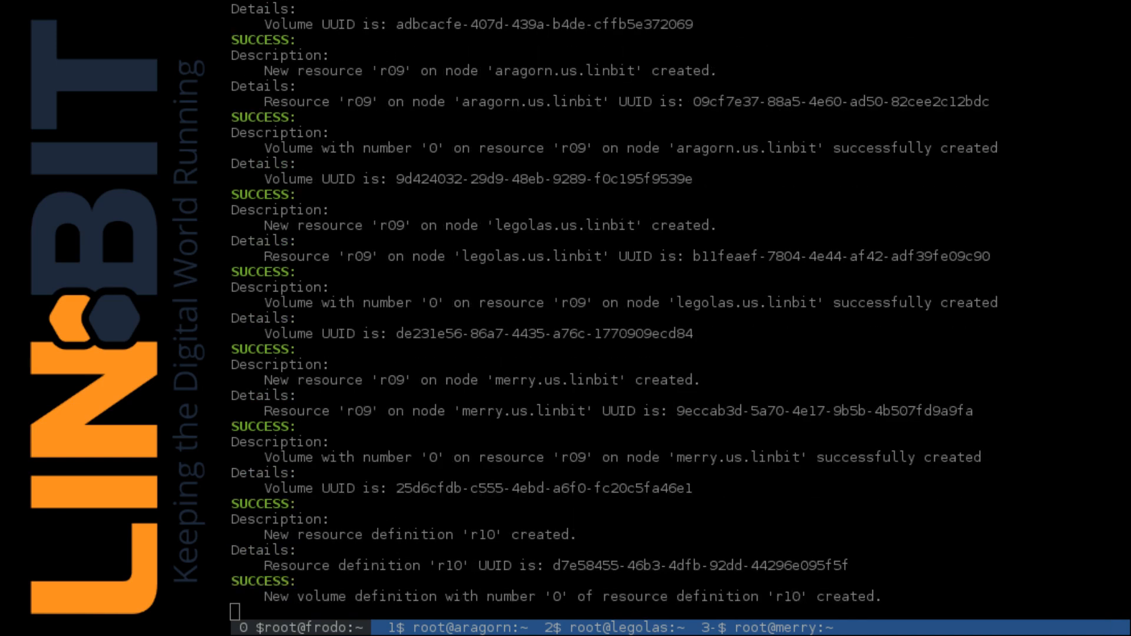
scroll(down, 3)
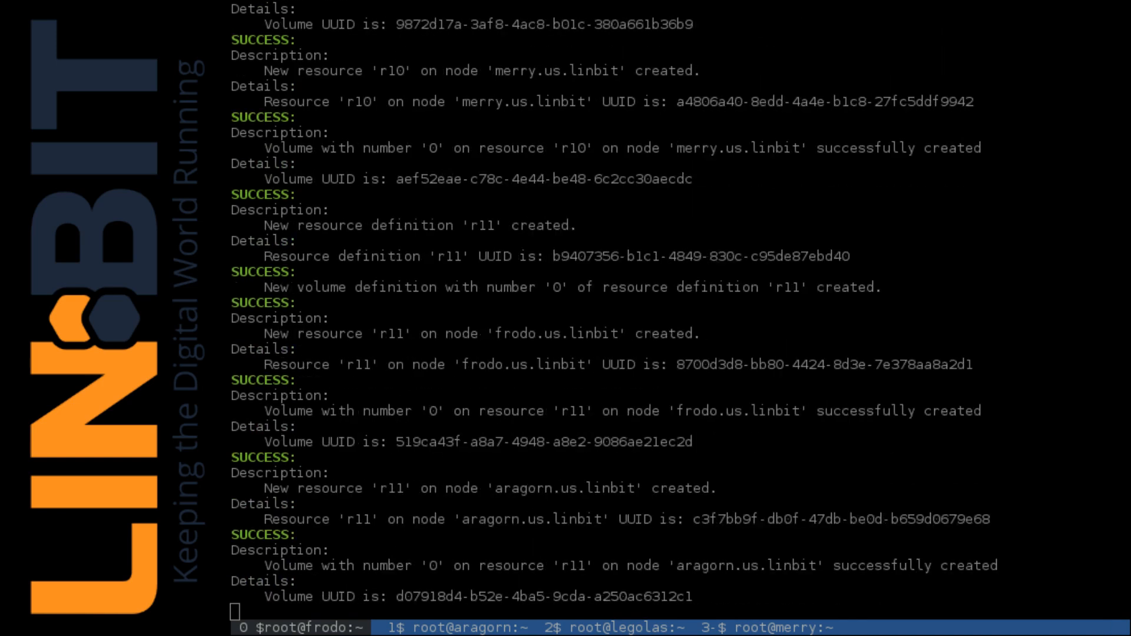
scroll(down, 3)
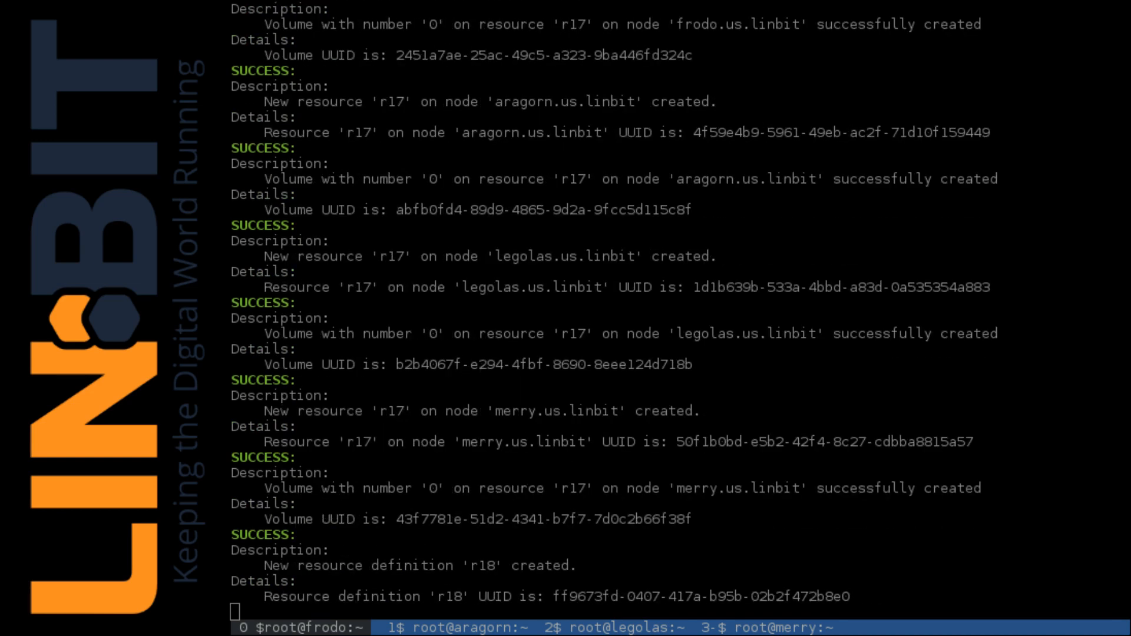
scroll(down, 3)
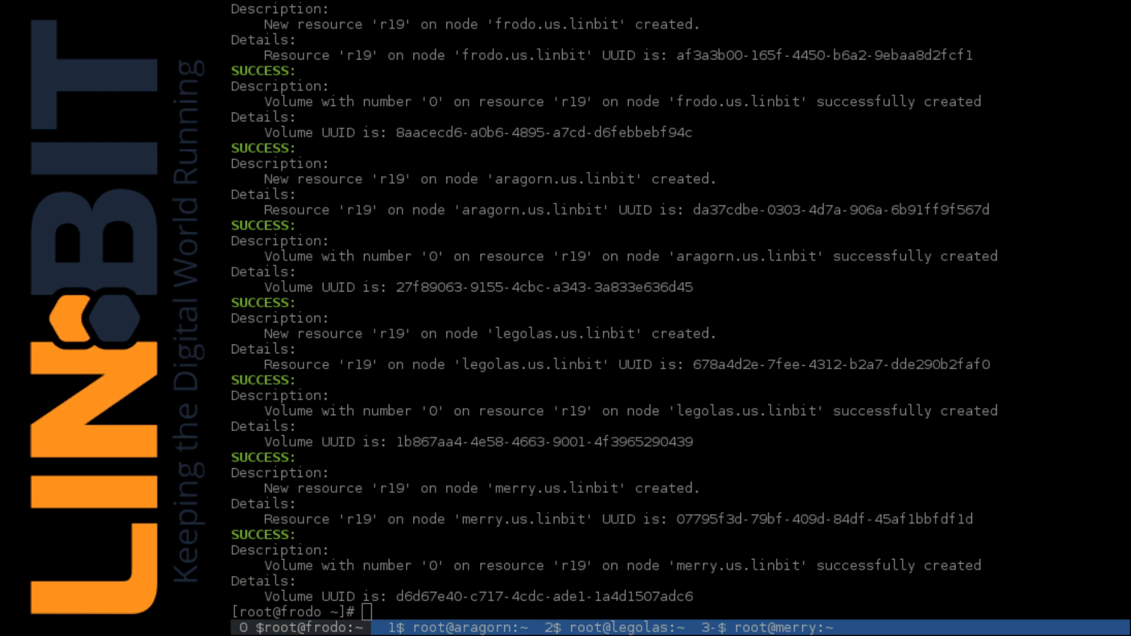
text(linstor)
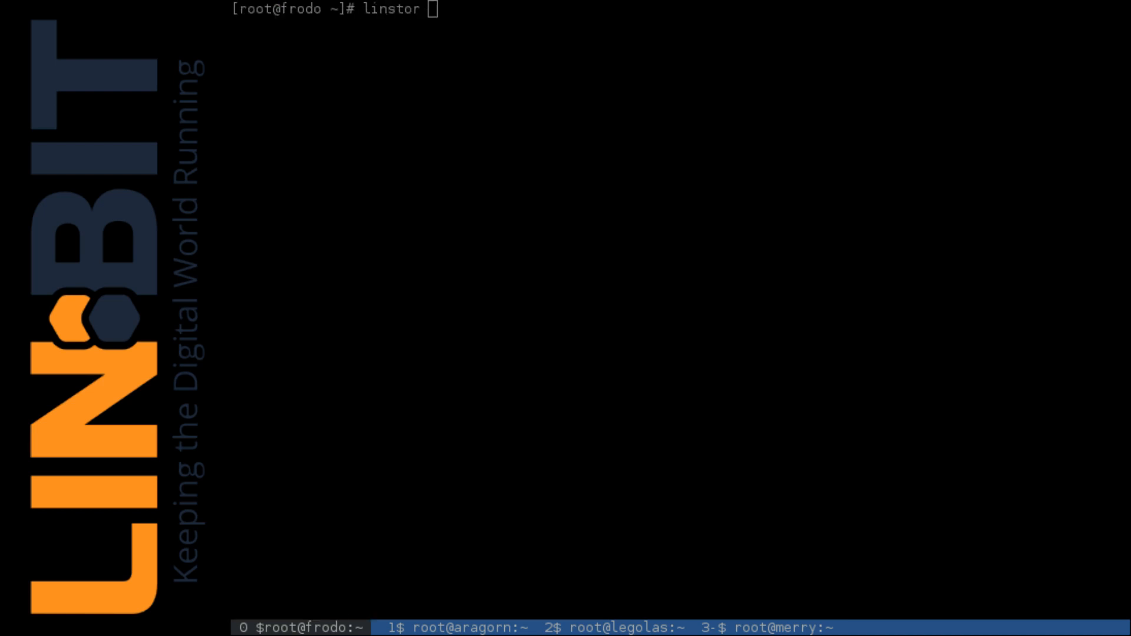
- Run linstor list-resources, then enter drbdtop at frodo's prompt
text(list-resour)
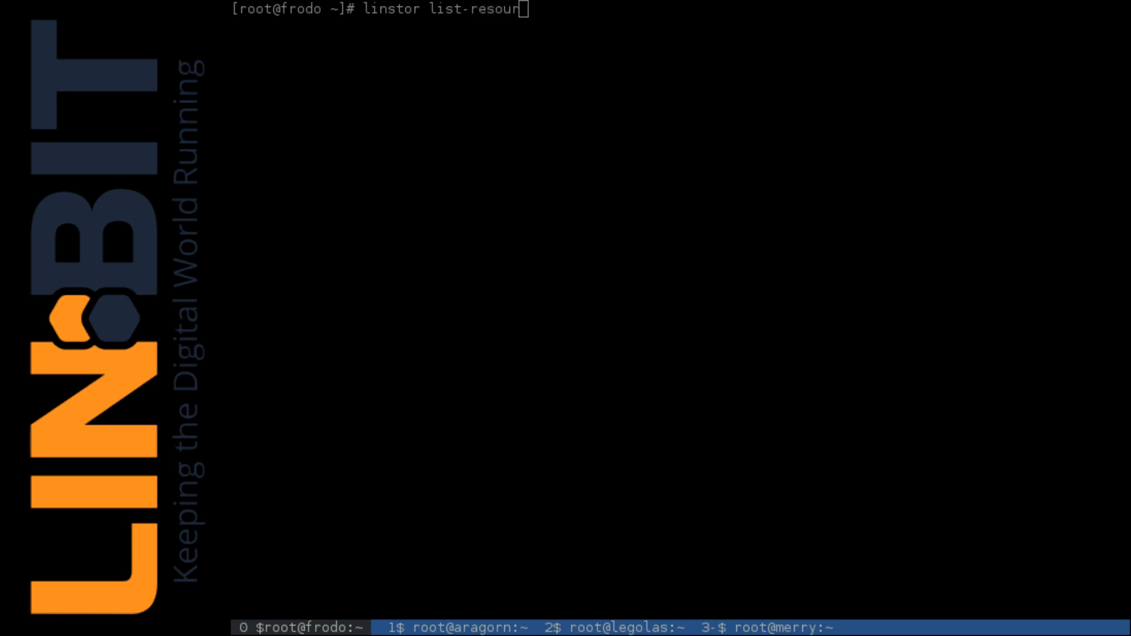
text(ces)
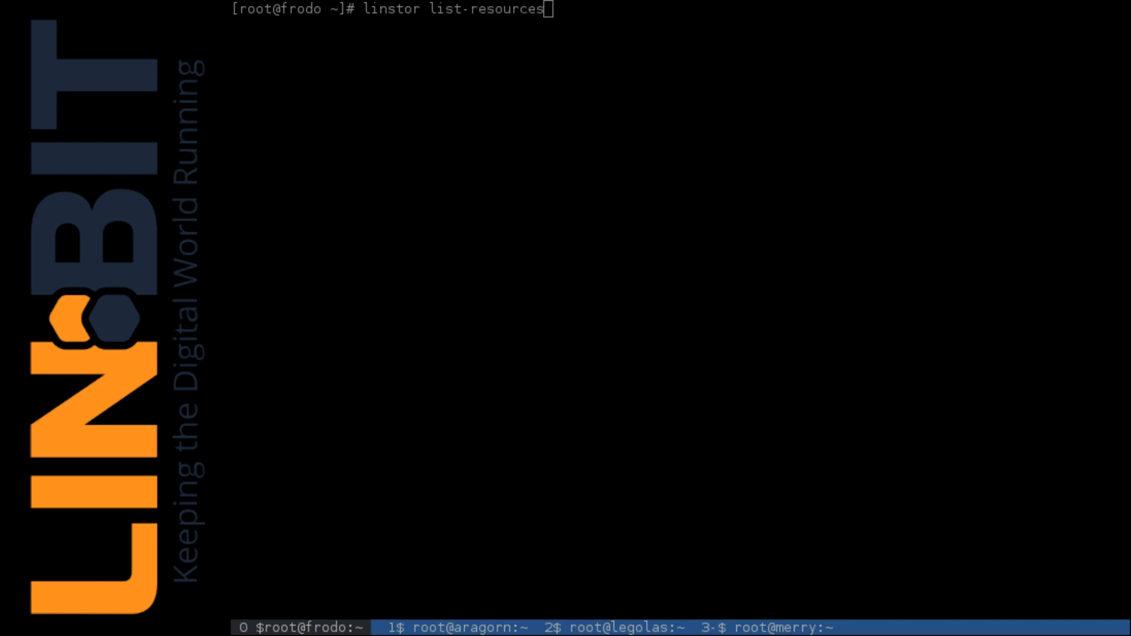
key(Return)
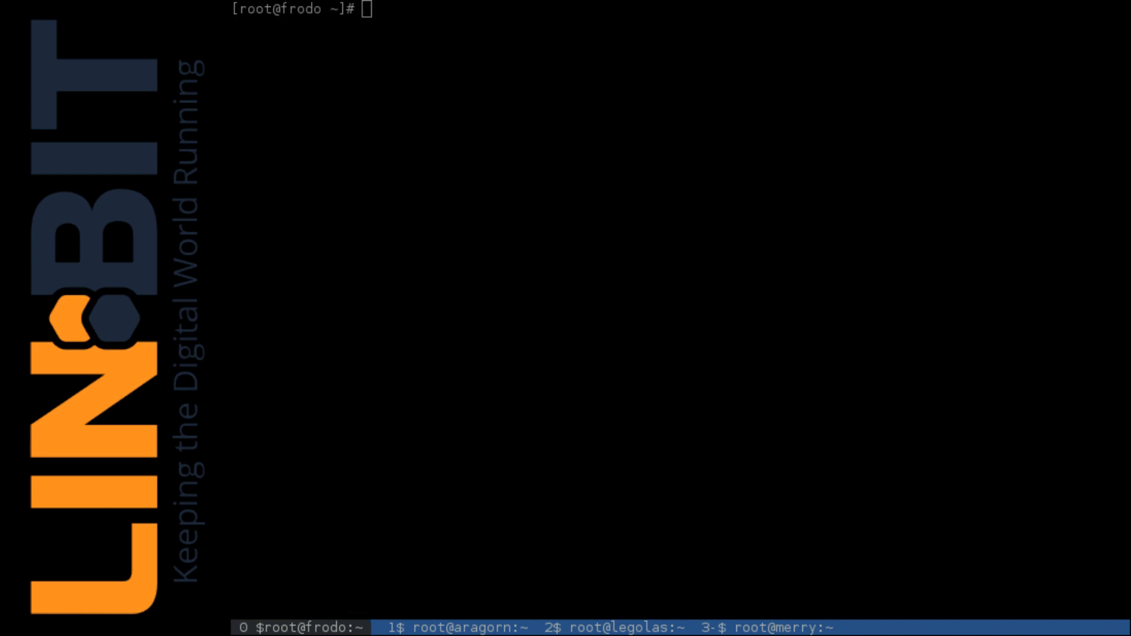
text(drbdtop)
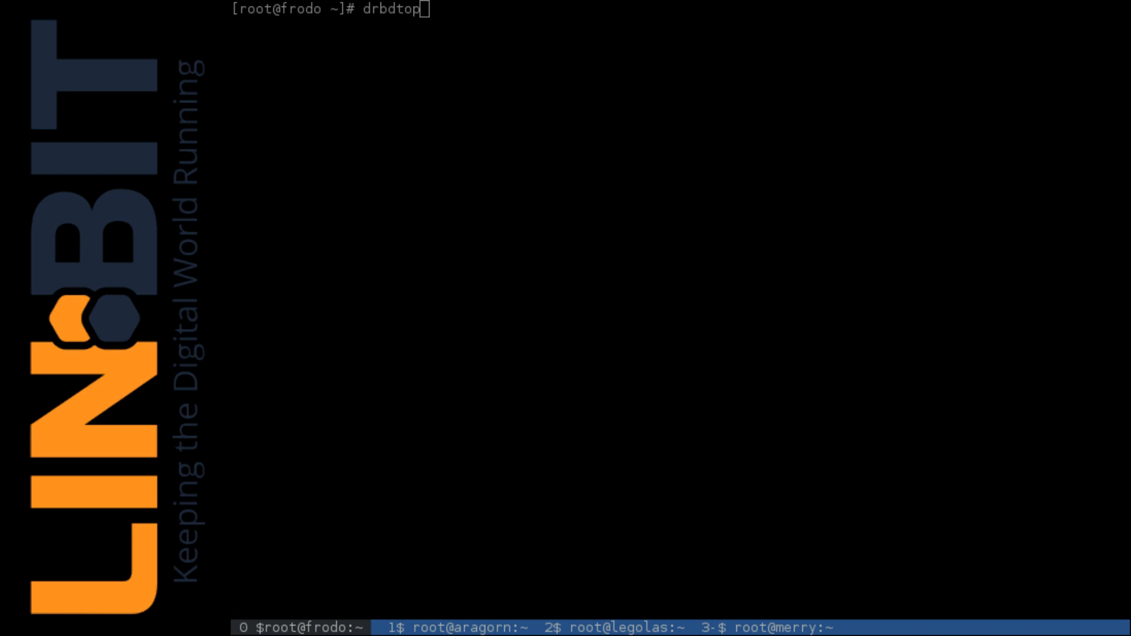
- Launch drbdtop showing r00–r19 live in the Secondary role
key(Return)
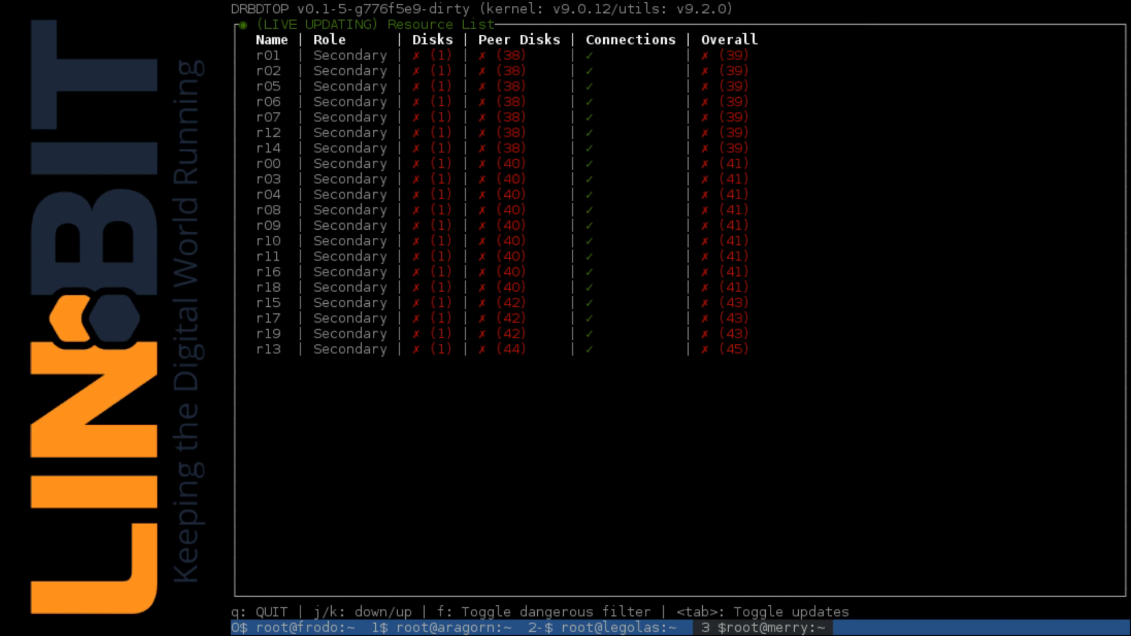
- Quit drbdtop and list the block devices on merry with lsblk
key(q)
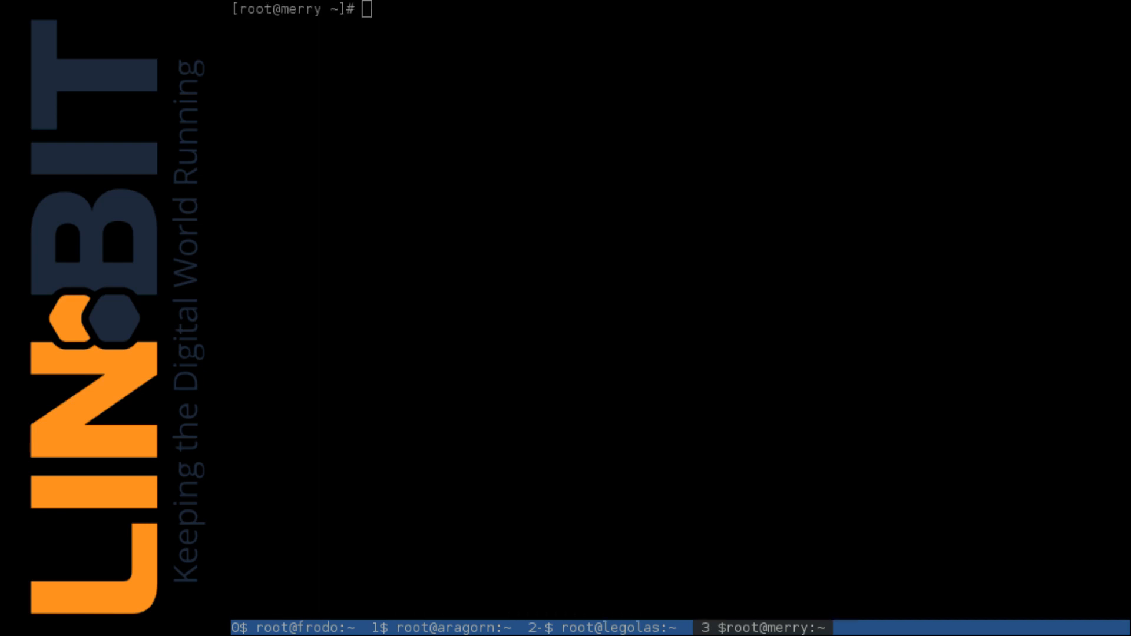
text(ls)
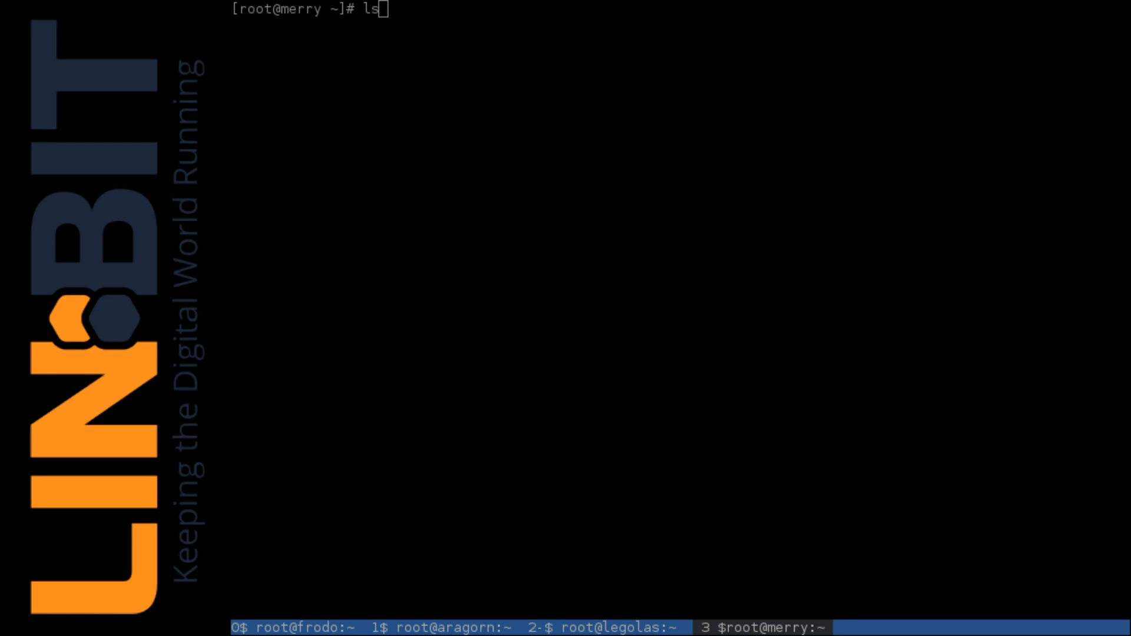
key(Return)
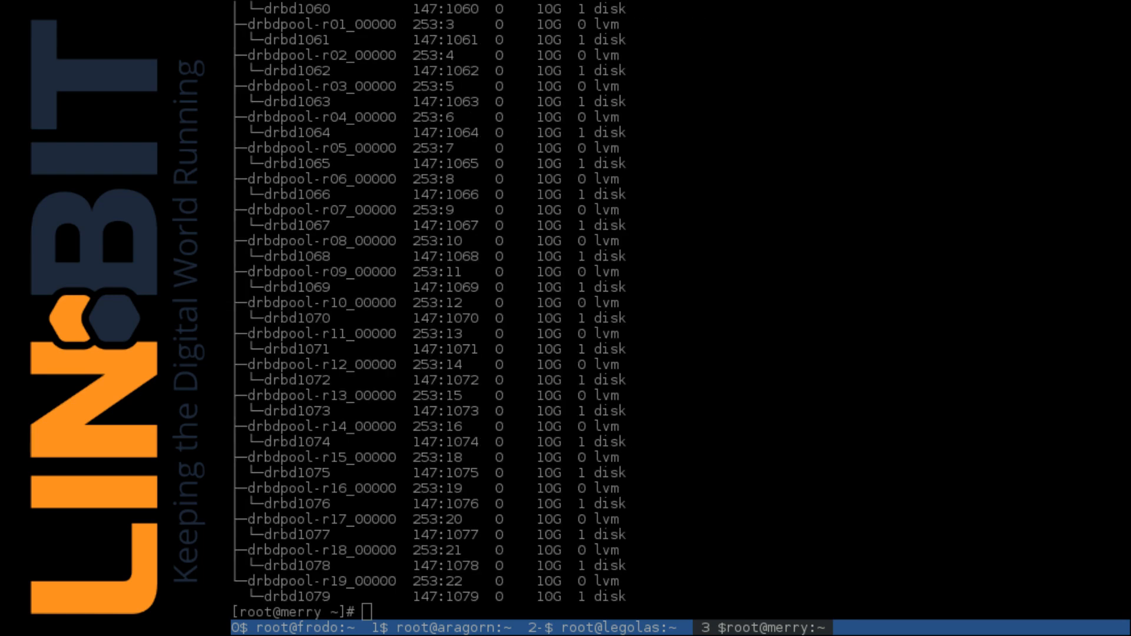
- Format /dev/drbd1079 with mkfs.xfs on merry
text(m)
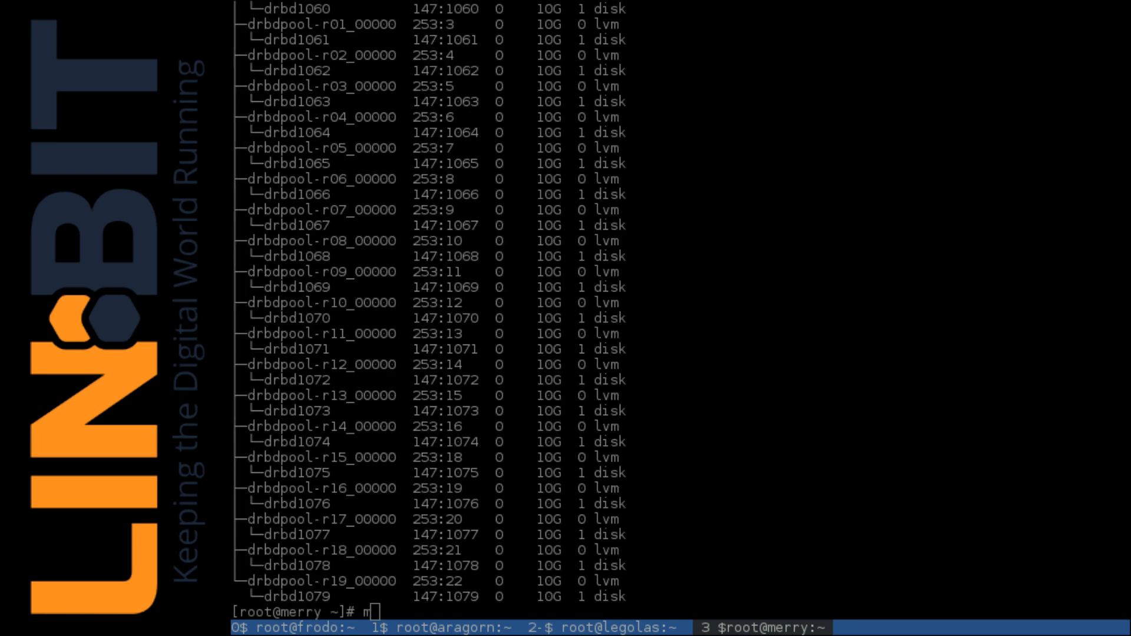
text(kfs.xfs)
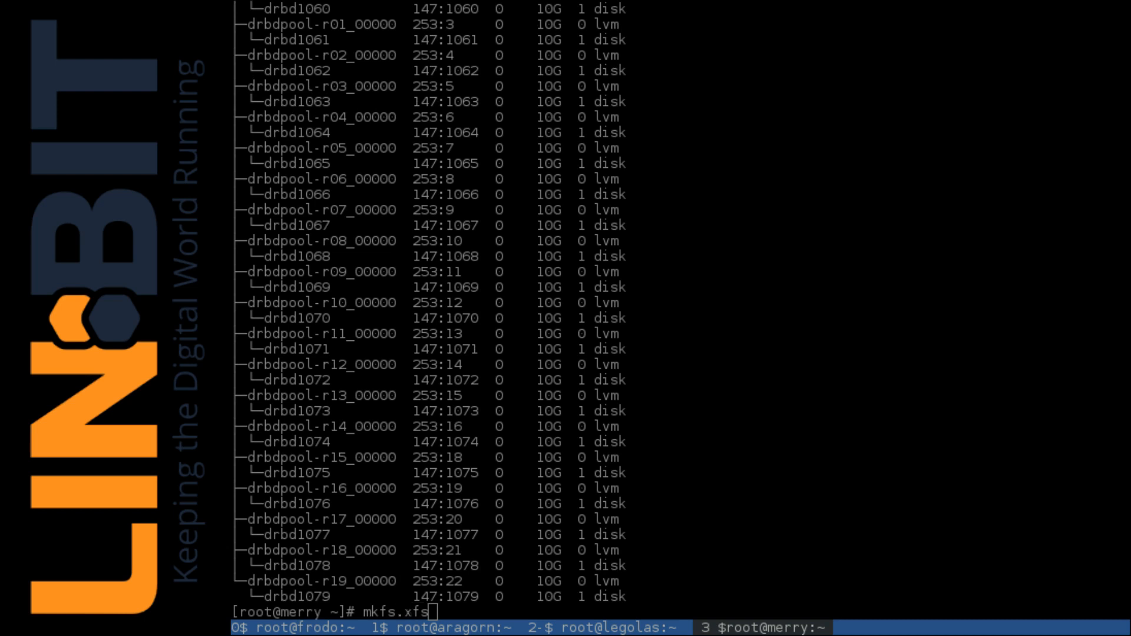
text(/de)
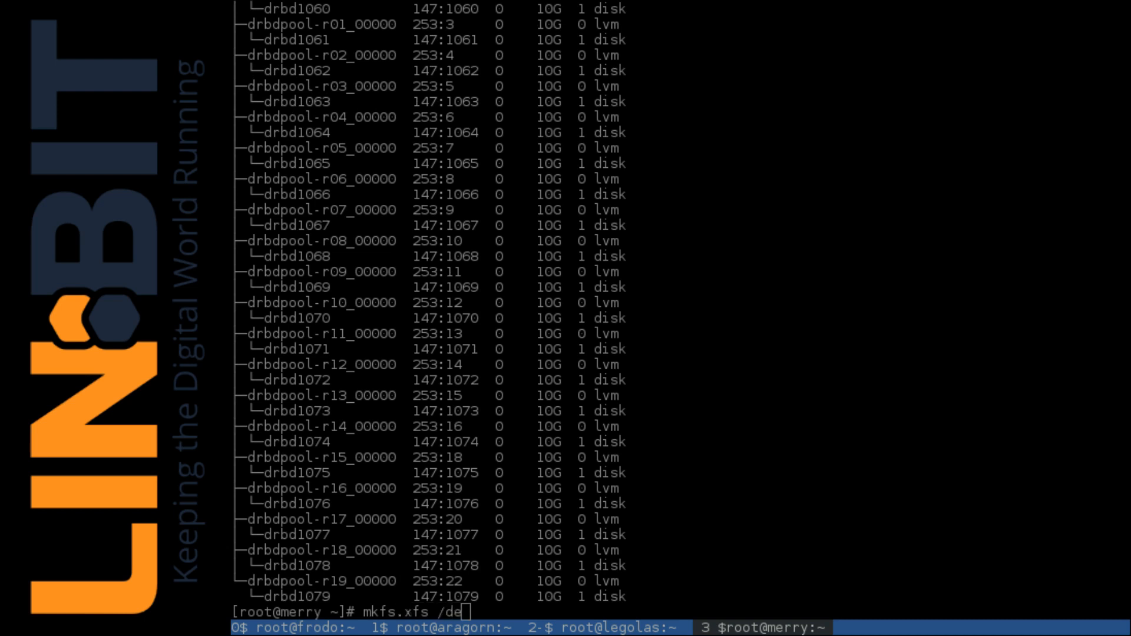
text(v/drbd)
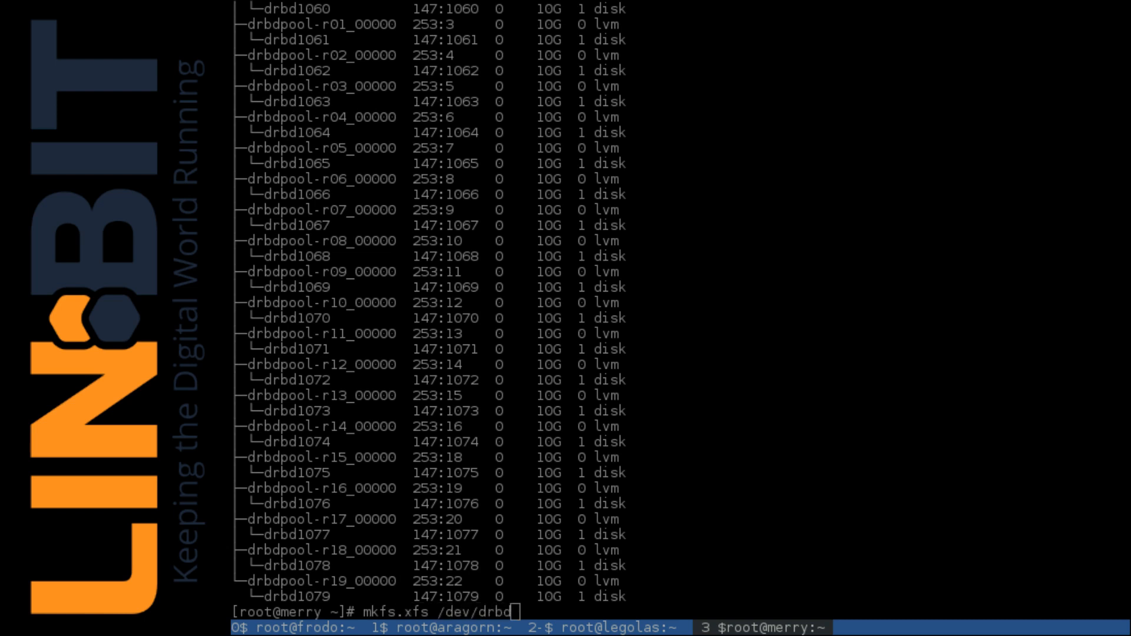
text(1)
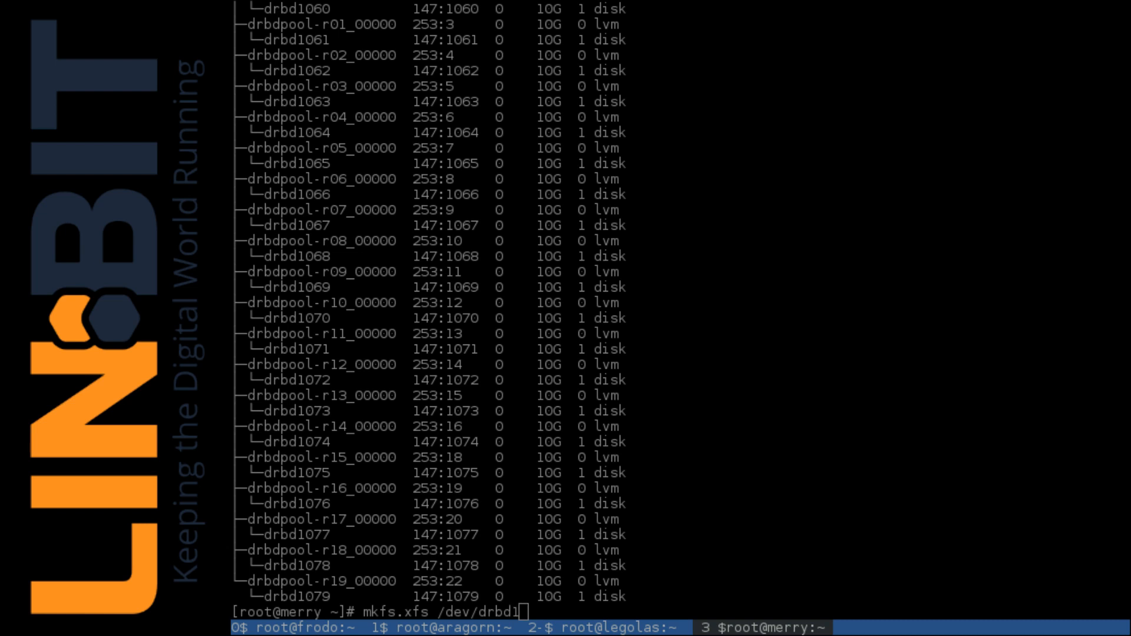
text(0)
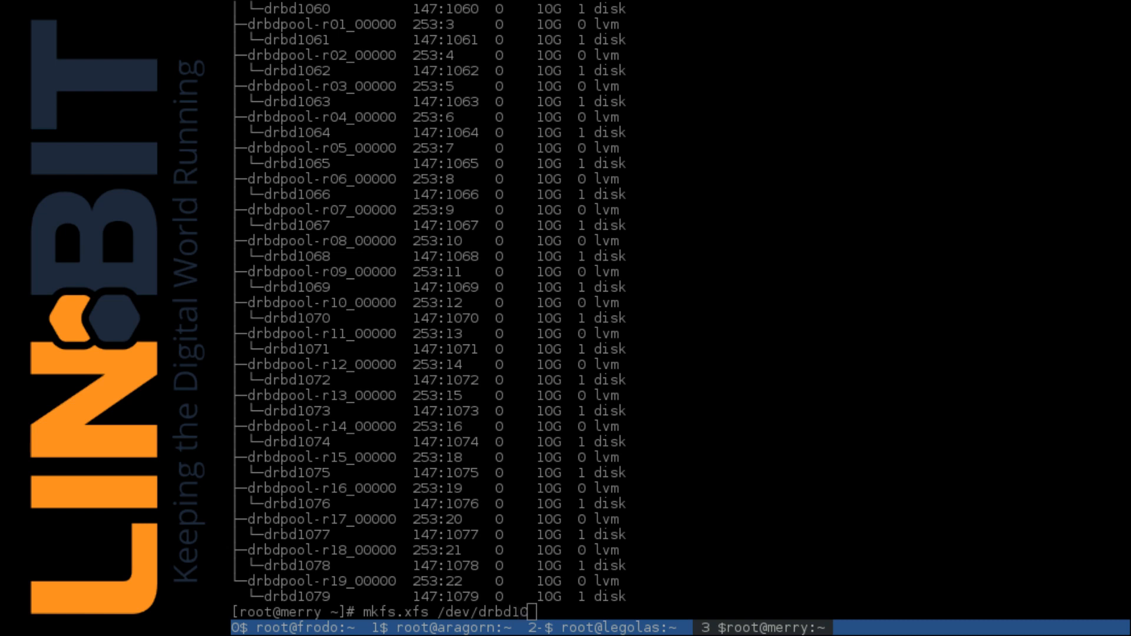
text(79)
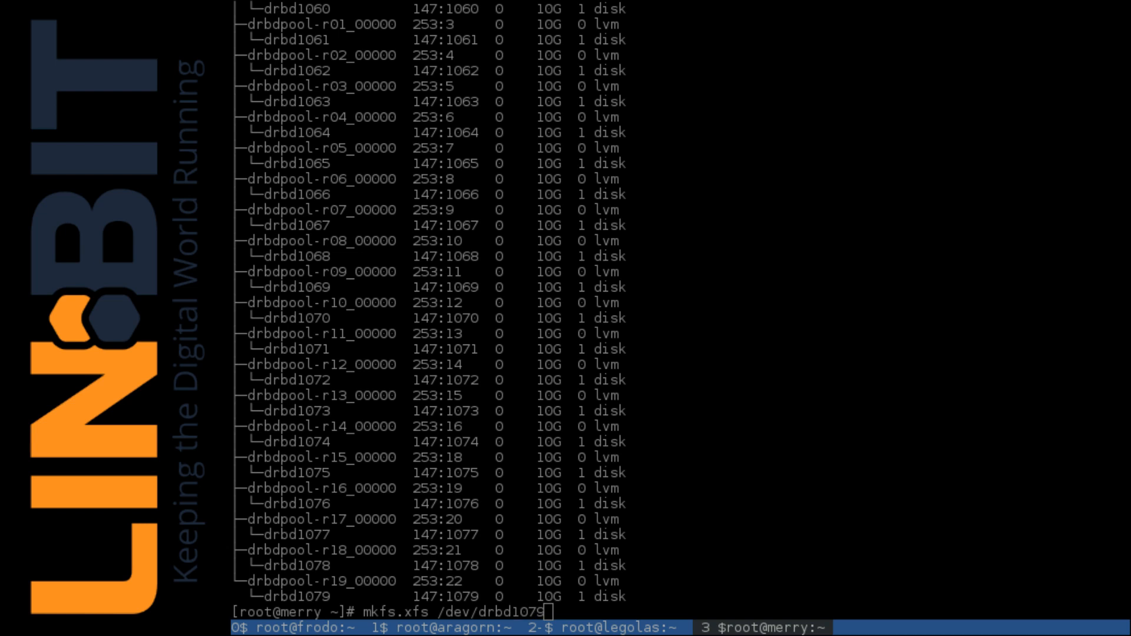
key(Return)
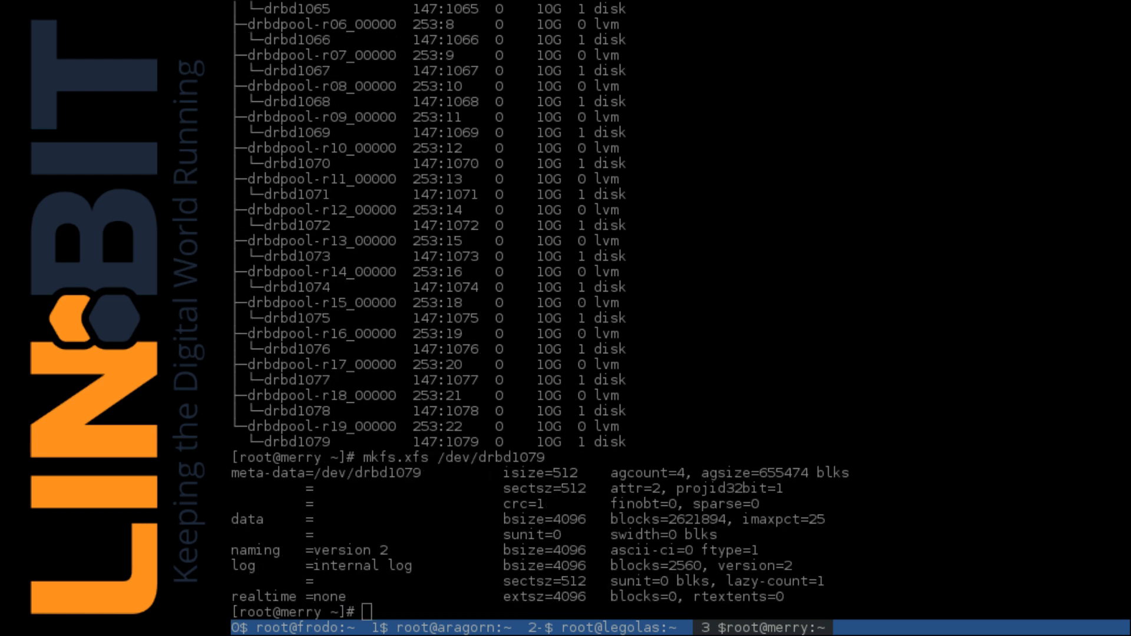
- On merry, mount /dev/drbd1079 at /mnt/
text(mount)
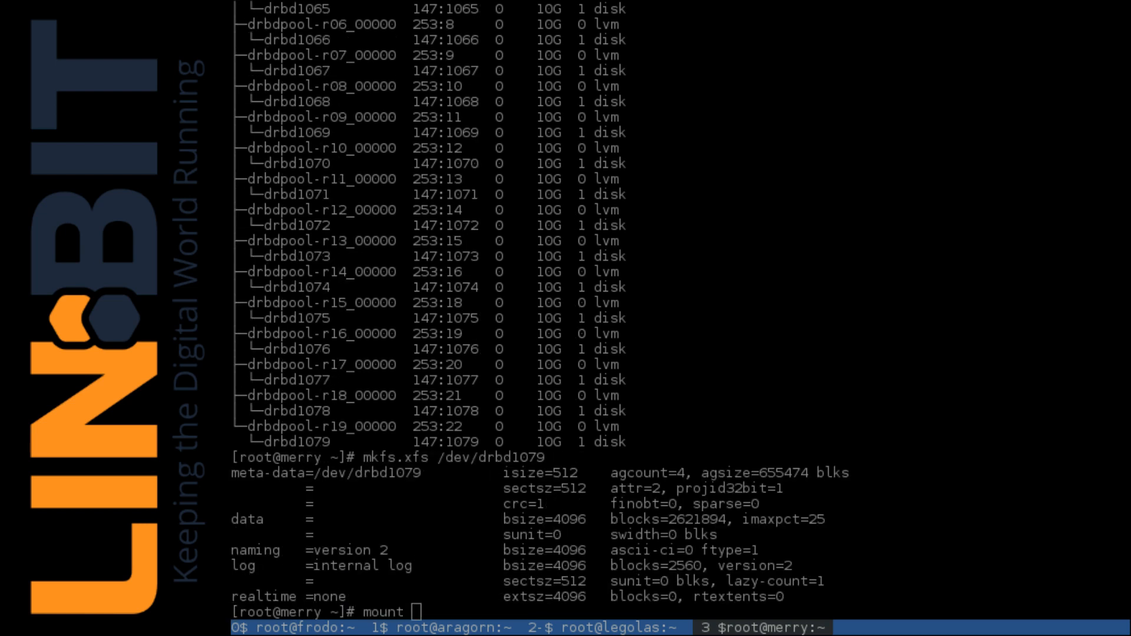
text(/dev/)
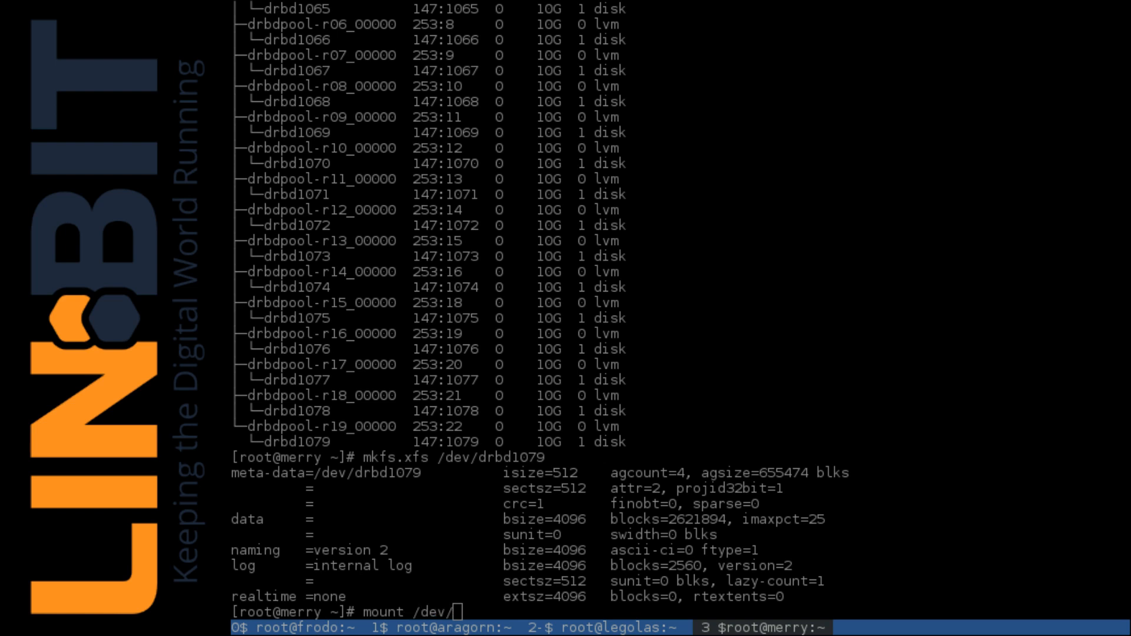
text(drbd10)
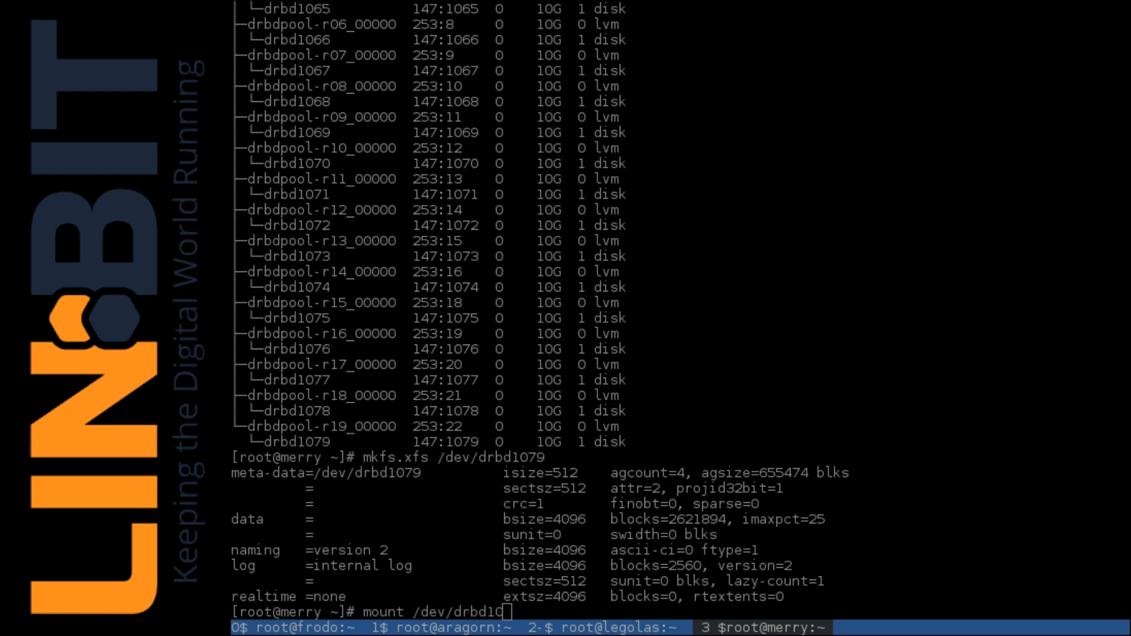
text(79 /)
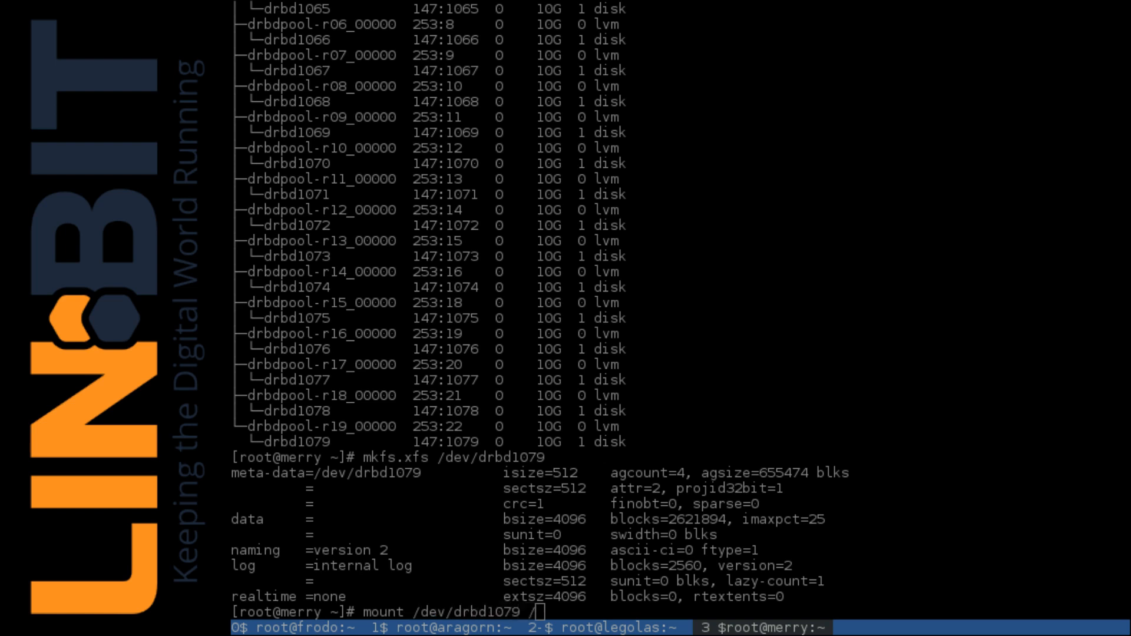
text(mnt)
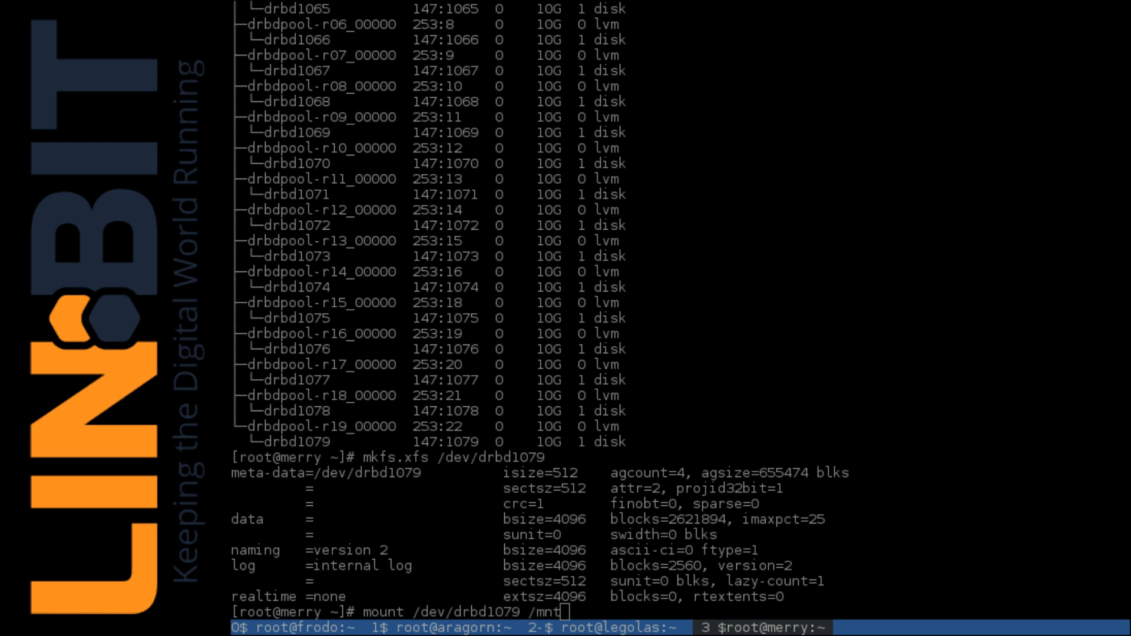
text(/)
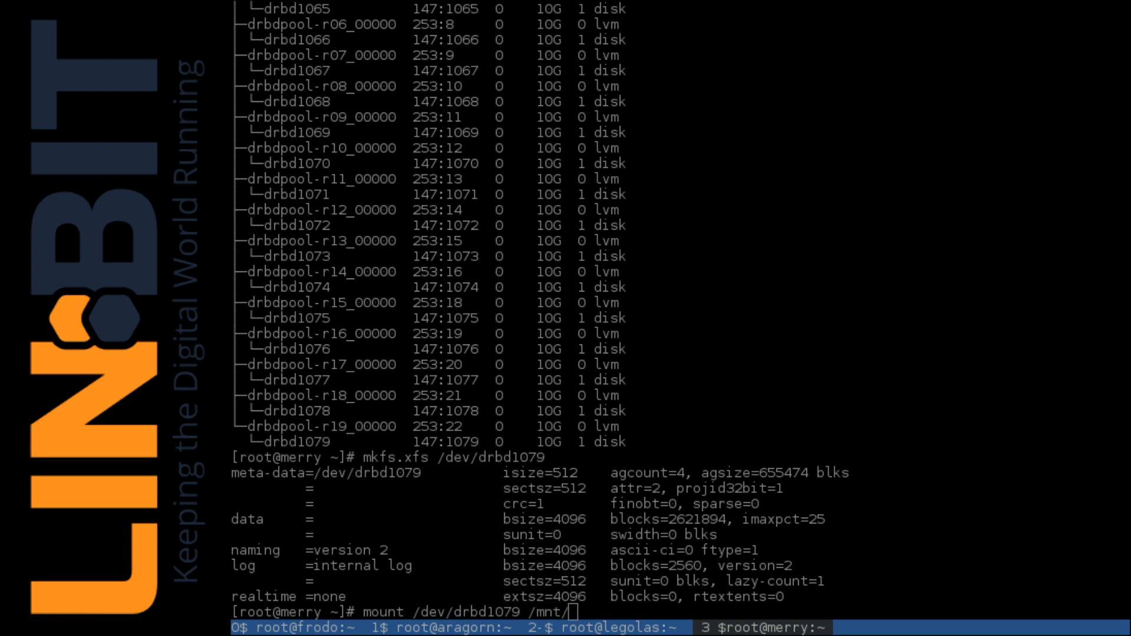
key(Return)
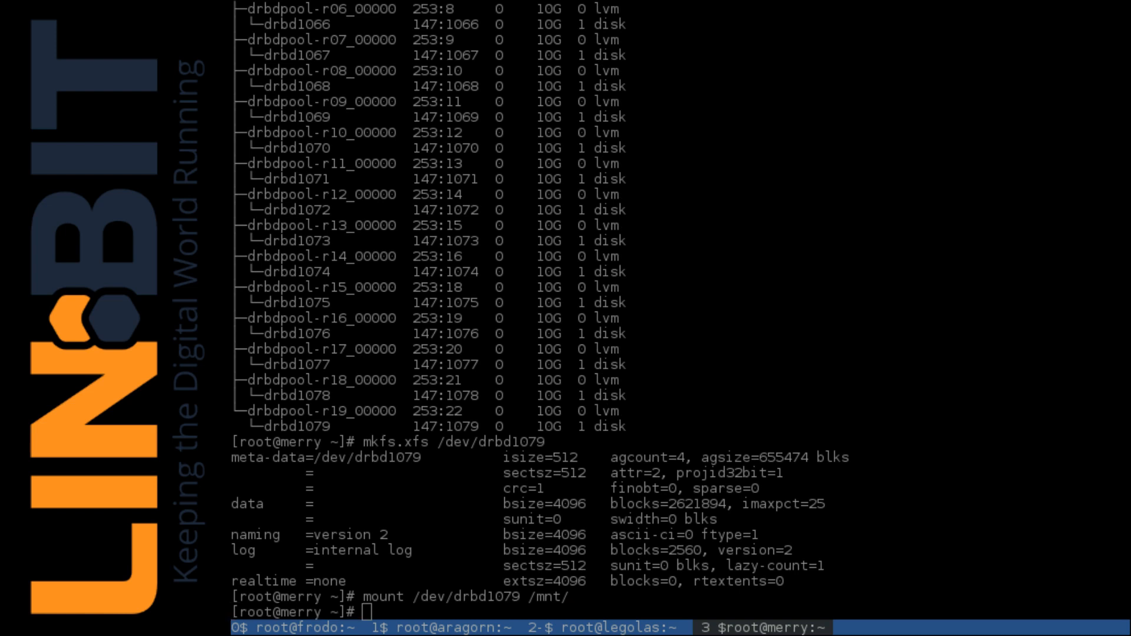
- Write "$(date) $(uname -n)" into /mnt/test.txt and cat it back
text(echo ")
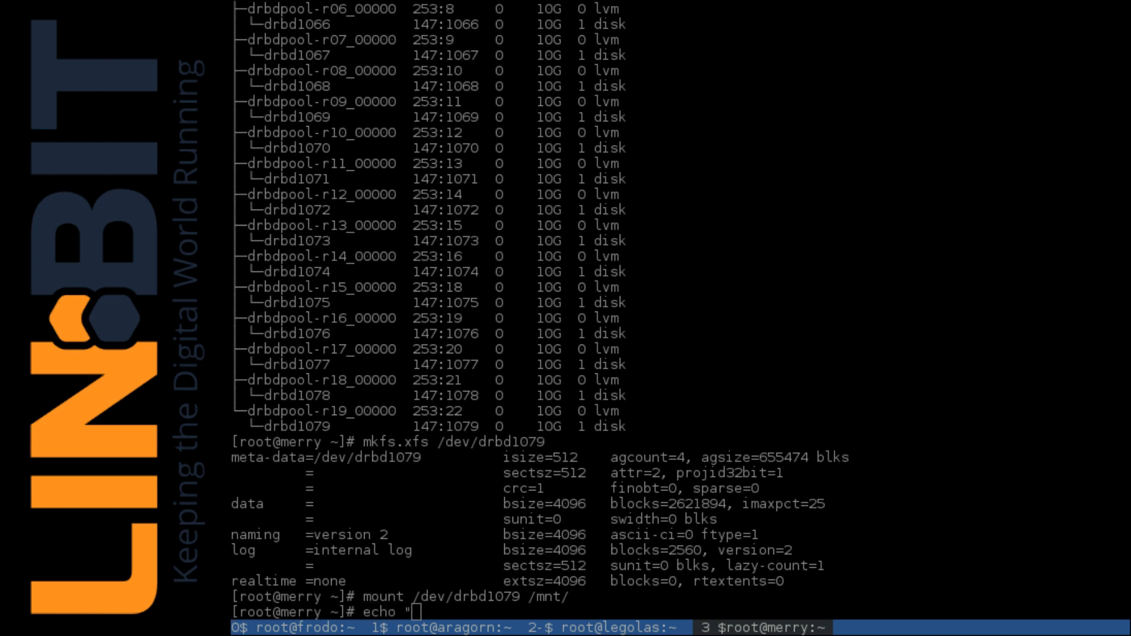
text($(d)
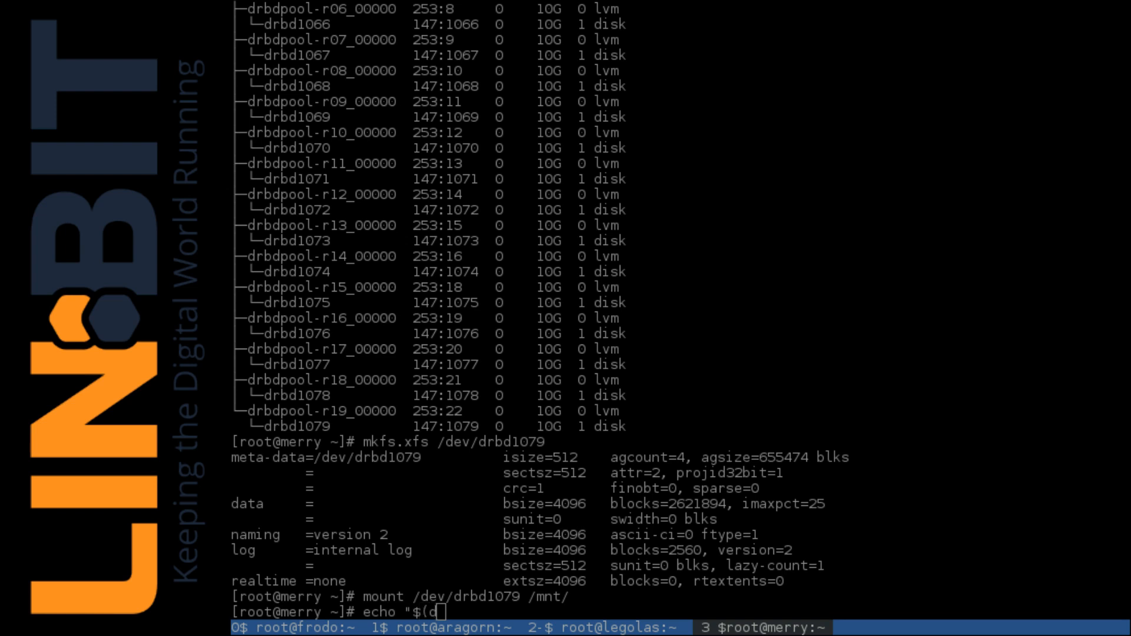
text(ate) $(uname)
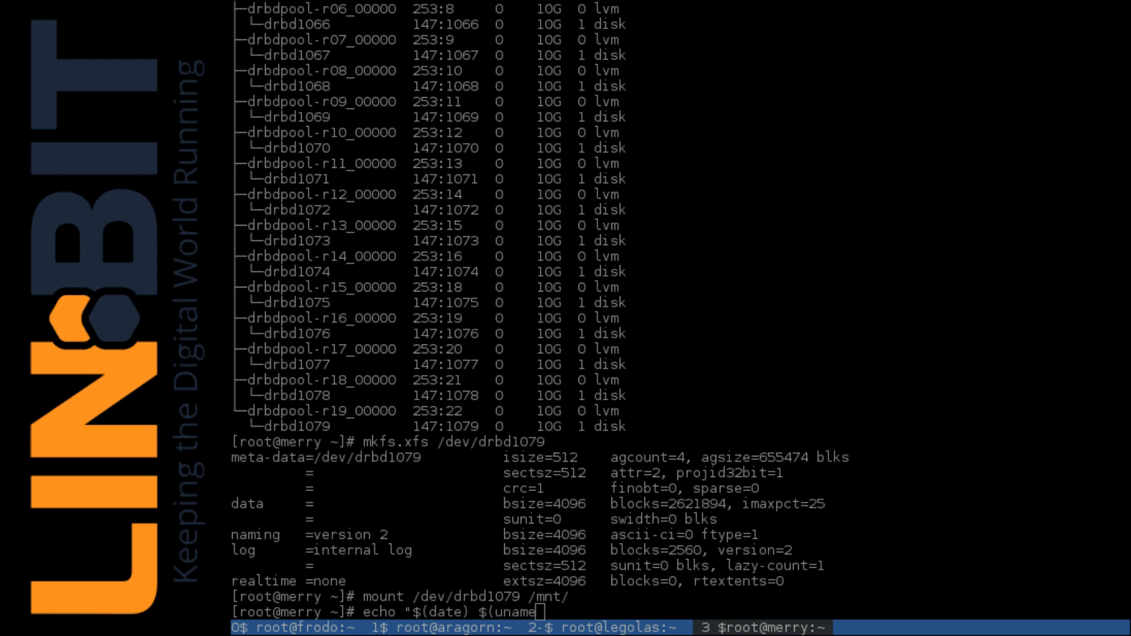
text(-n))
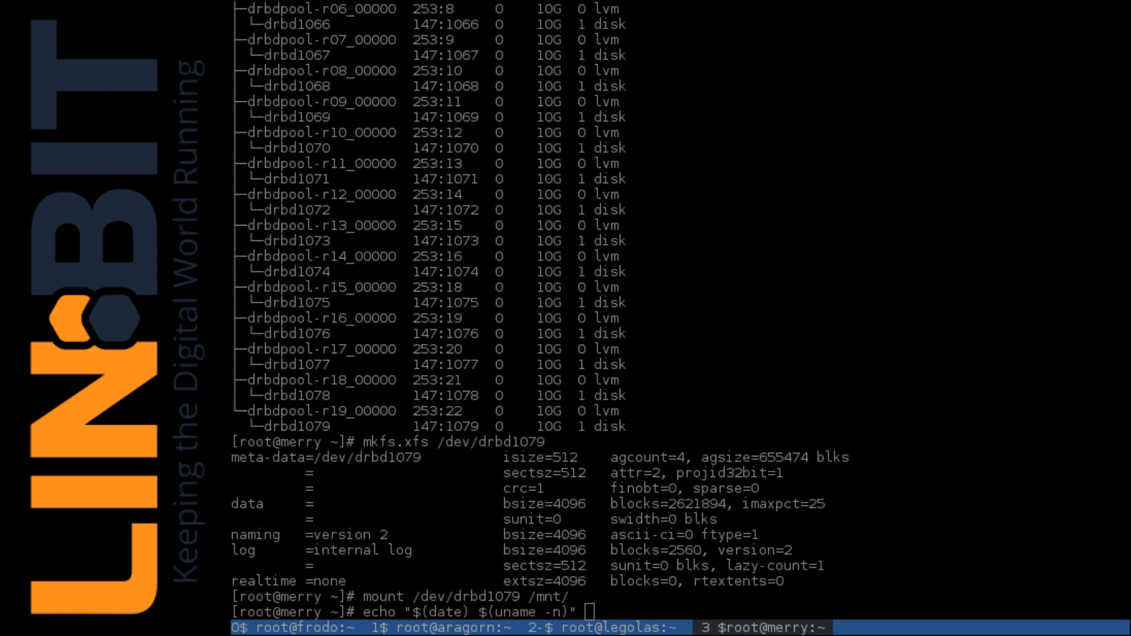
text(> /mnt/)
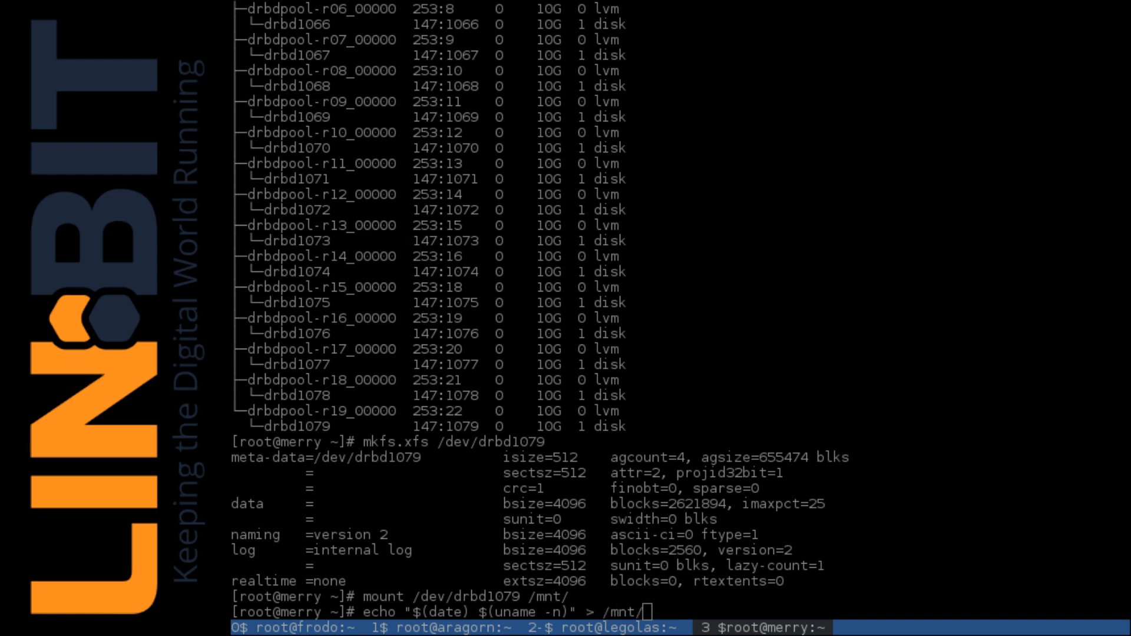
text(test.txt)
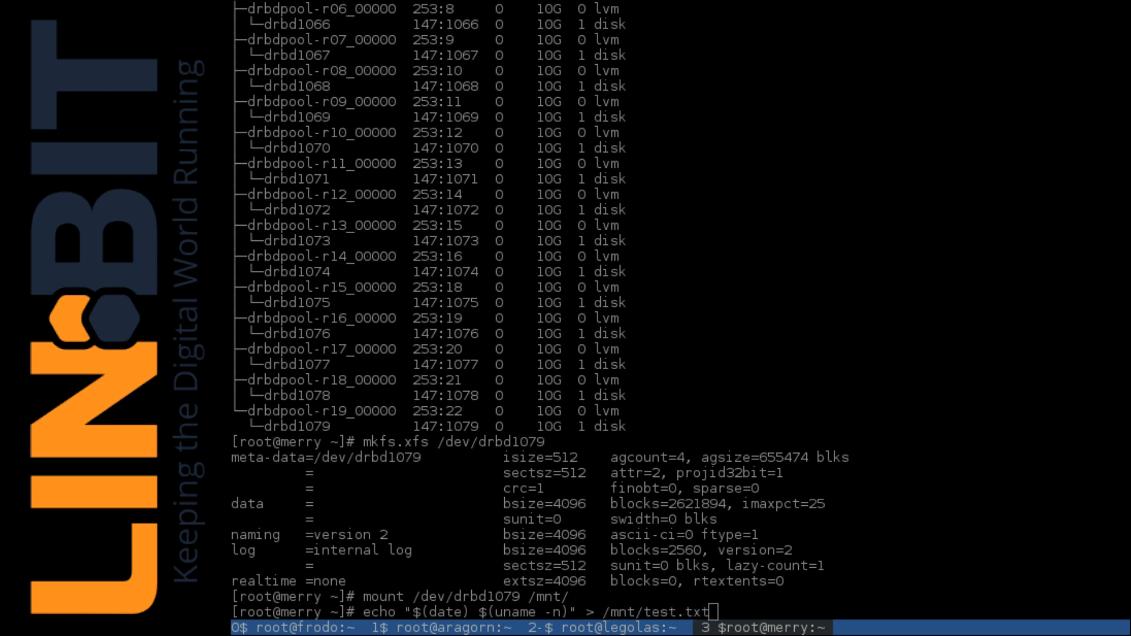
text(cat)
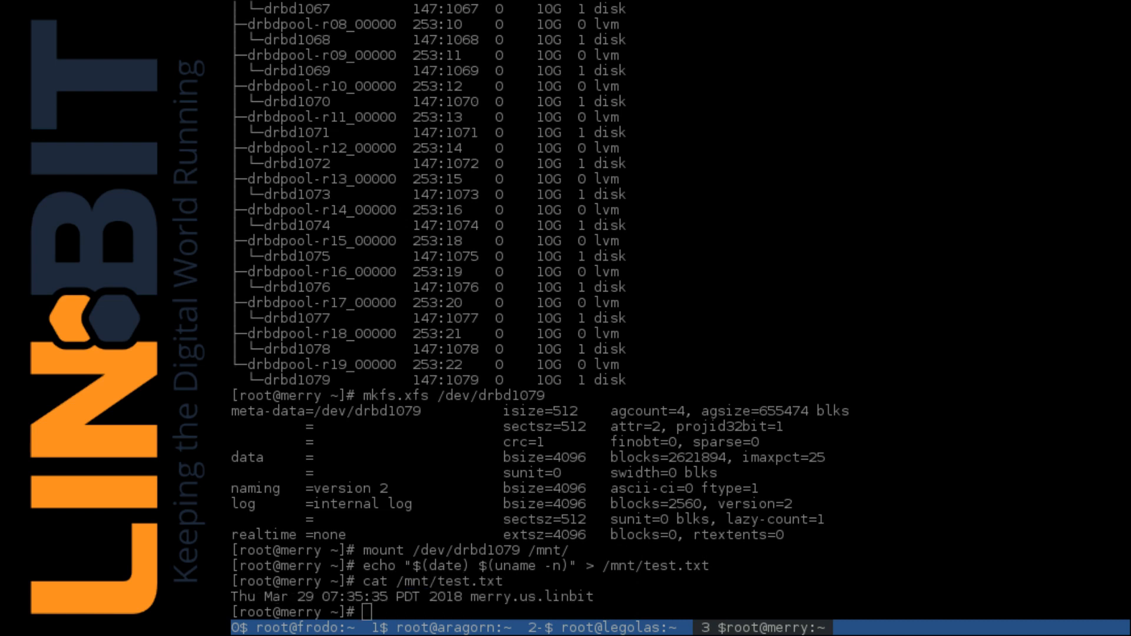
- Unmount /dev/drbd1079 on merry
text(umount)
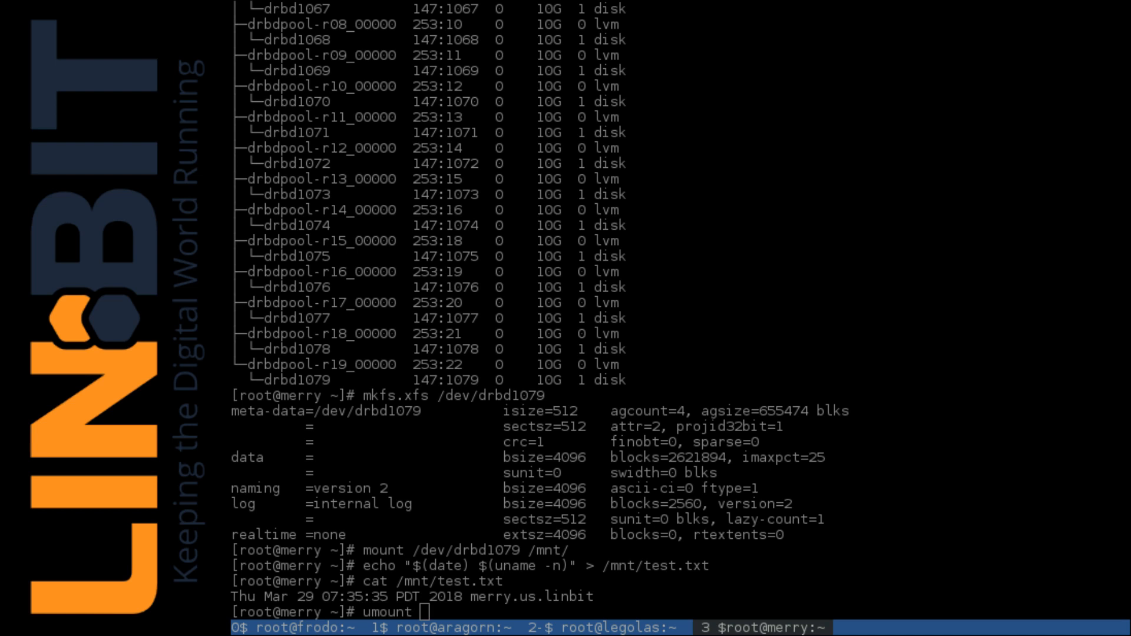
text(/dev/drbd)
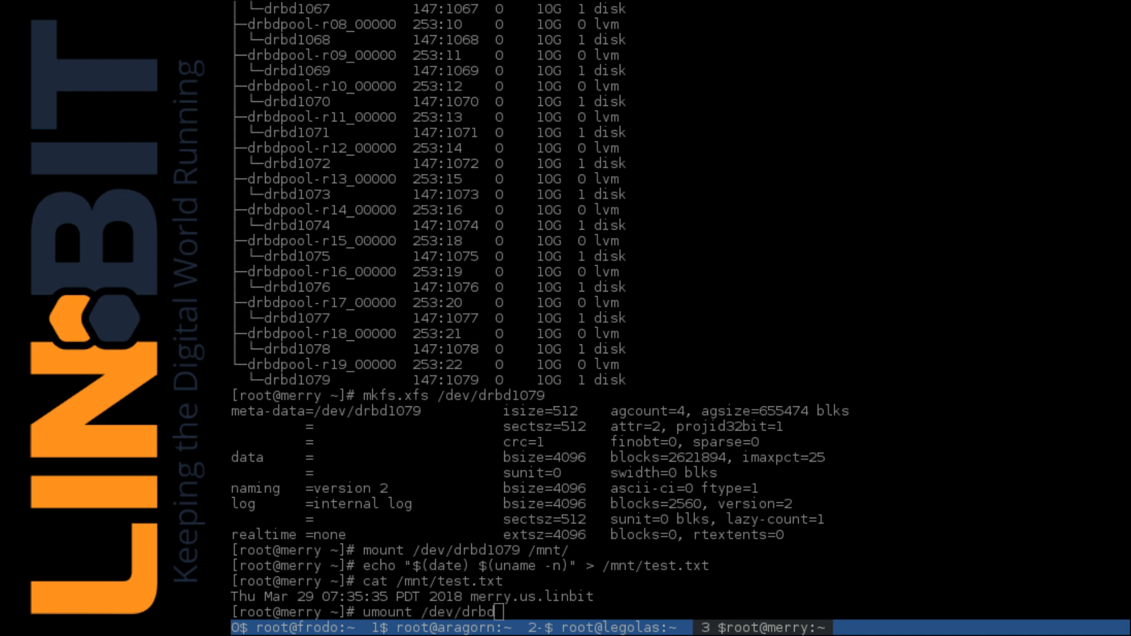
text(1079)
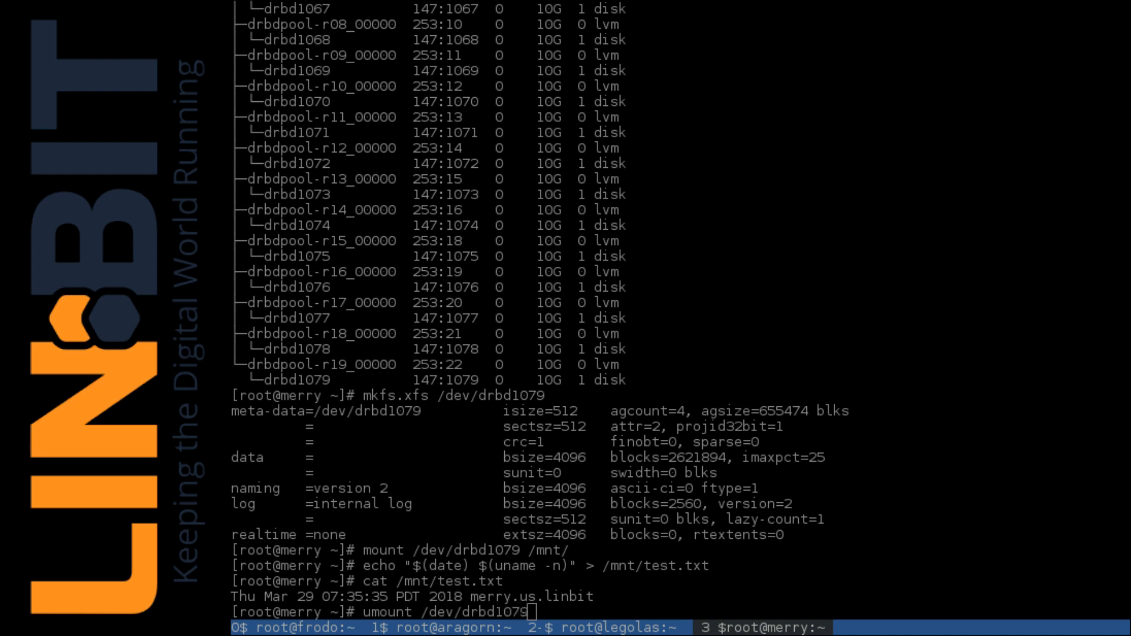
key(Return)
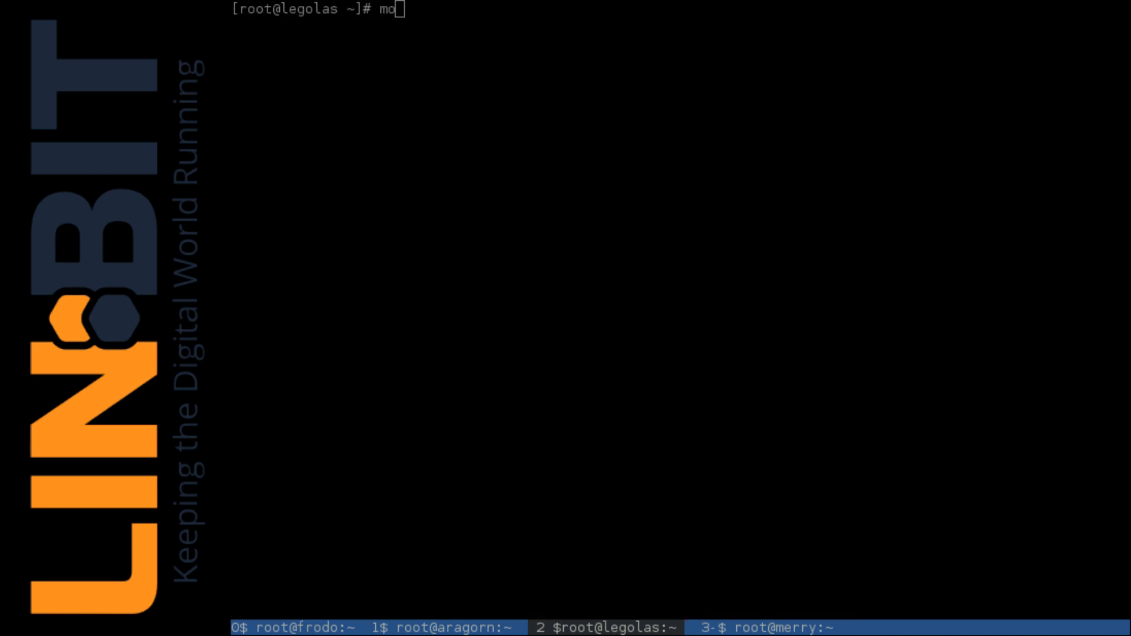
- On legolas, mount /dev/drbd1079 at /mnt/ and cat test.txt, showing merry's date and hostname
text(unt /dev)
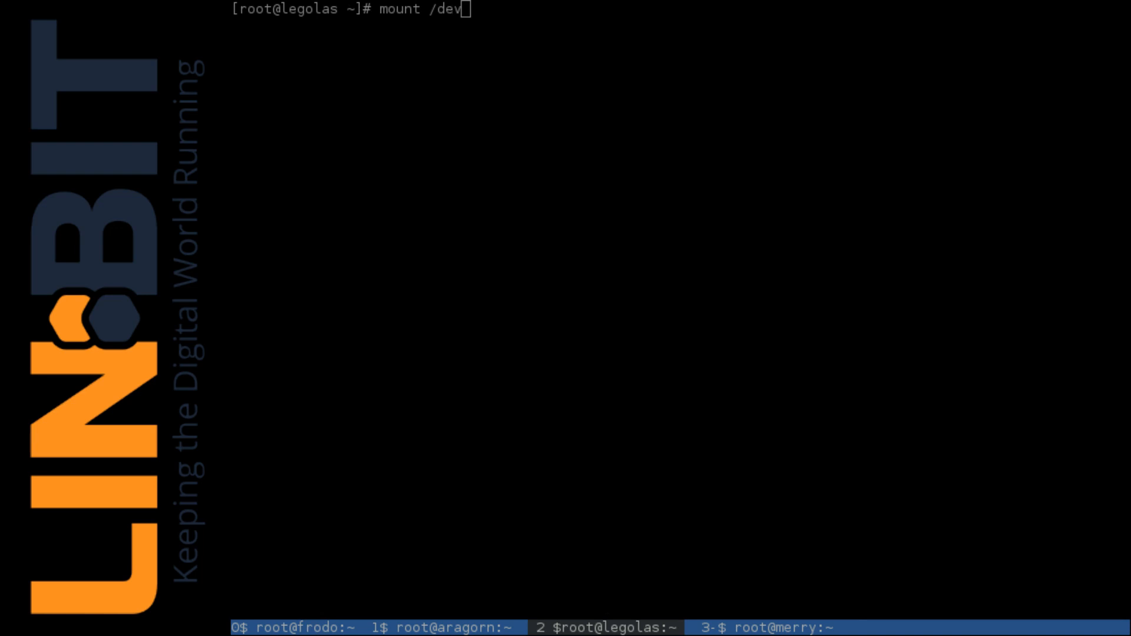
text(drbd)
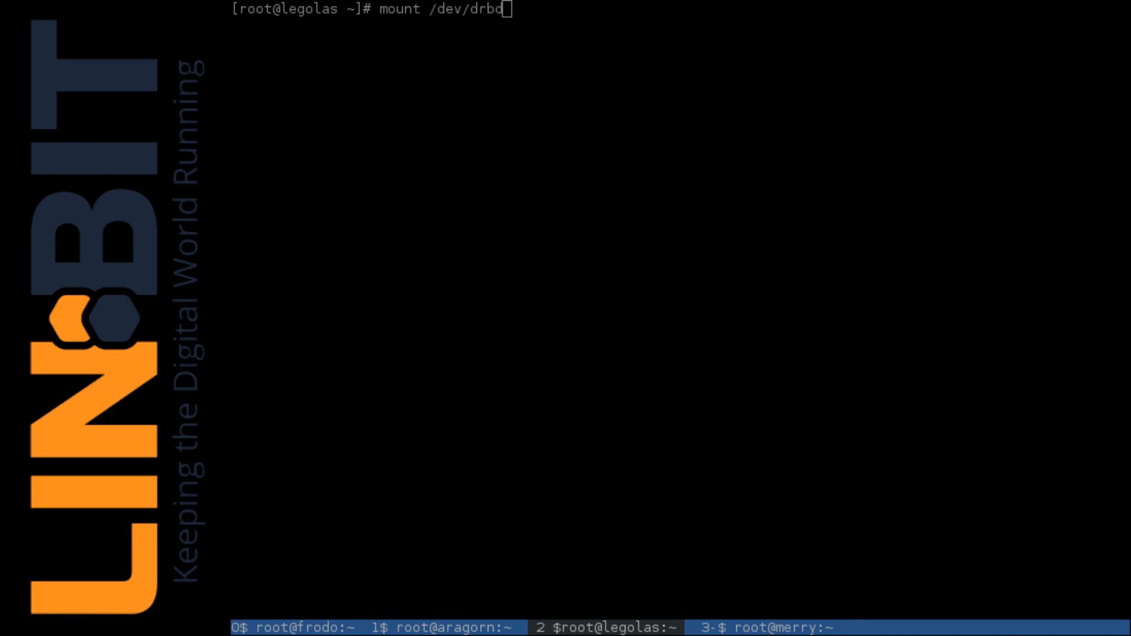
text(10)
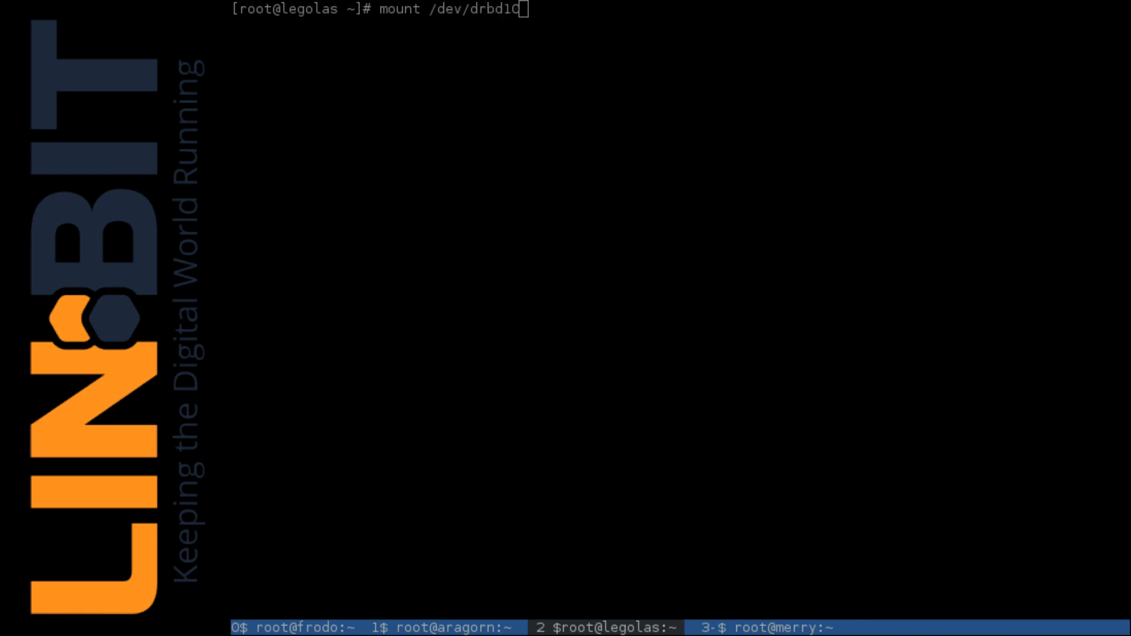
text(79 /m)
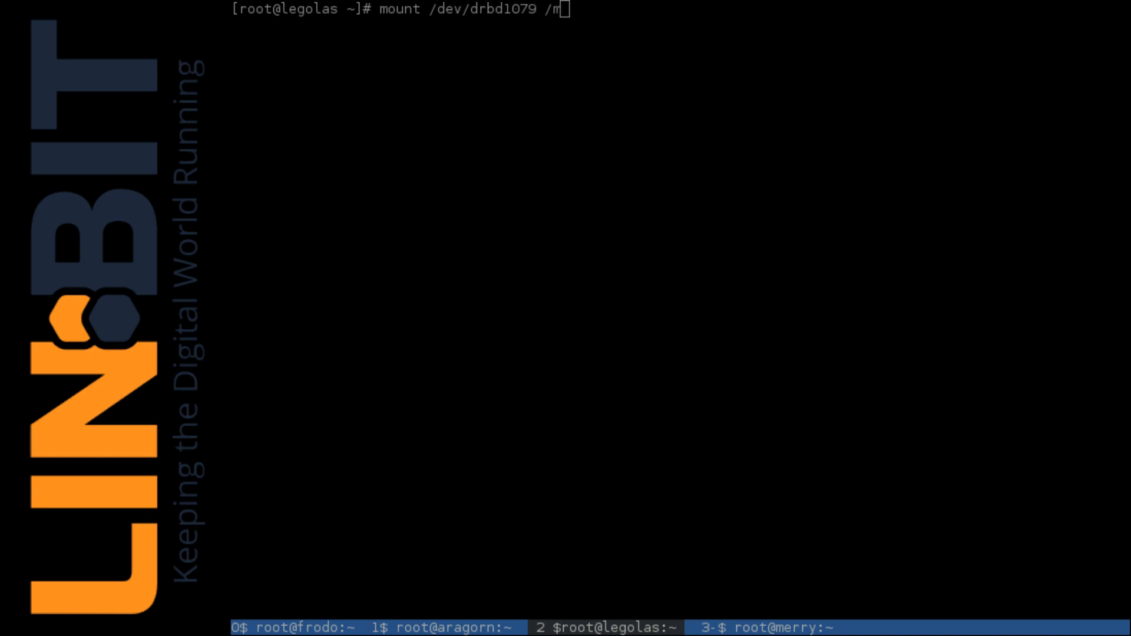
text(nt/)
text(ca)
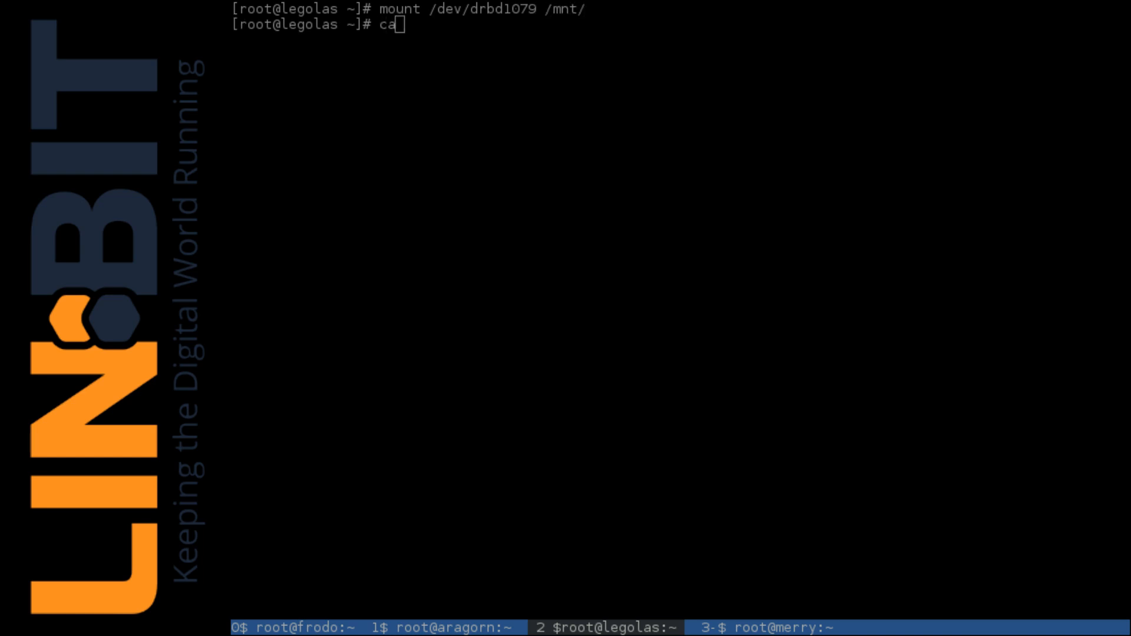
text(t /m)
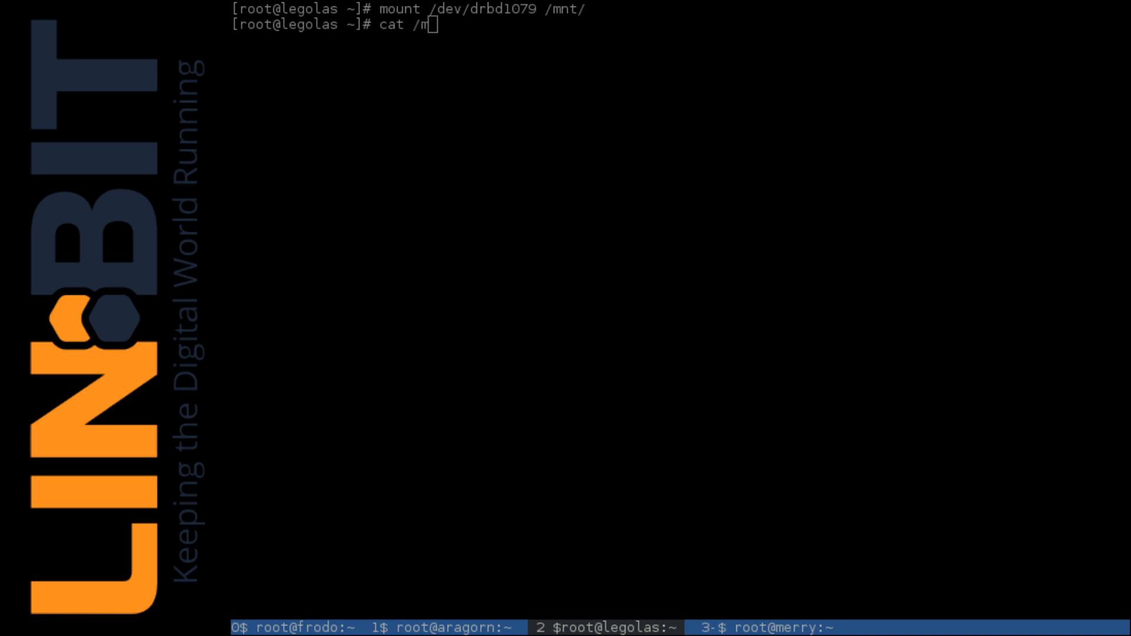
key(Return)
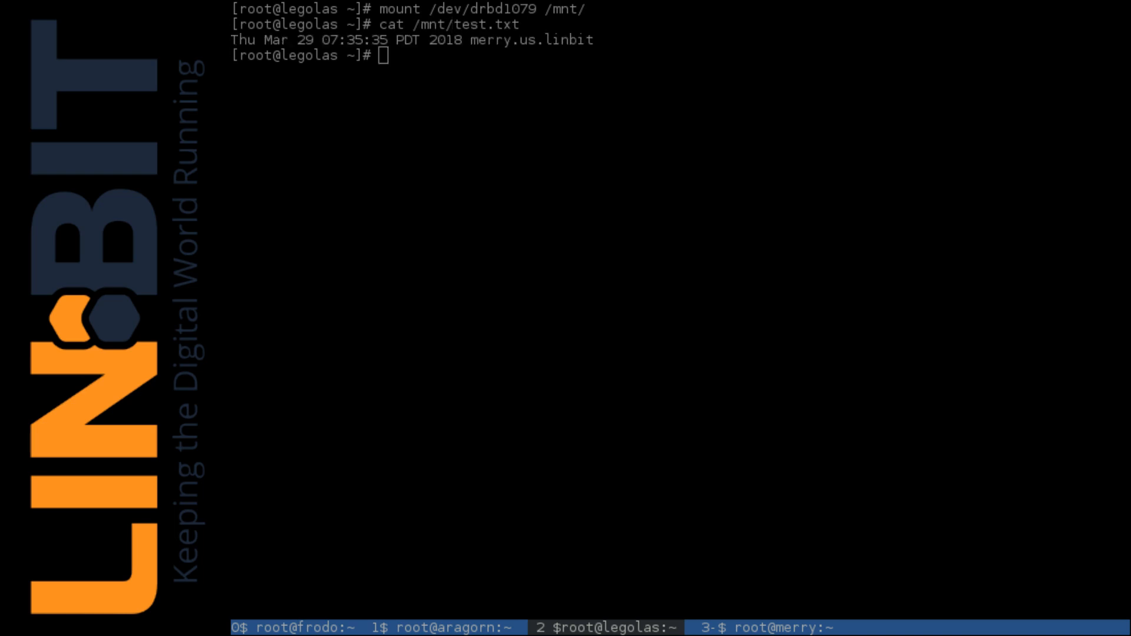